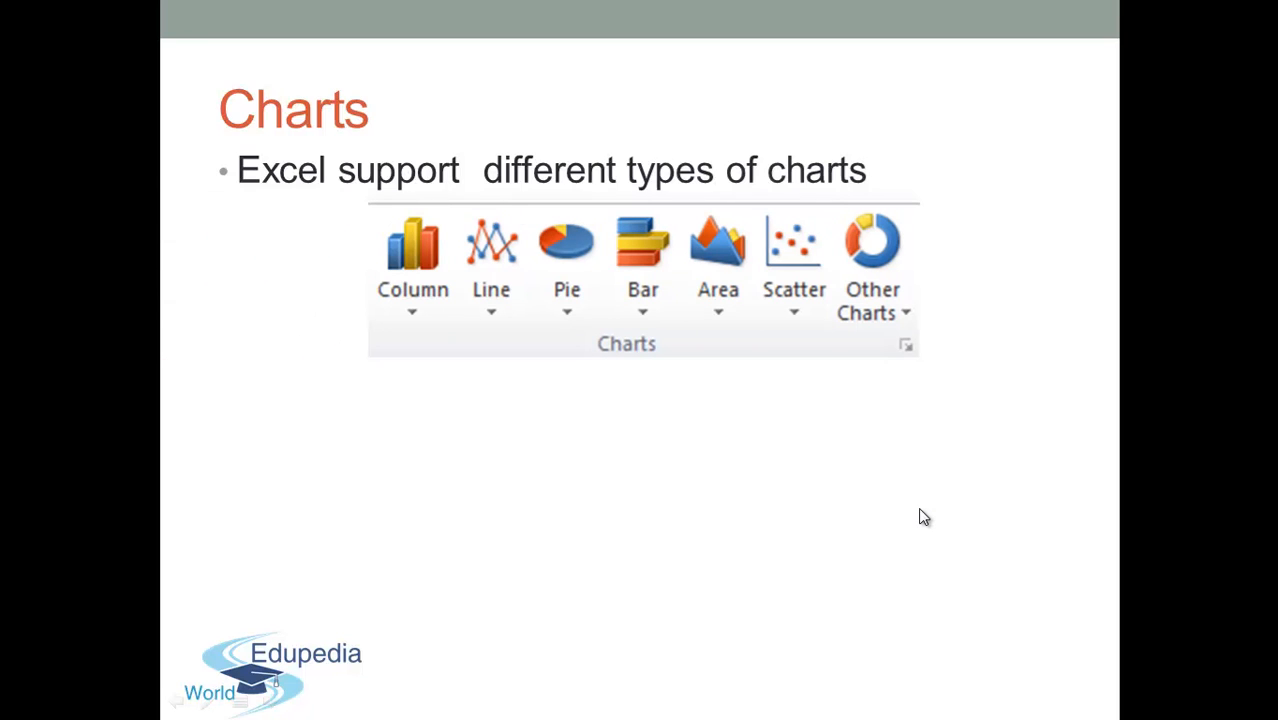
Advance the Charts slide to reveal the Insert Chart gallery image below the chart icons.
{"action": "left_click", "coordinate": [906, 345]}
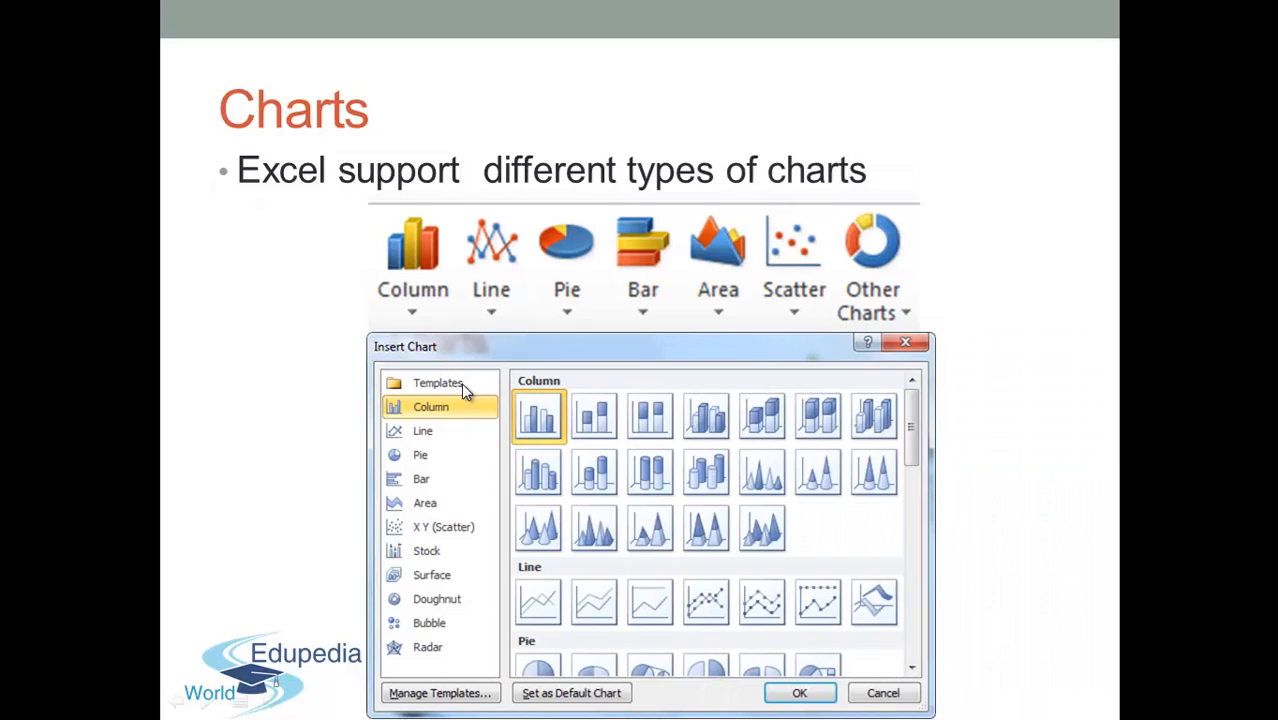
{"action": "mouse_move", "coordinate": [453, 508]}
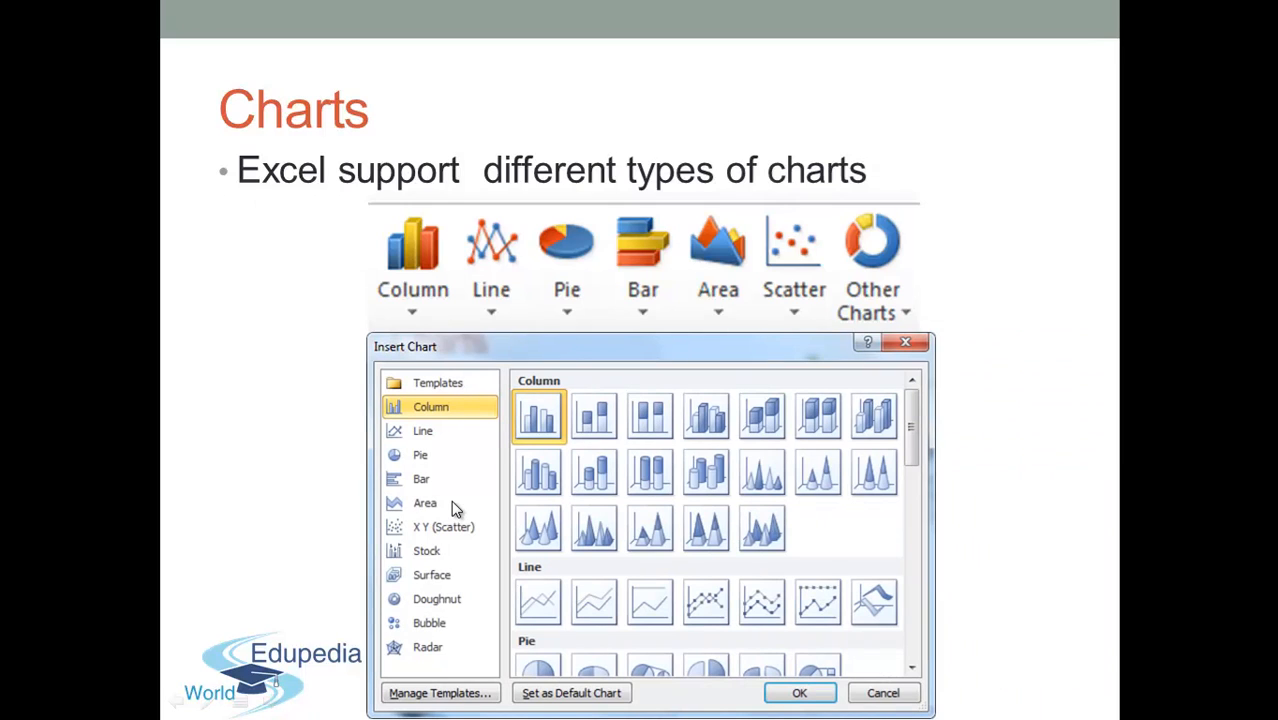
{"action": "mouse_move", "coordinate": [455, 588]}
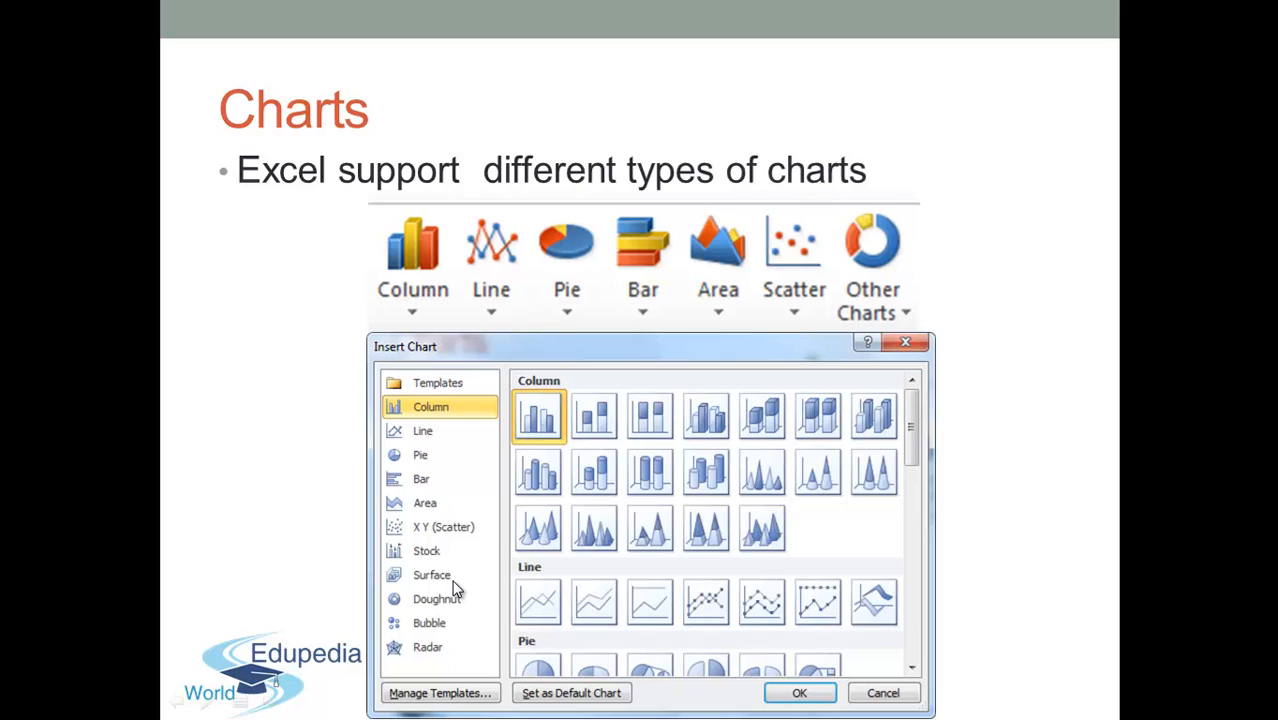
{"action": "mouse_move", "coordinate": [325, 498]}
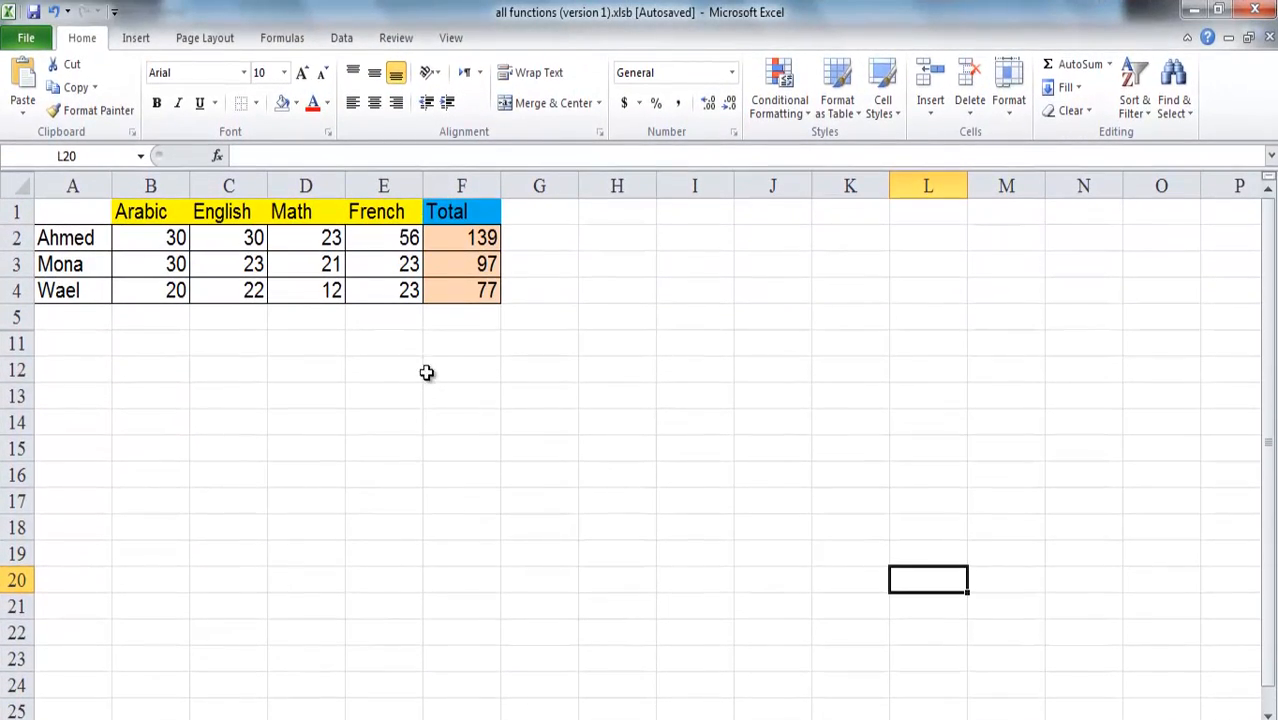
{"action": "mouse_move", "coordinate": [214, 325]}
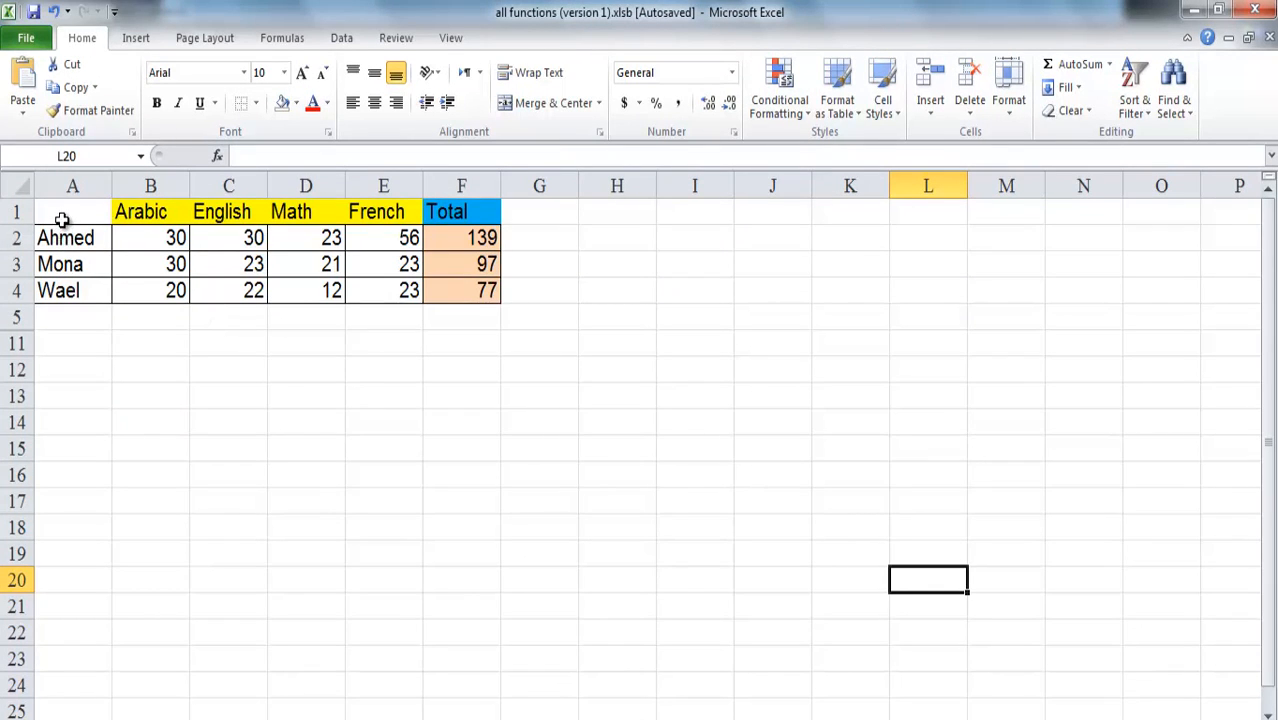
Select the student names in A1:A4, holding Ctrl to add the Total column F1:F4.
{"action": "left_click_drag", "start_coordinate": [72, 211], "coordinate": [150, 264]}
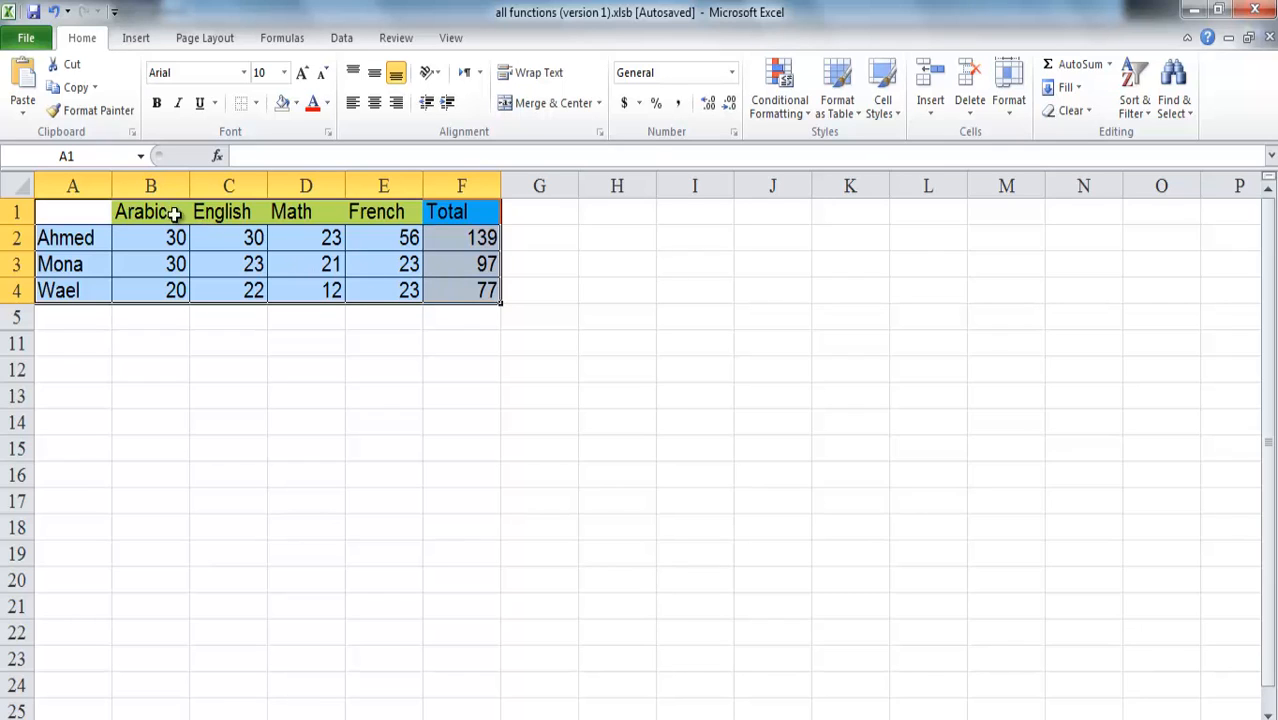
{"action": "left_click", "coordinate": [150, 211]}
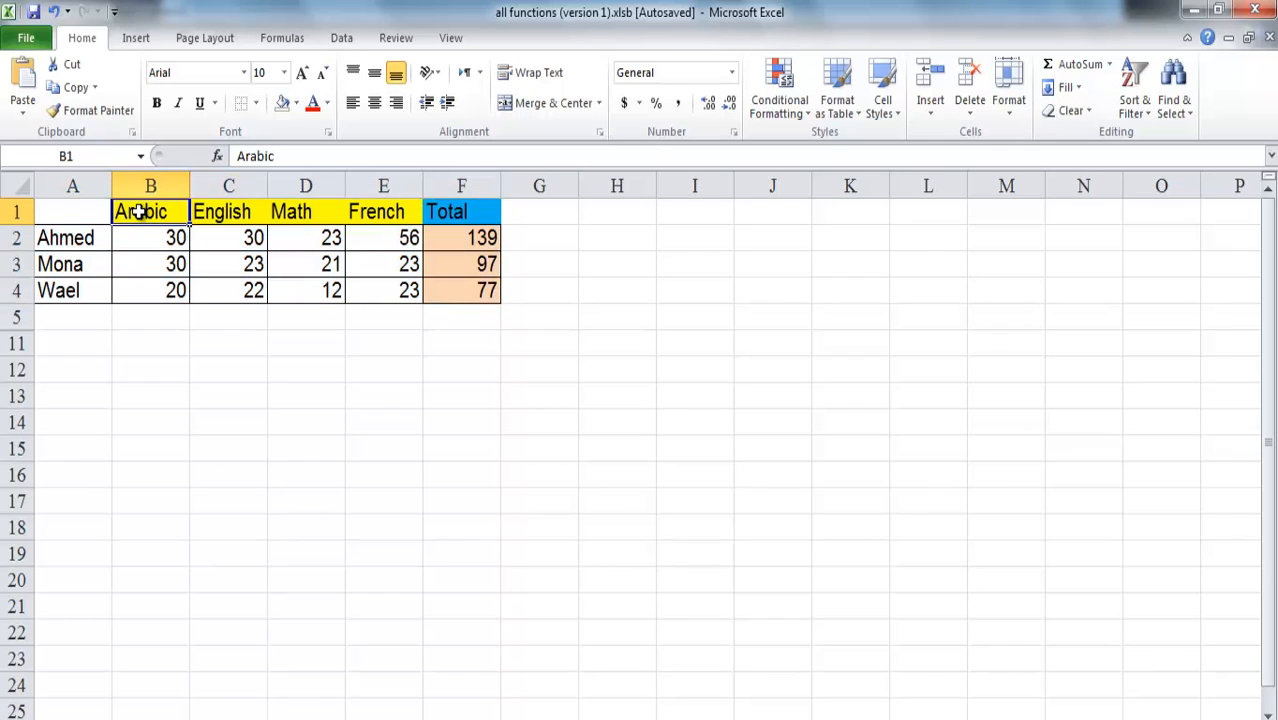
{"action": "left_click", "coordinate": [72, 211]}
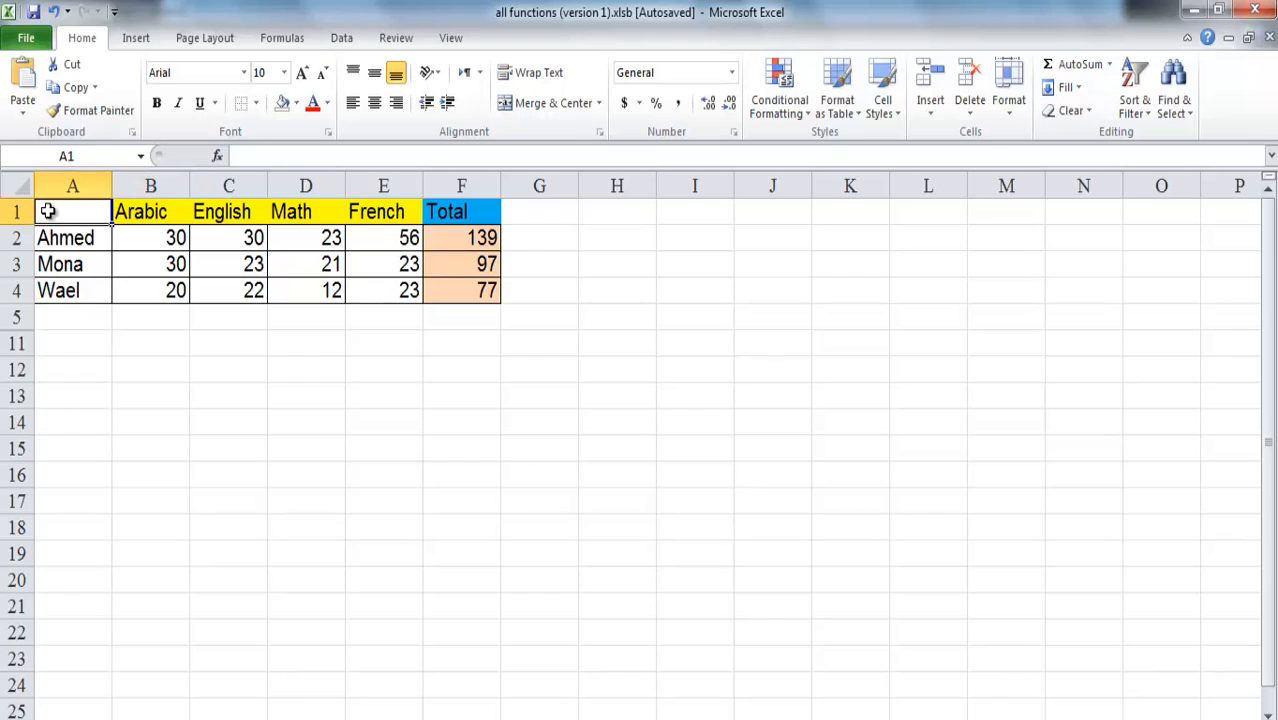
{"action": "mouse_move", "coordinate": [57, 223]}
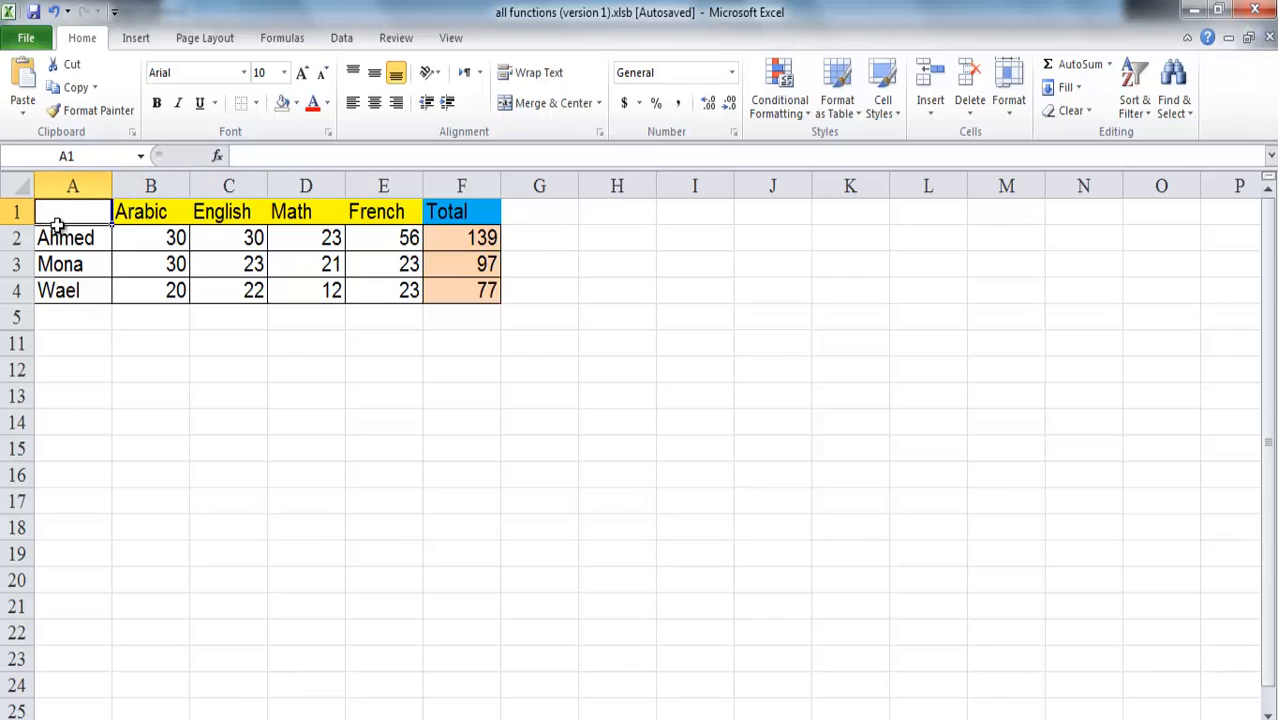
{"action": "left_click_drag", "start_coordinate": [72, 211], "coordinate": [72, 290]}
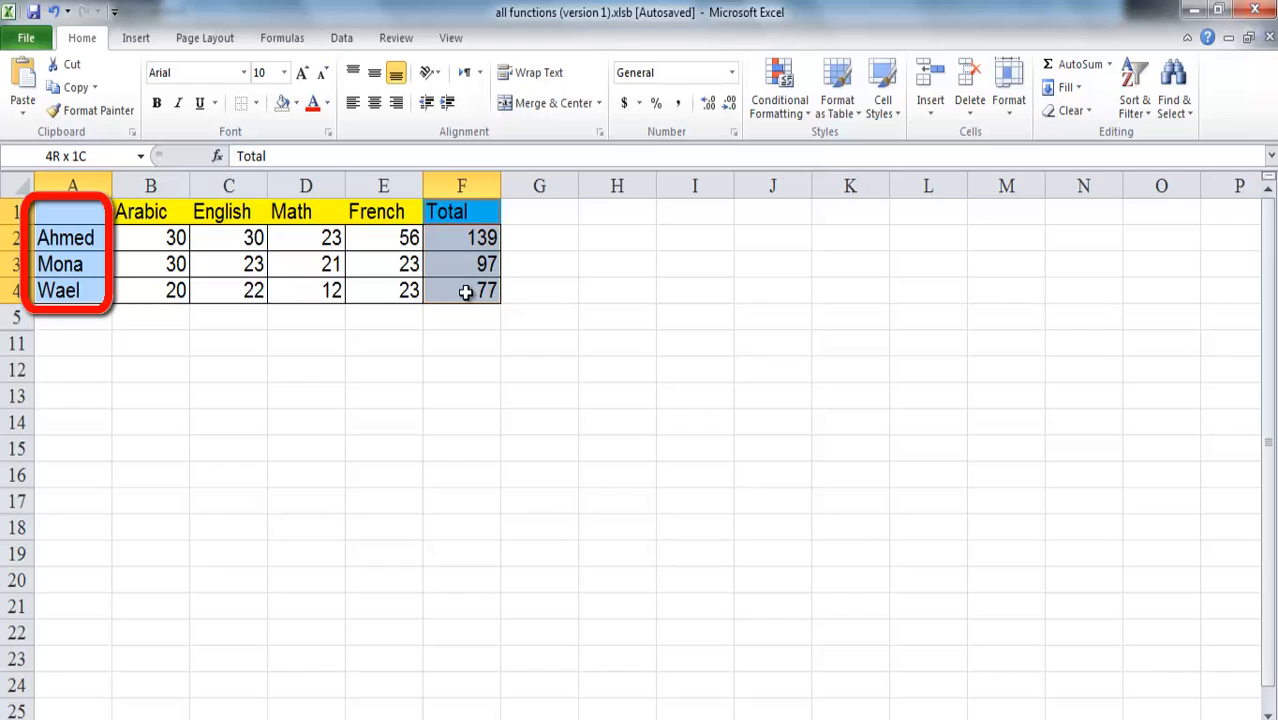
{"action": "key", "text": "ctrl"}
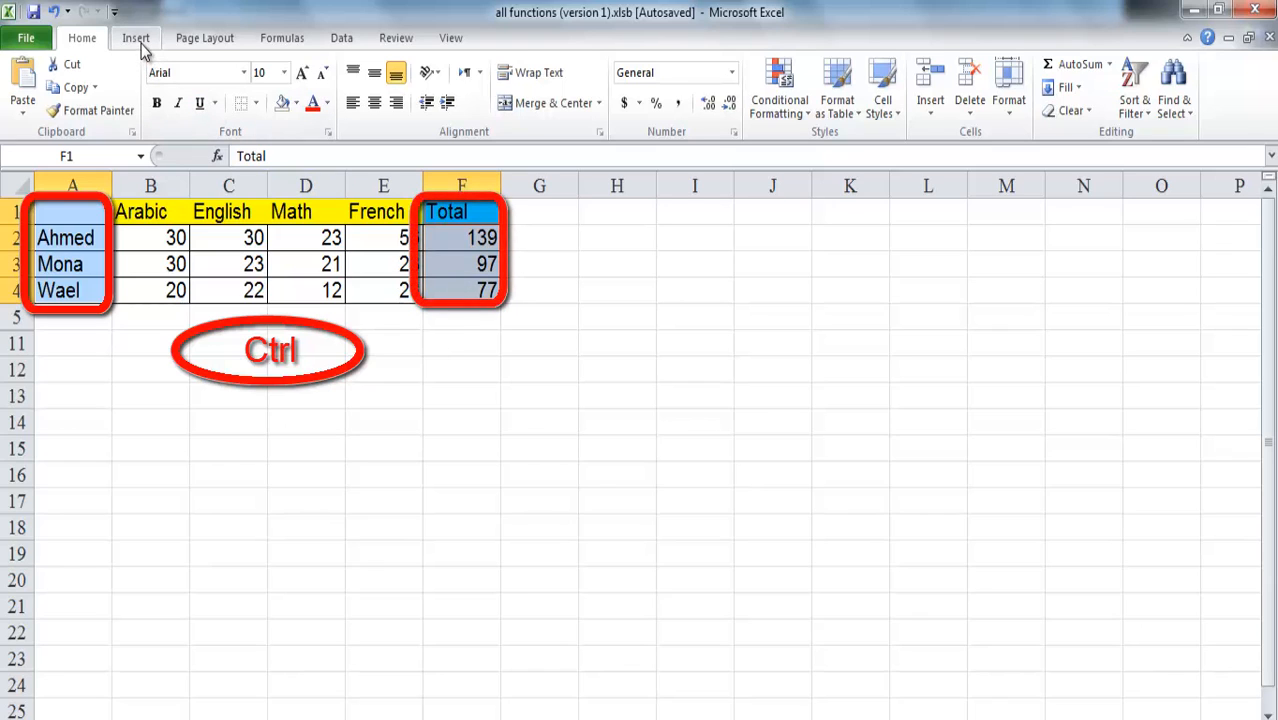
Insert a 2-D Clustered Column chart of the selected Total scores.
{"action": "left_click", "coordinate": [135, 37]}
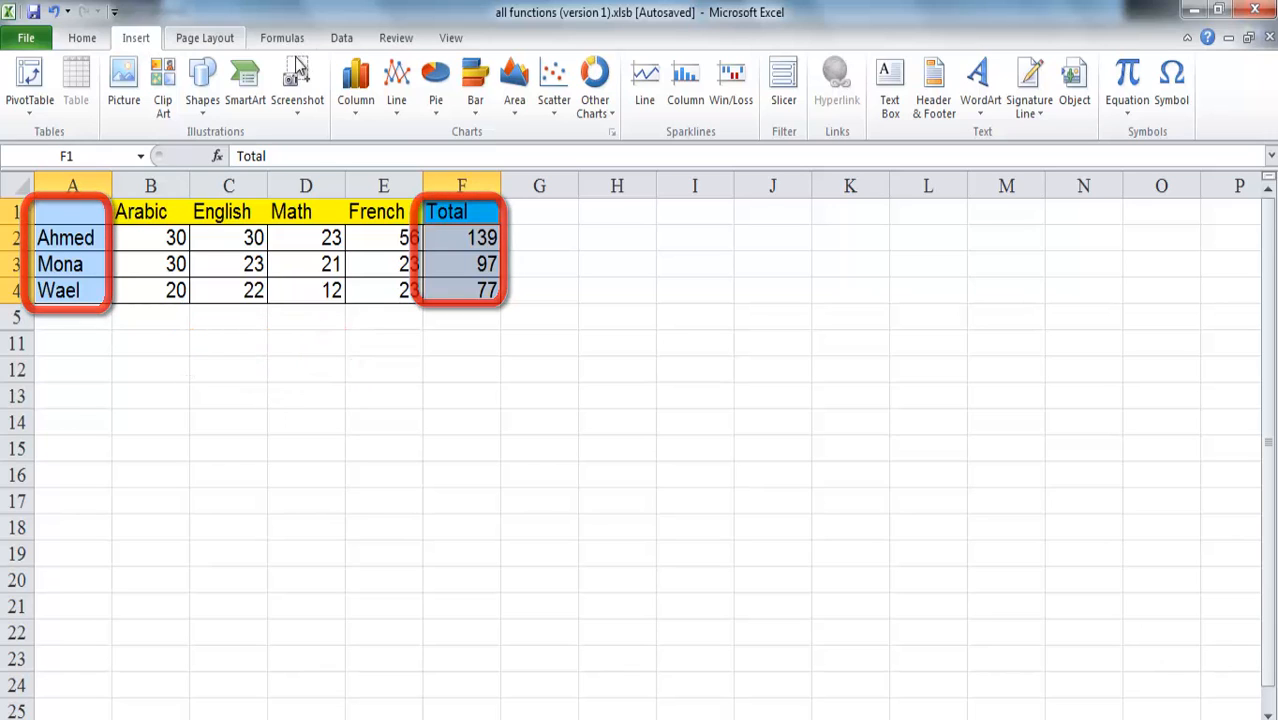
{"action": "left_click", "coordinate": [356, 85]}
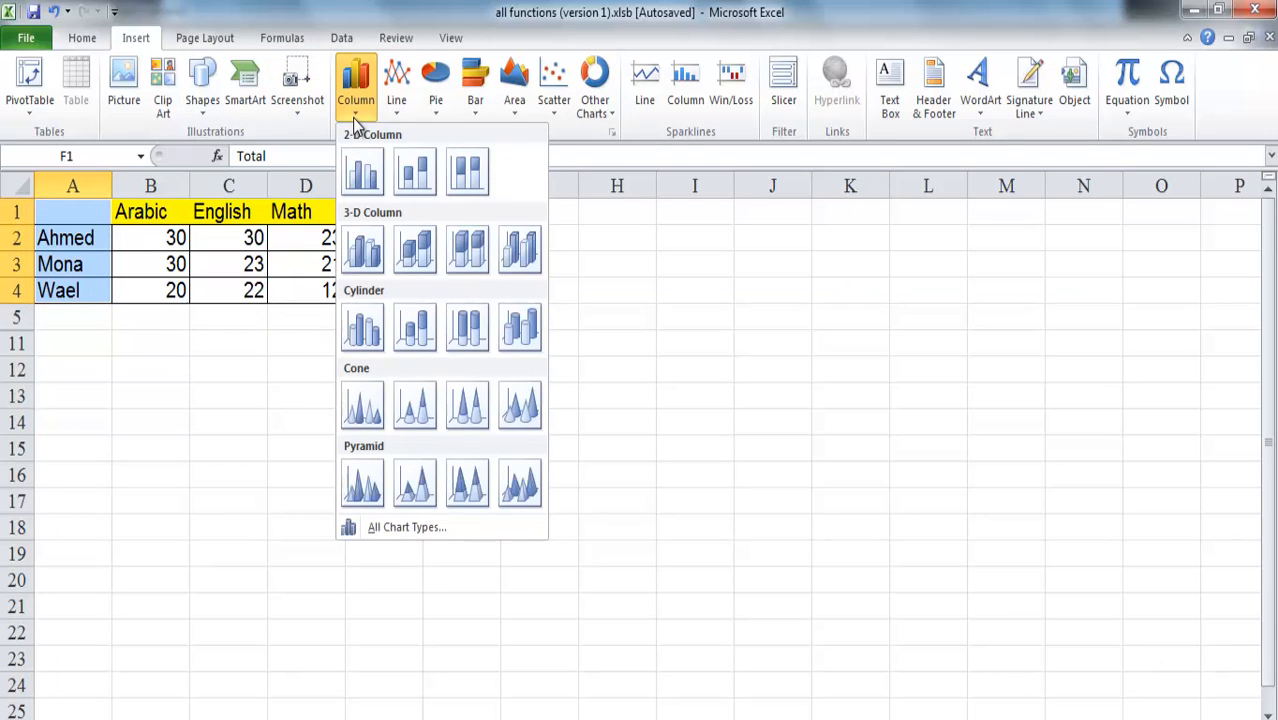
{"action": "left_click", "coordinate": [362, 171]}
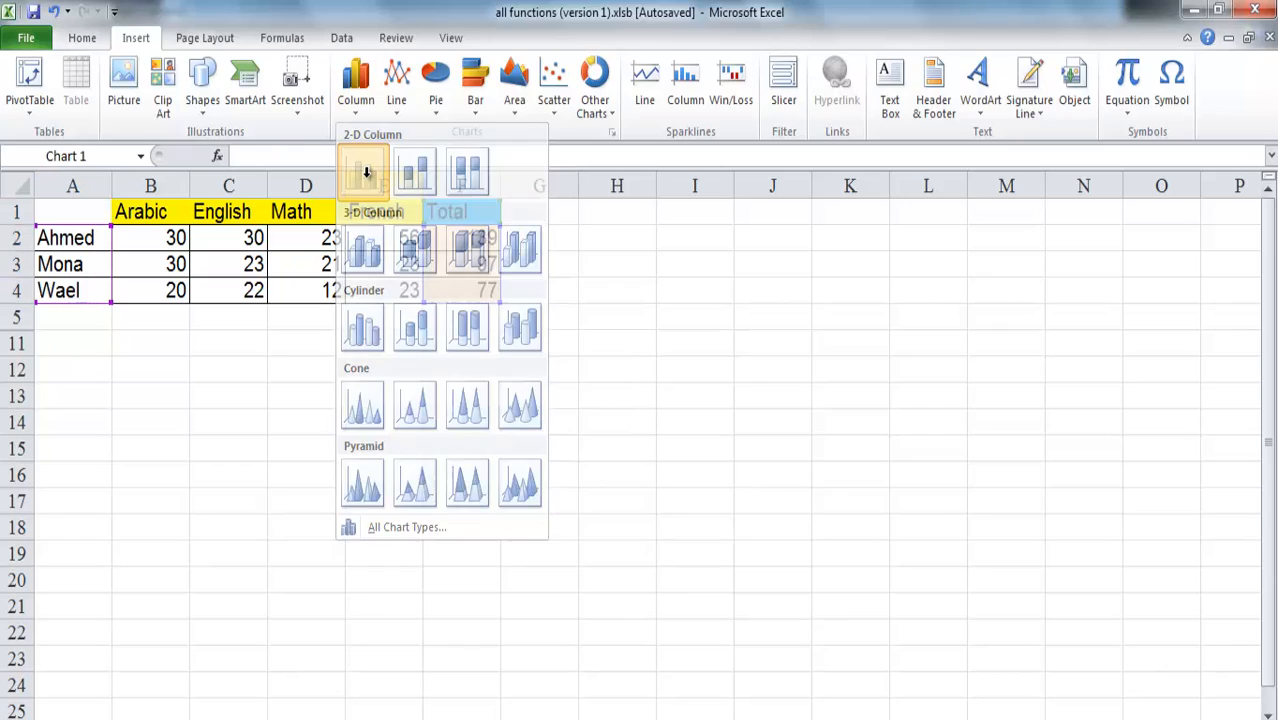
{"action": "left_click", "coordinate": [362, 170]}
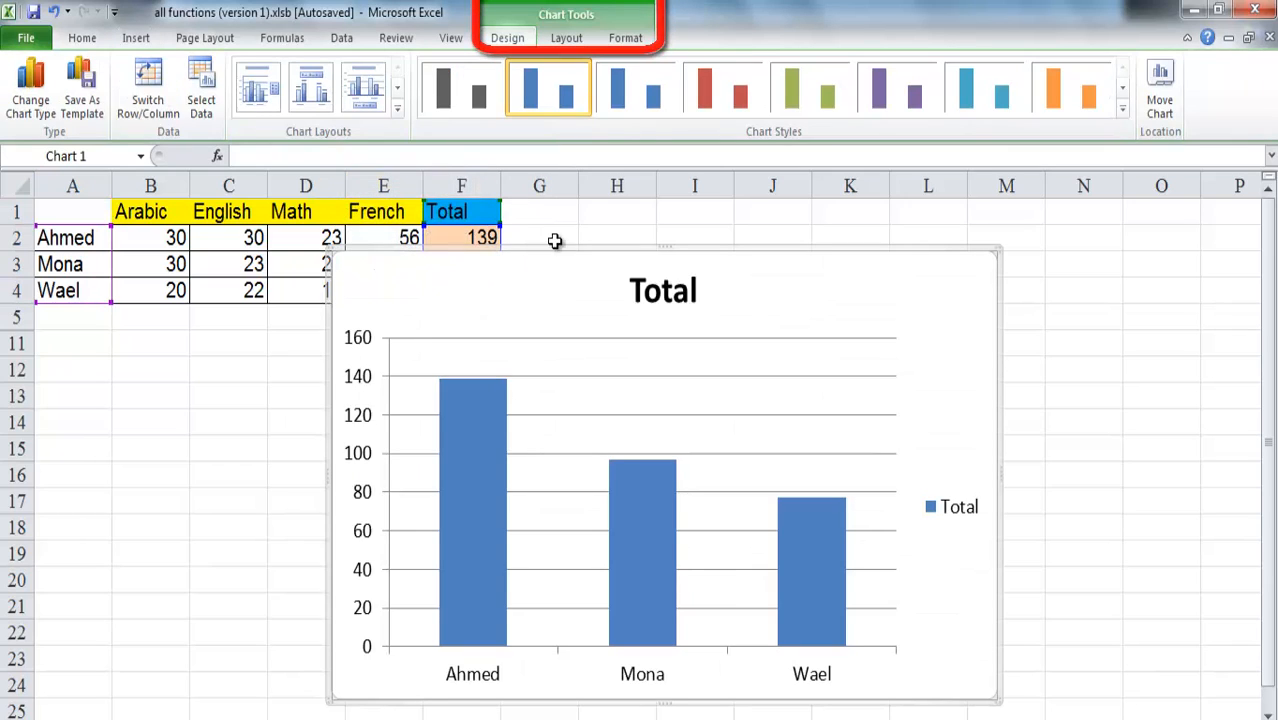
{"action": "mouse_move", "coordinate": [980, 362]}
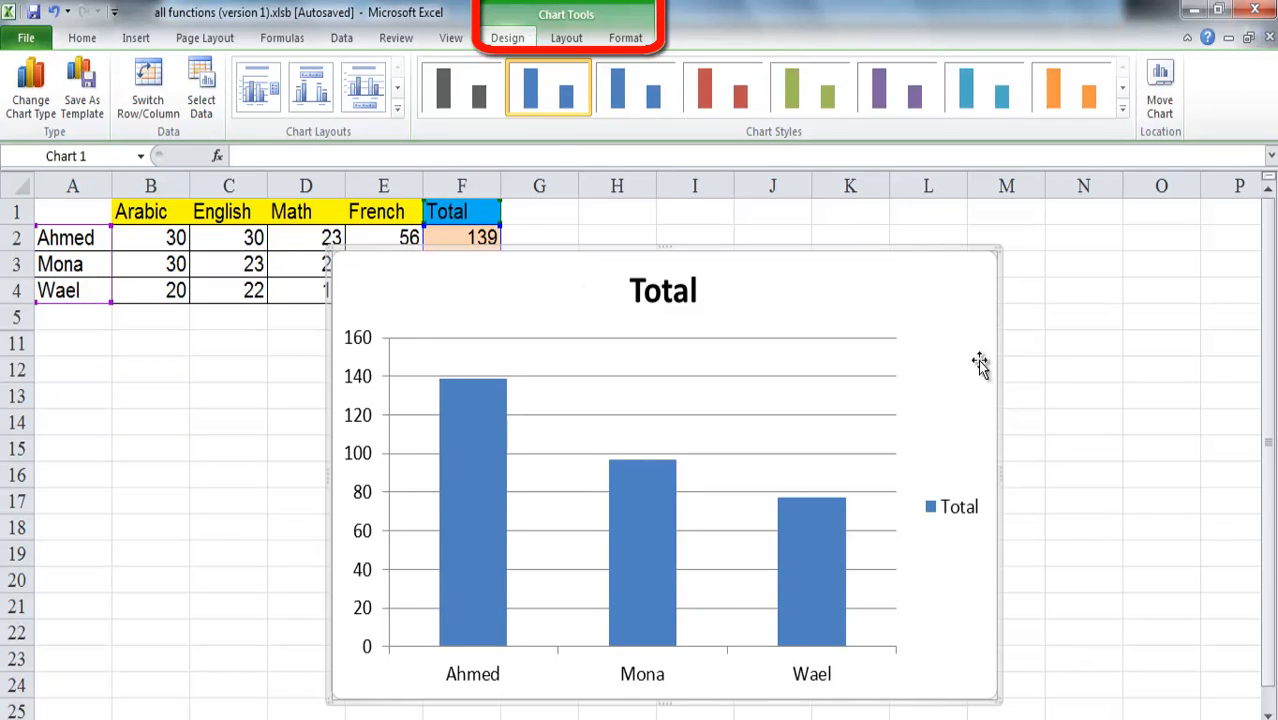
{"action": "mouse_move", "coordinate": [1007, 249]}
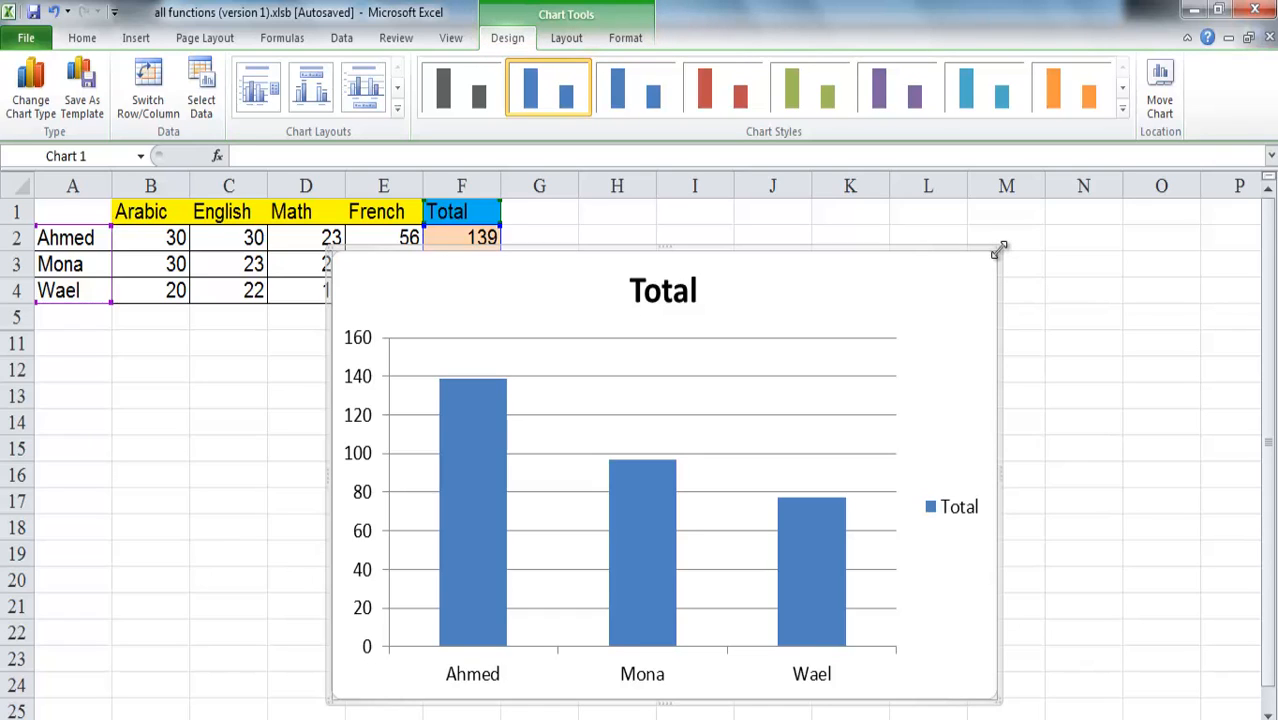
{"action": "mouse_move", "coordinate": [999, 250]}
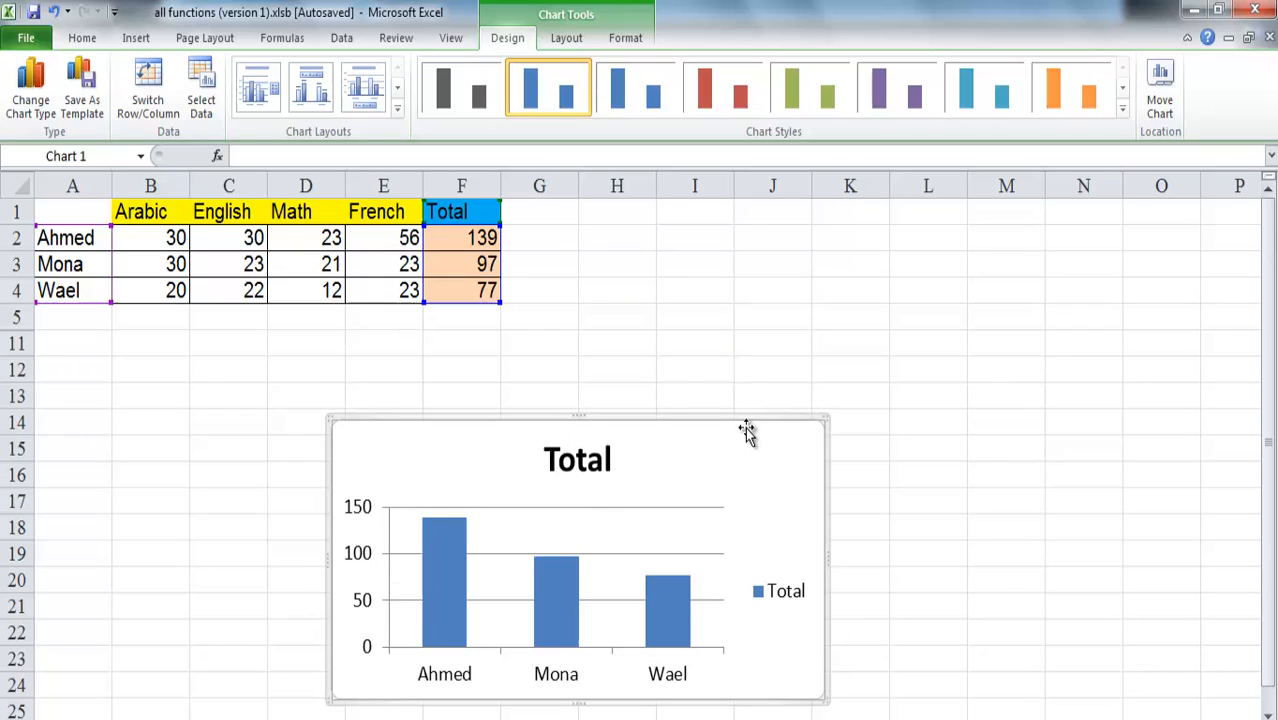
{"action": "mouse_move", "coordinate": [742, 421]}
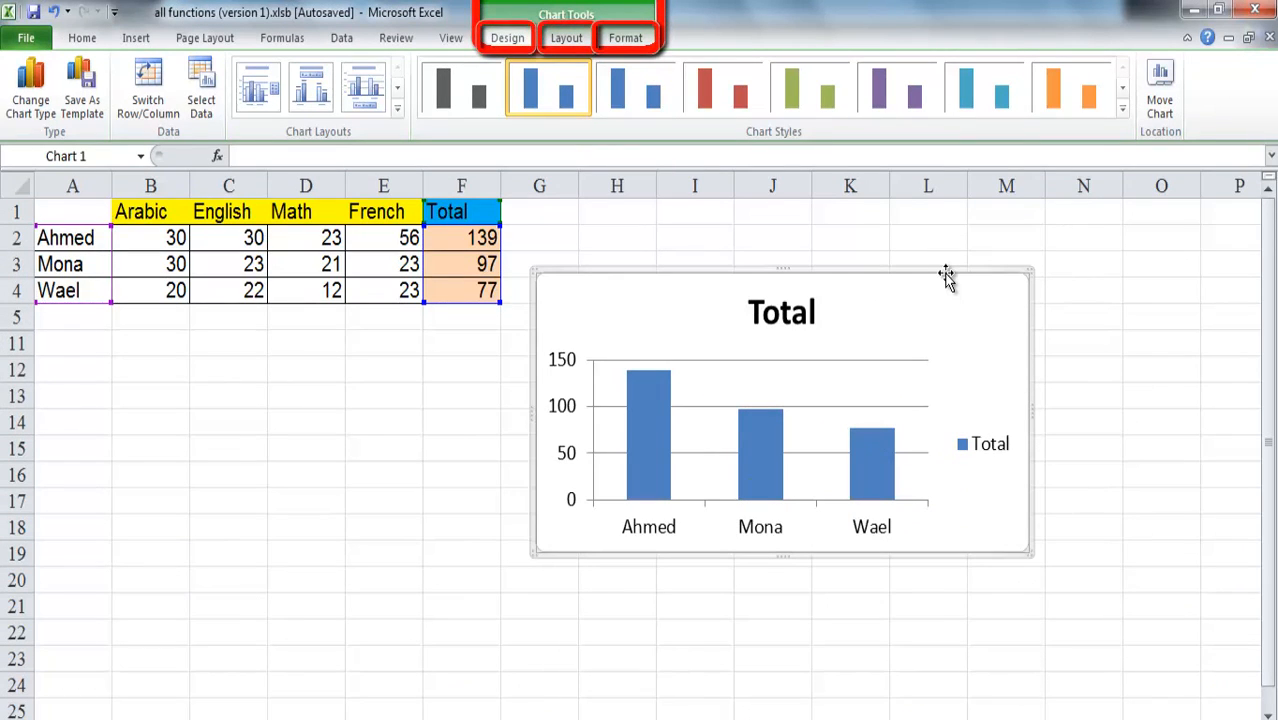
{"action": "mouse_move", "coordinate": [1105, 343]}
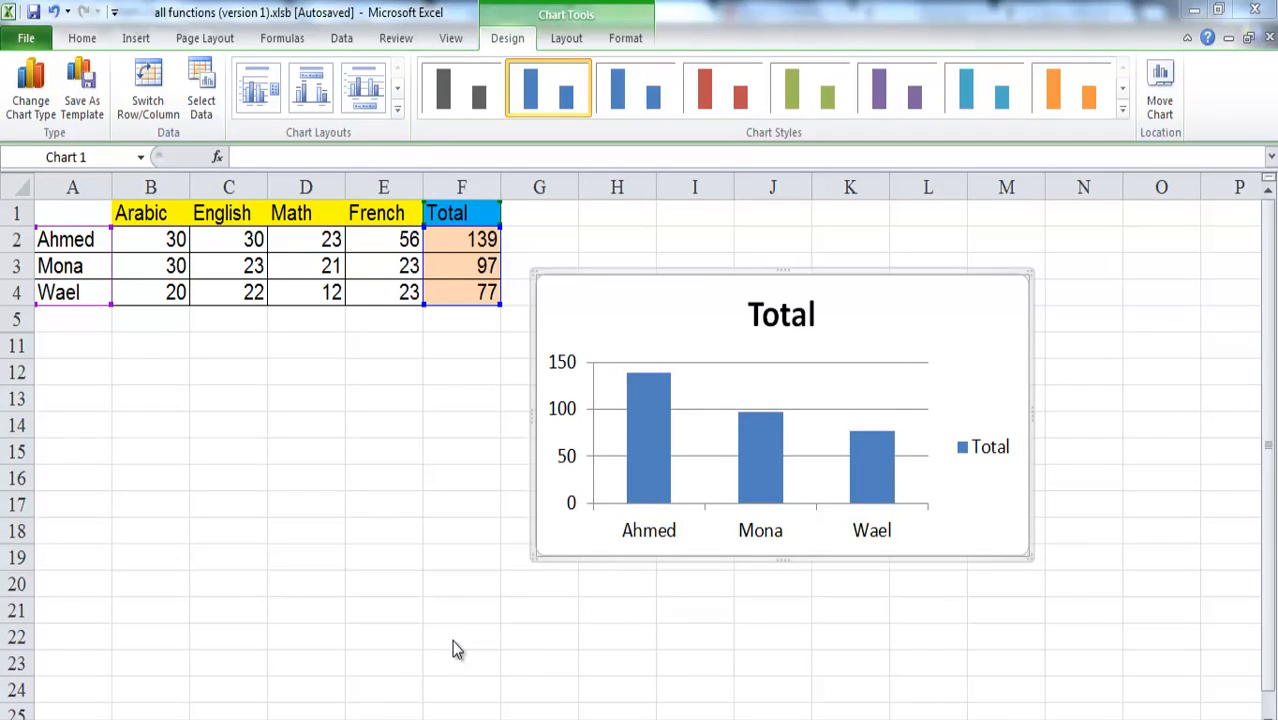
{"action": "mouse_move", "coordinate": [445, 557]}
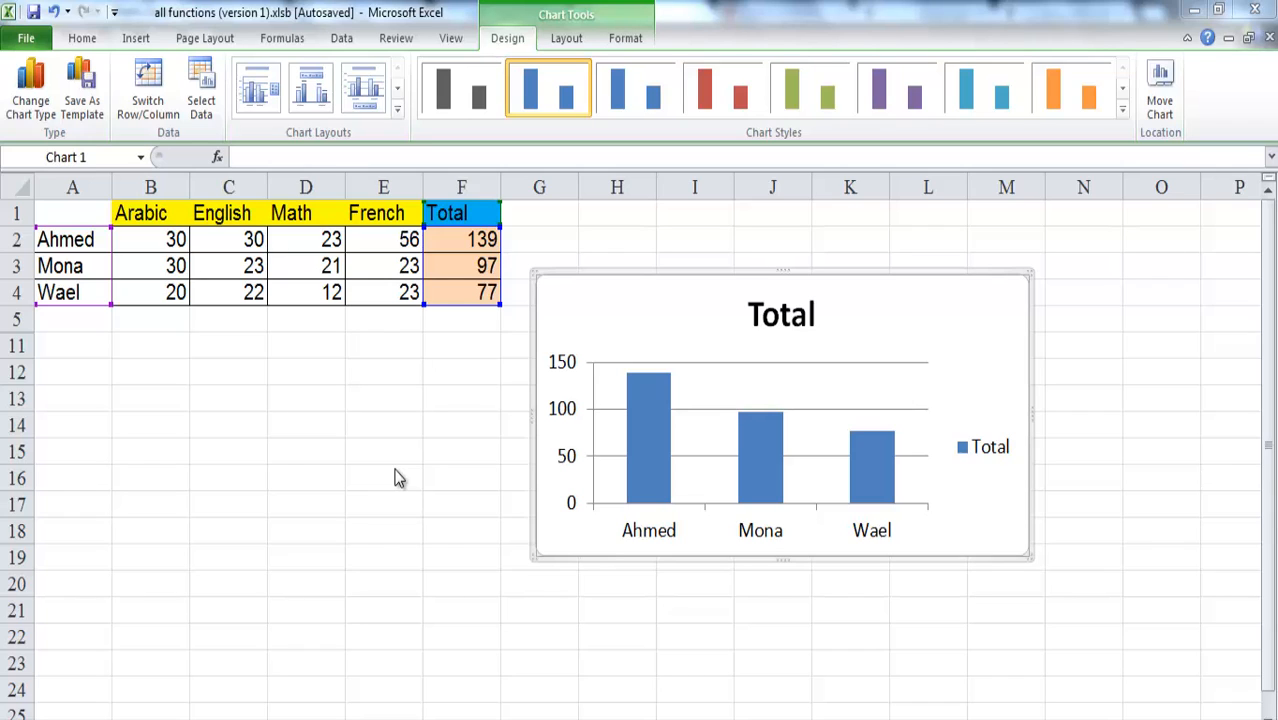
{"action": "mouse_move", "coordinate": [540, 372]}
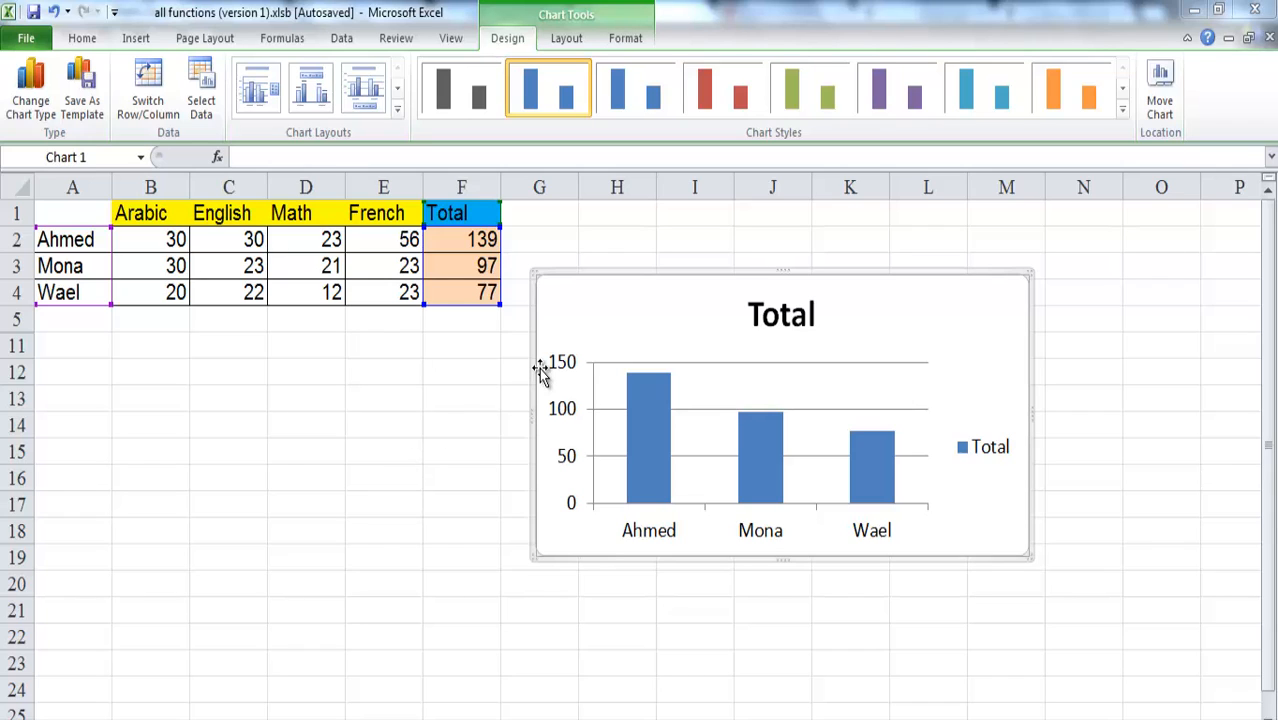
{"action": "mouse_move", "coordinate": [543, 372]}
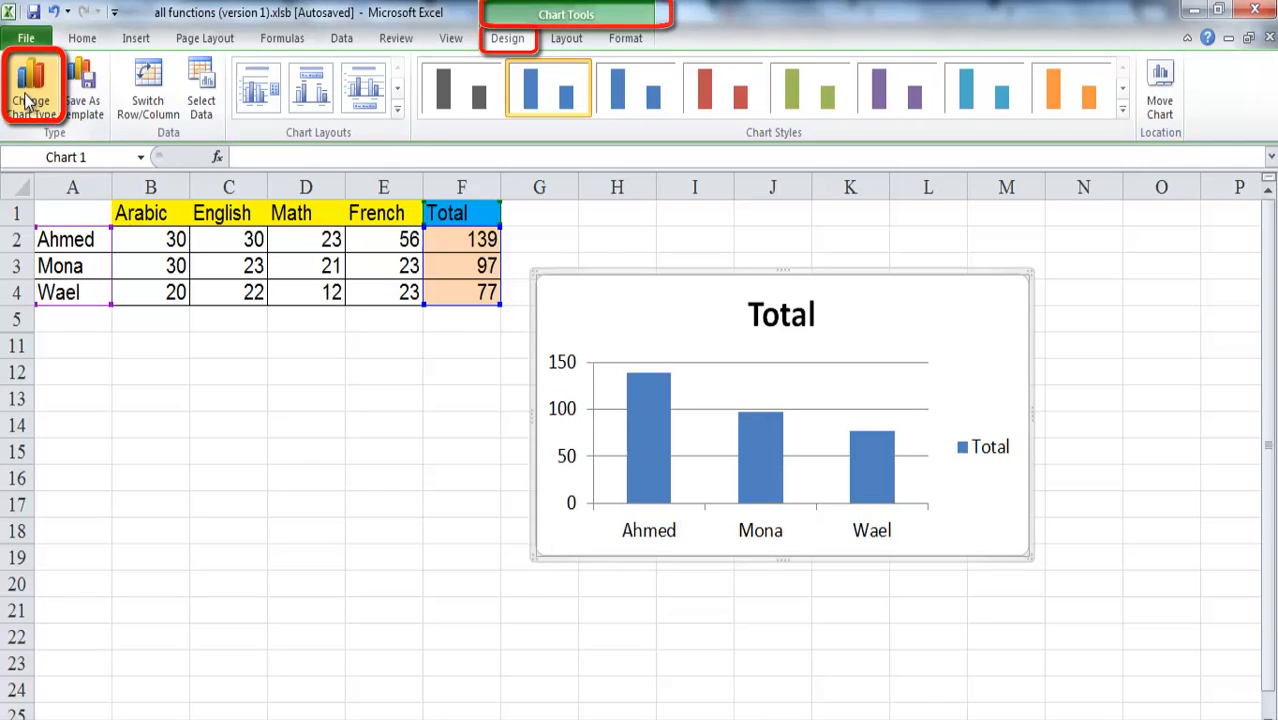
{"action": "mouse_move", "coordinate": [33, 85]}
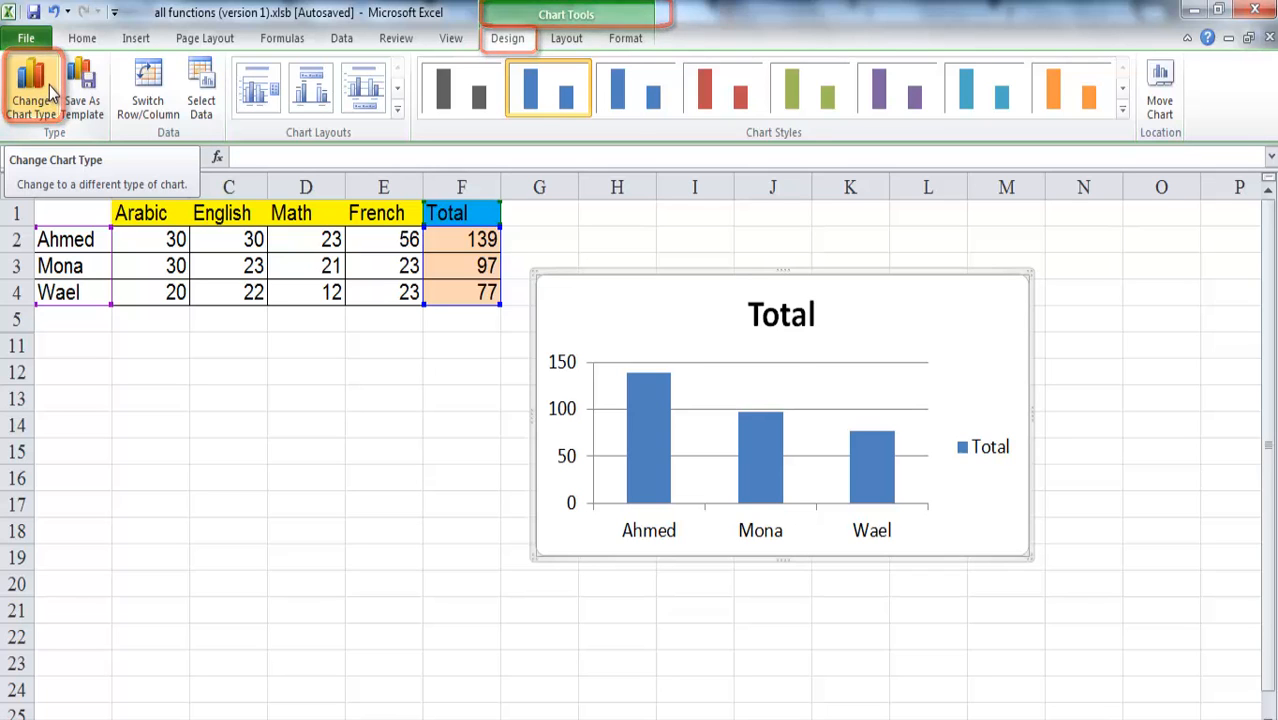
Change the Total chart's type to a 3-D horizontal Bar chart.
{"action": "left_click", "coordinate": [30, 88]}
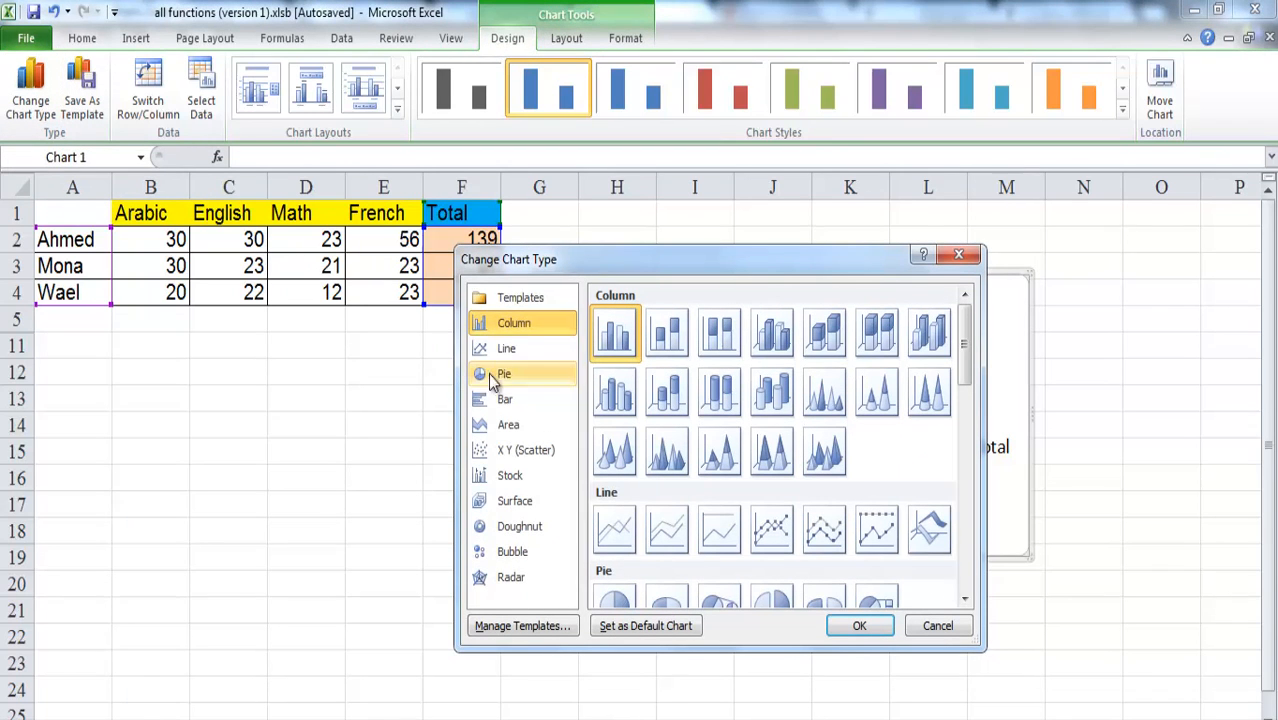
{"action": "left_click", "coordinate": [504, 373]}
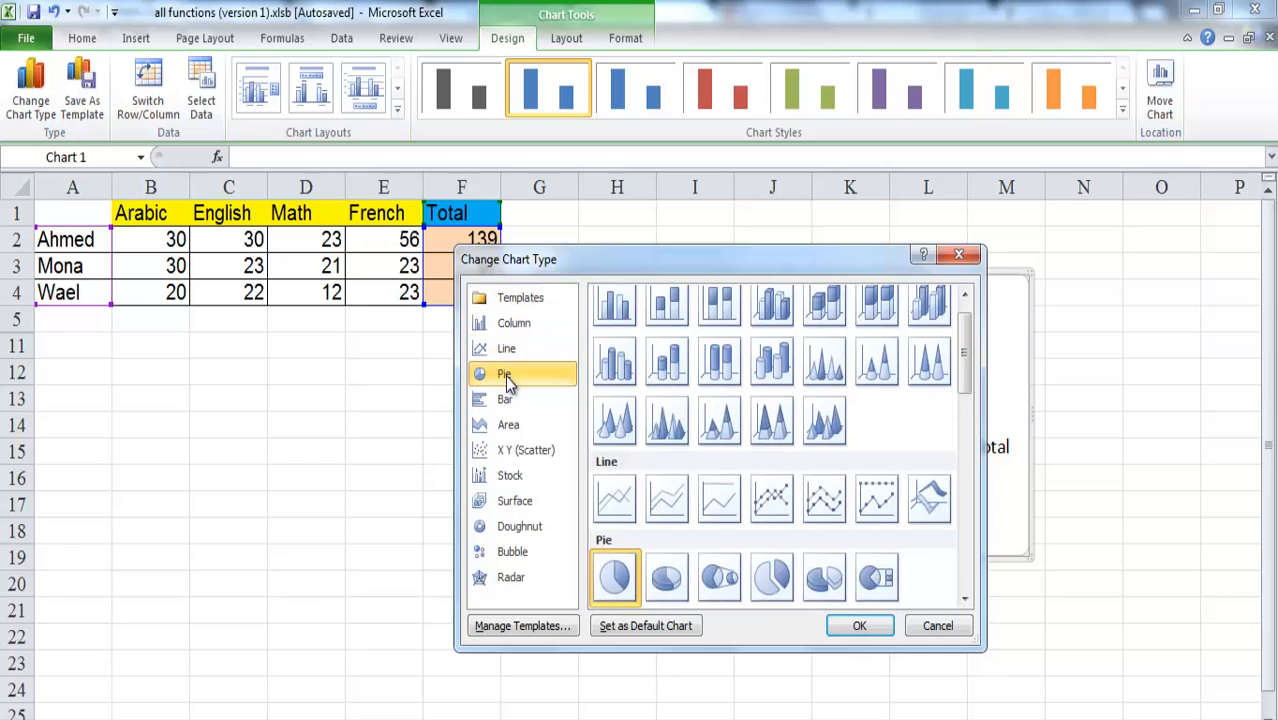
{"action": "left_click_drag", "start_coordinate": [508, 259], "coordinate": [365, 323]}
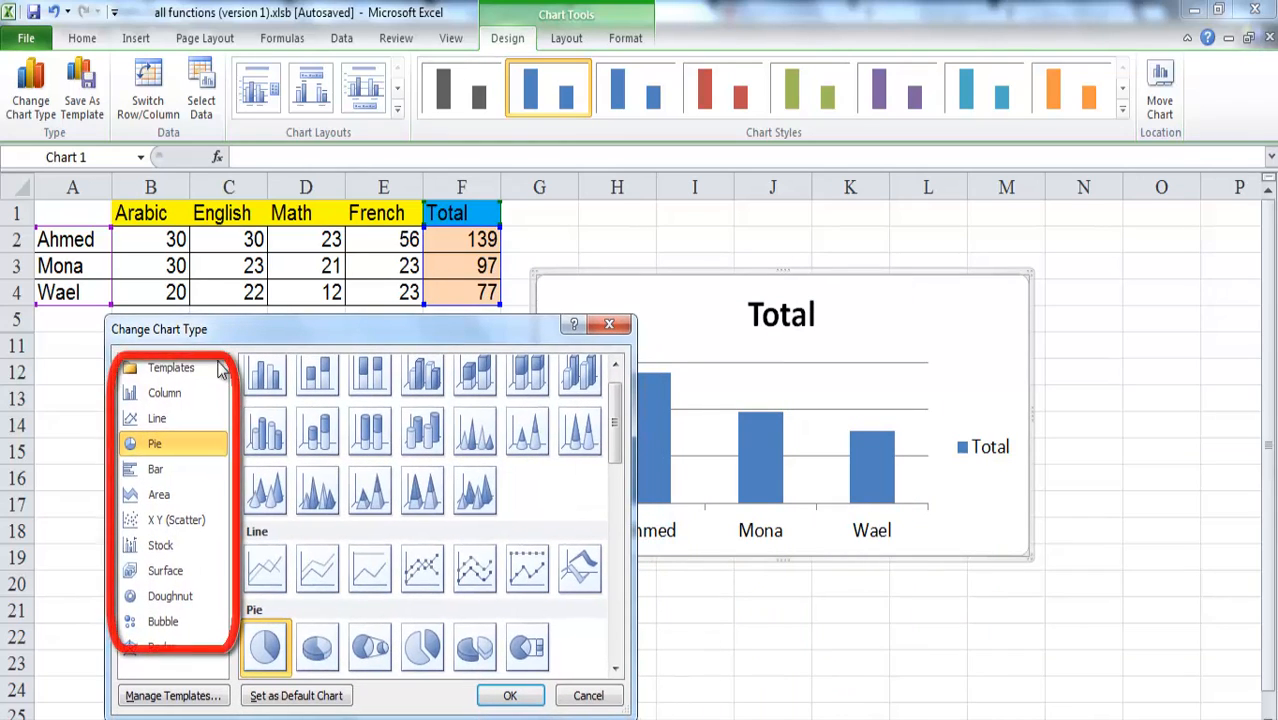
{"action": "left_click", "coordinate": [156, 469]}
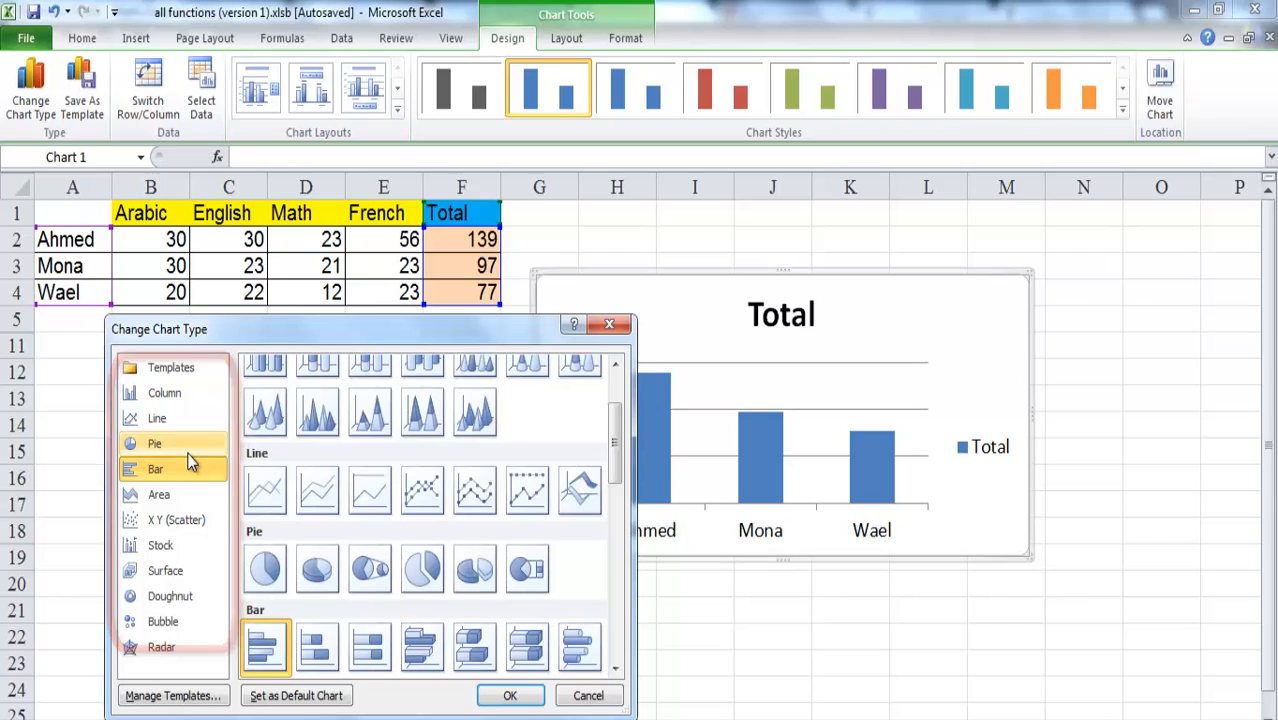
{"action": "left_click", "coordinate": [155, 468]}
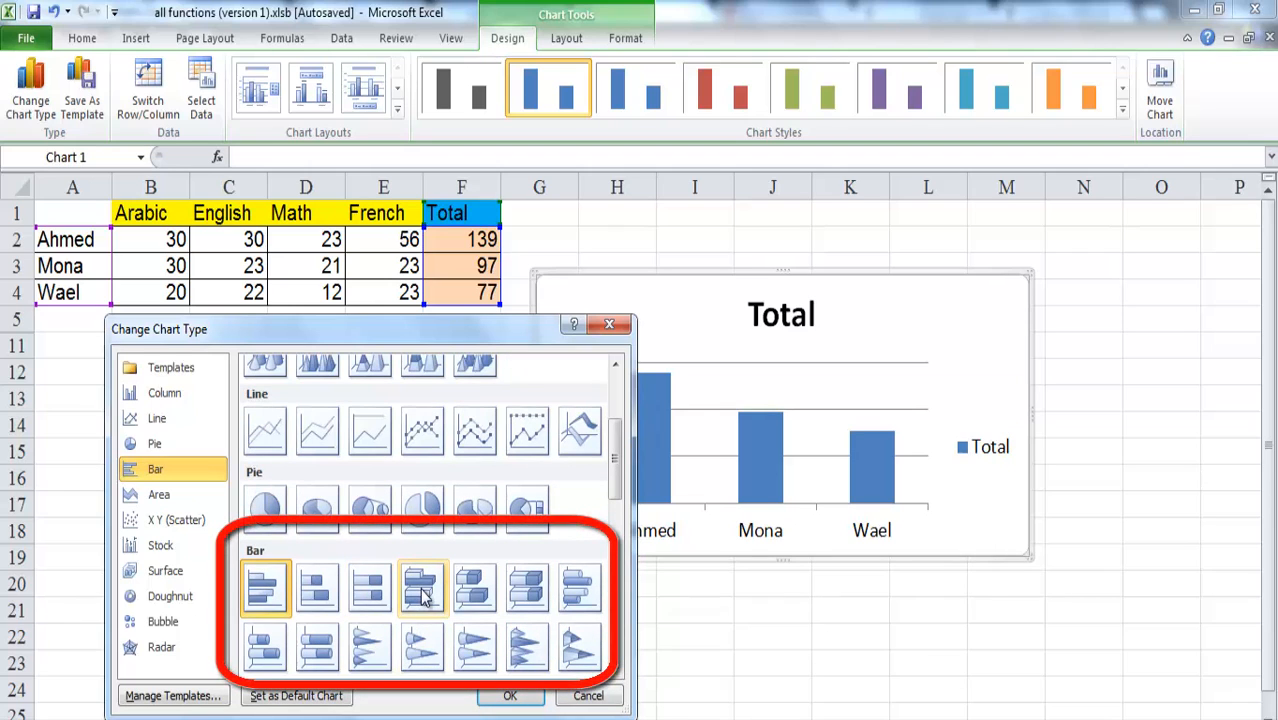
{"action": "left_click", "coordinate": [421, 588]}
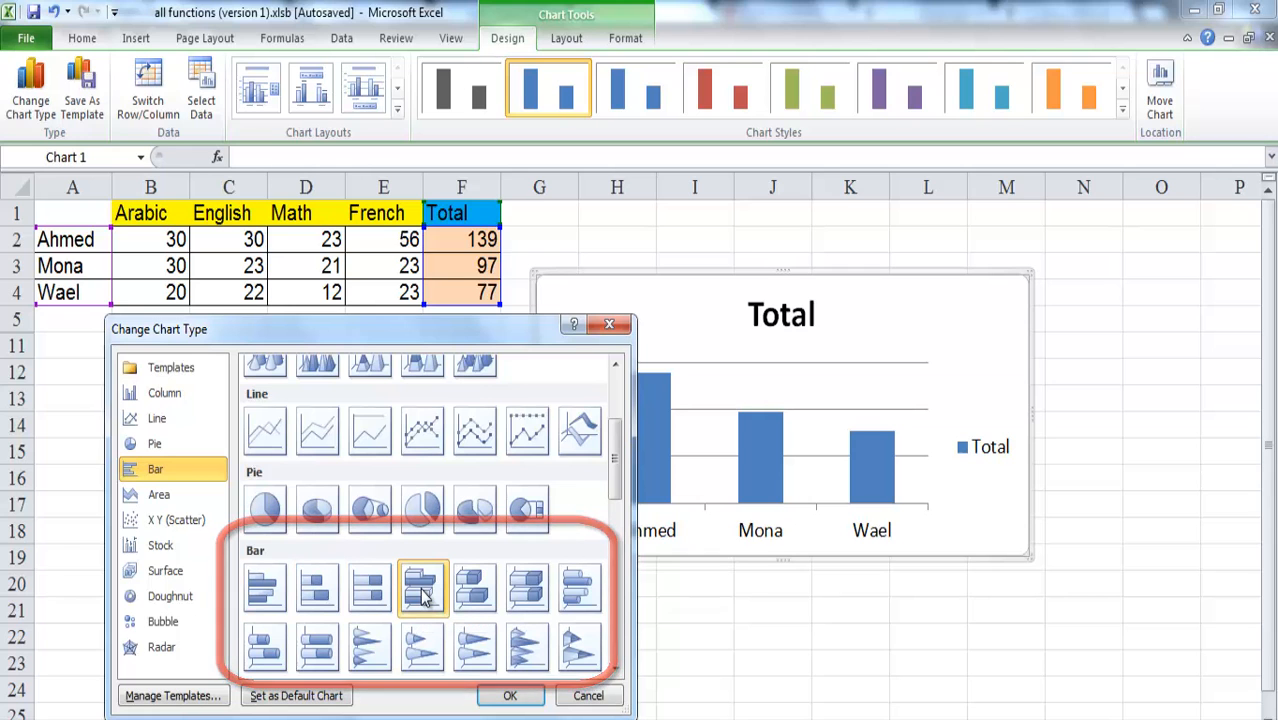
{"action": "mouse_move", "coordinate": [475, 588]}
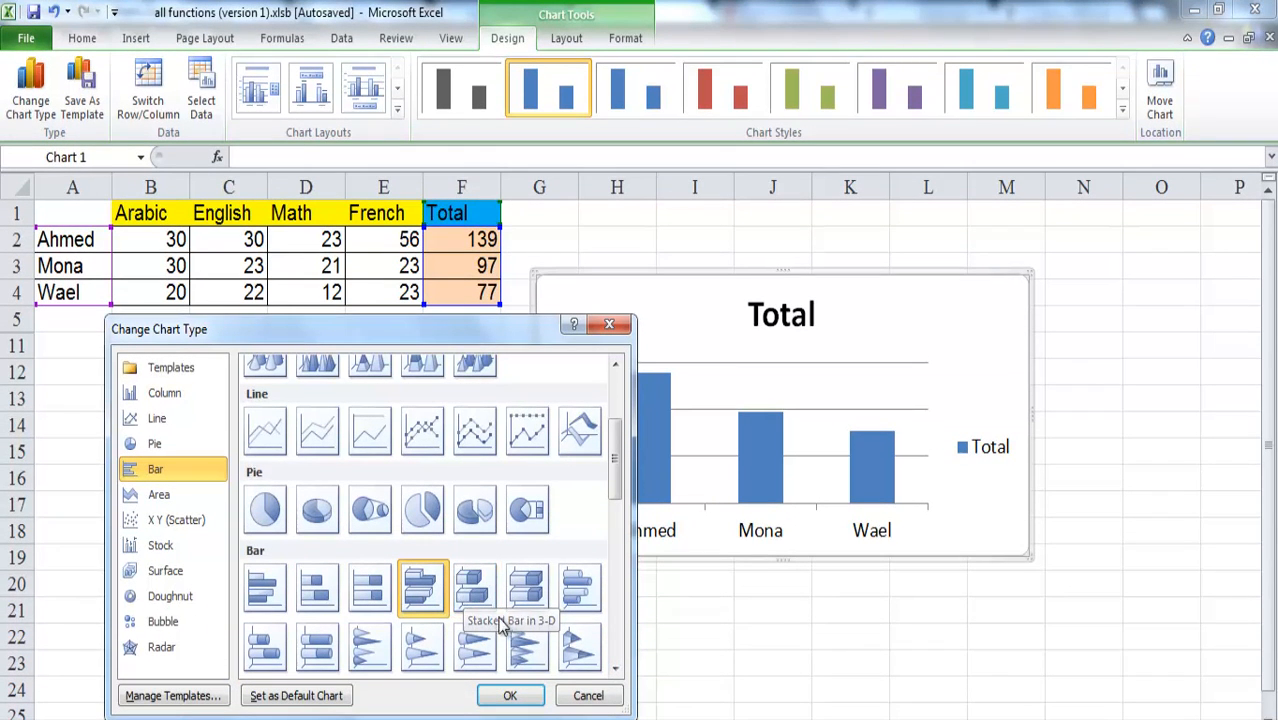
{"action": "left_click", "coordinate": [510, 695]}
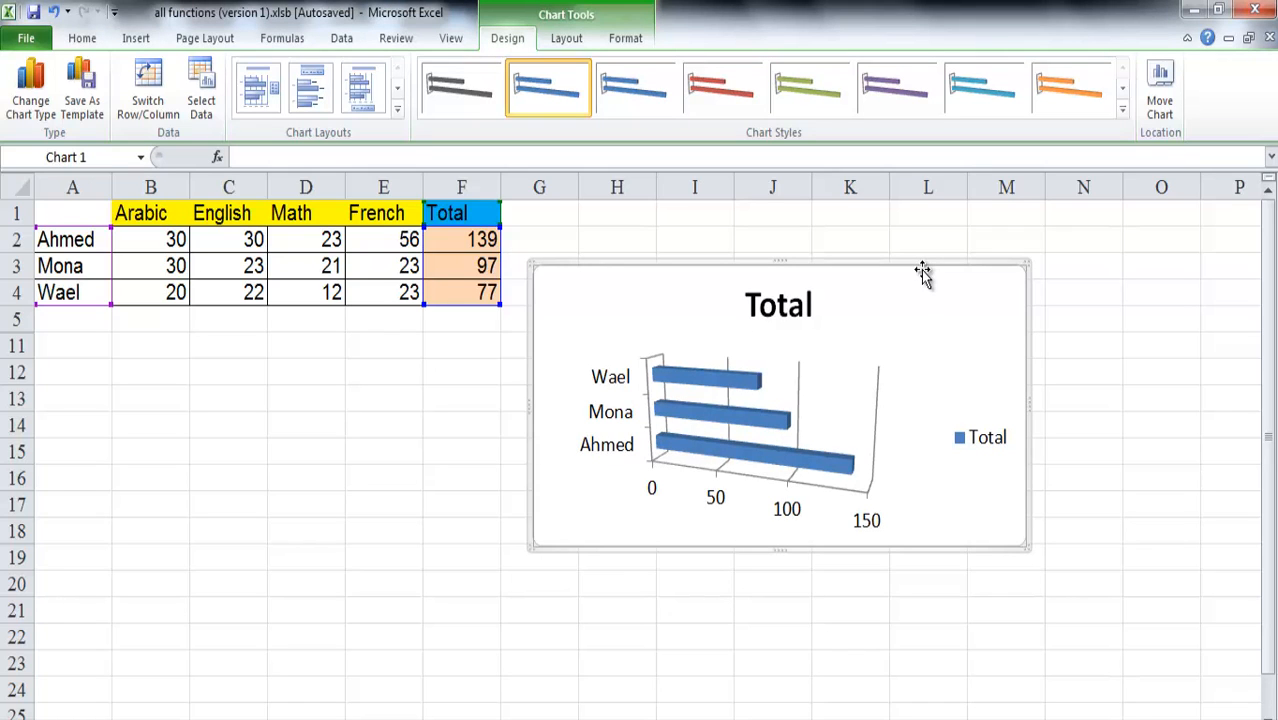
{"action": "mouse_move", "coordinate": [760, 230]}
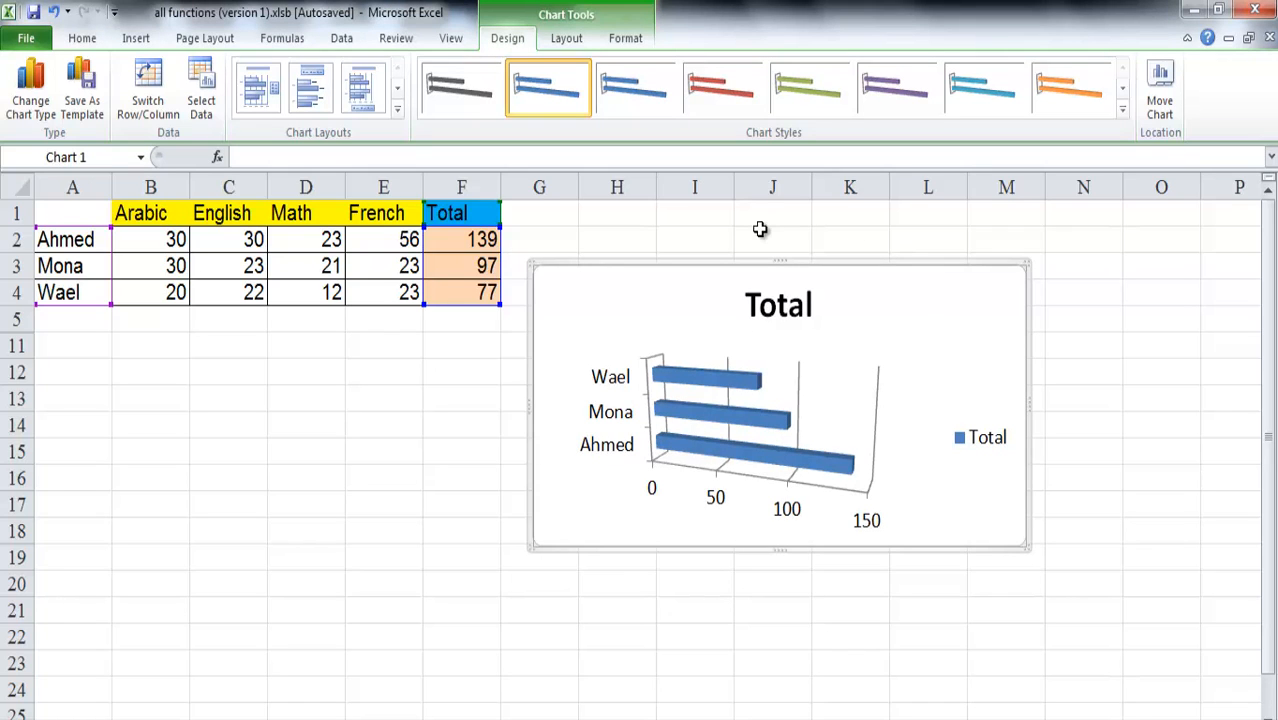
{"action": "mouse_move", "coordinate": [283, 150]}
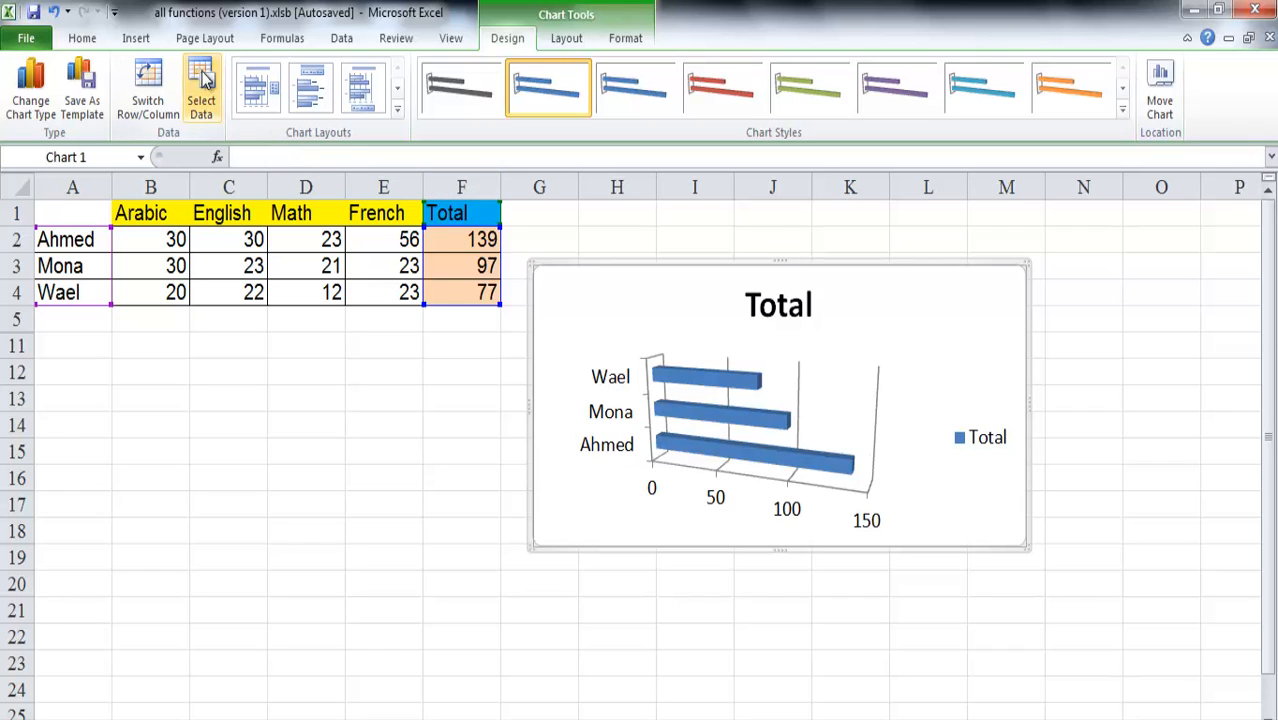
{"action": "mouse_move", "coordinate": [201, 85]}
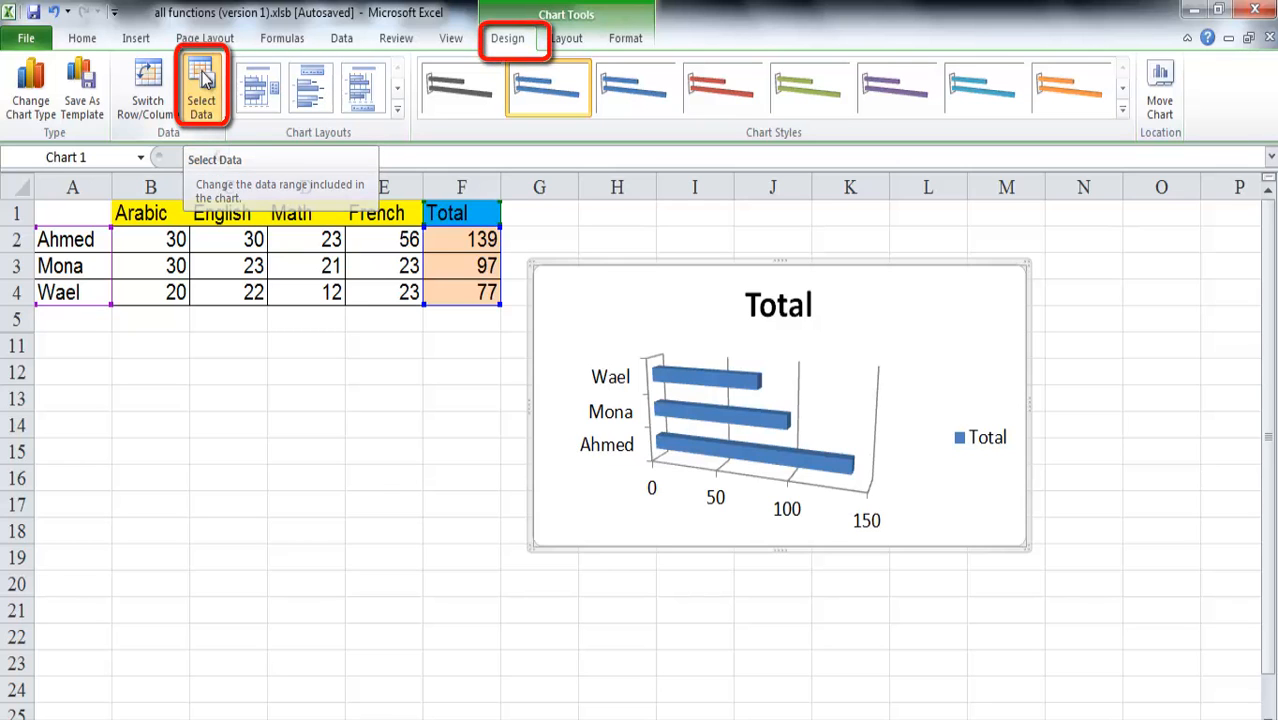
Set the chart data range to A1:F4 so all subjects and Total are plotted.
{"action": "left_click", "coordinate": [201, 87]}
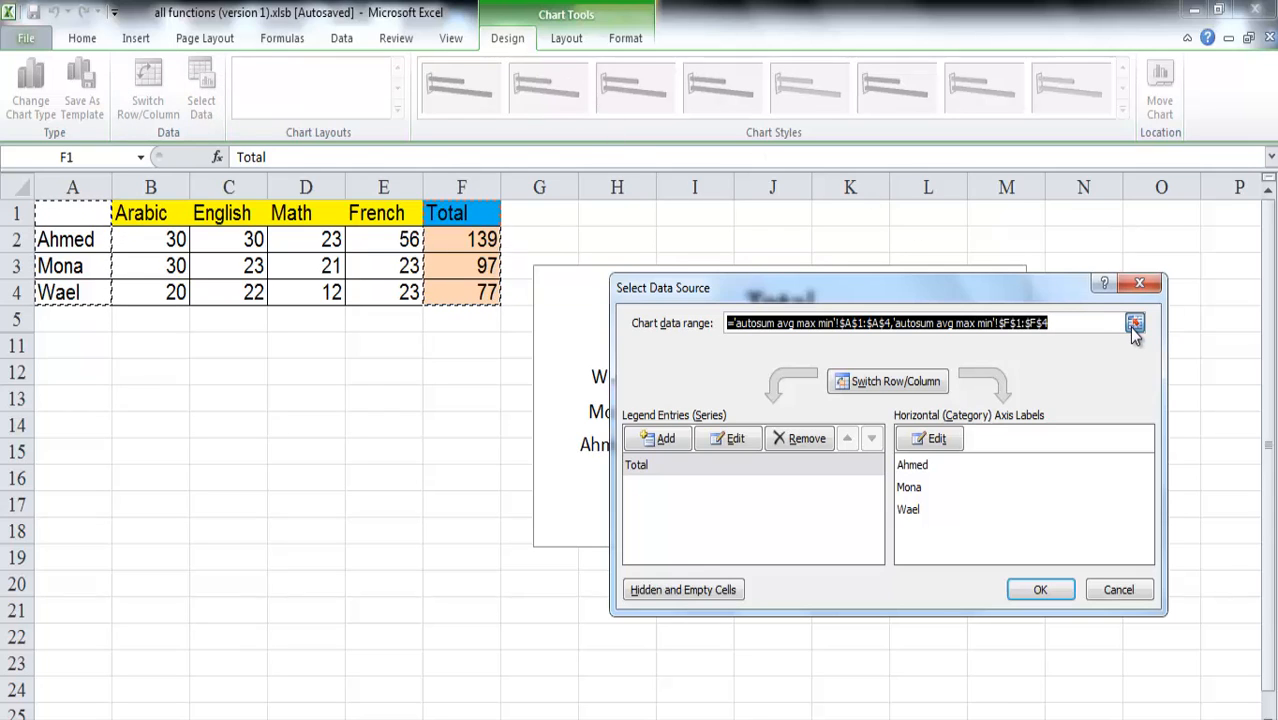
{"action": "left_click", "coordinate": [1135, 322]}
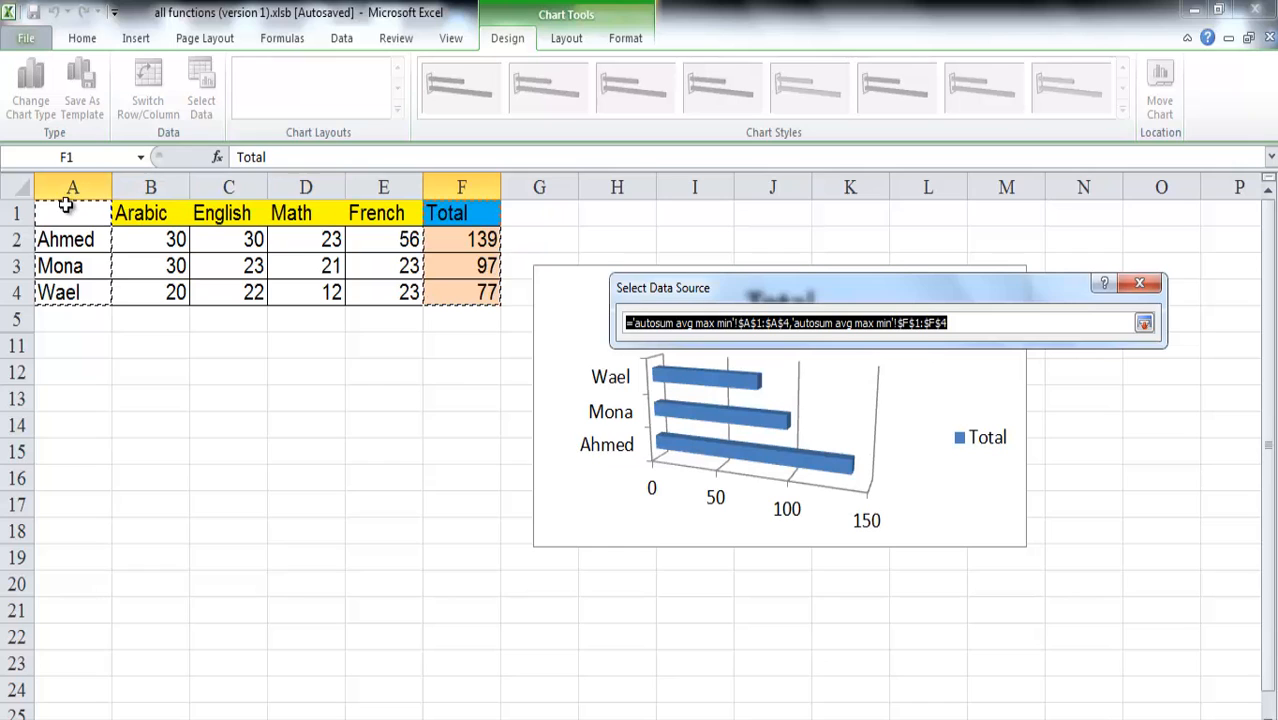
{"action": "left_click", "coordinate": [72, 213]}
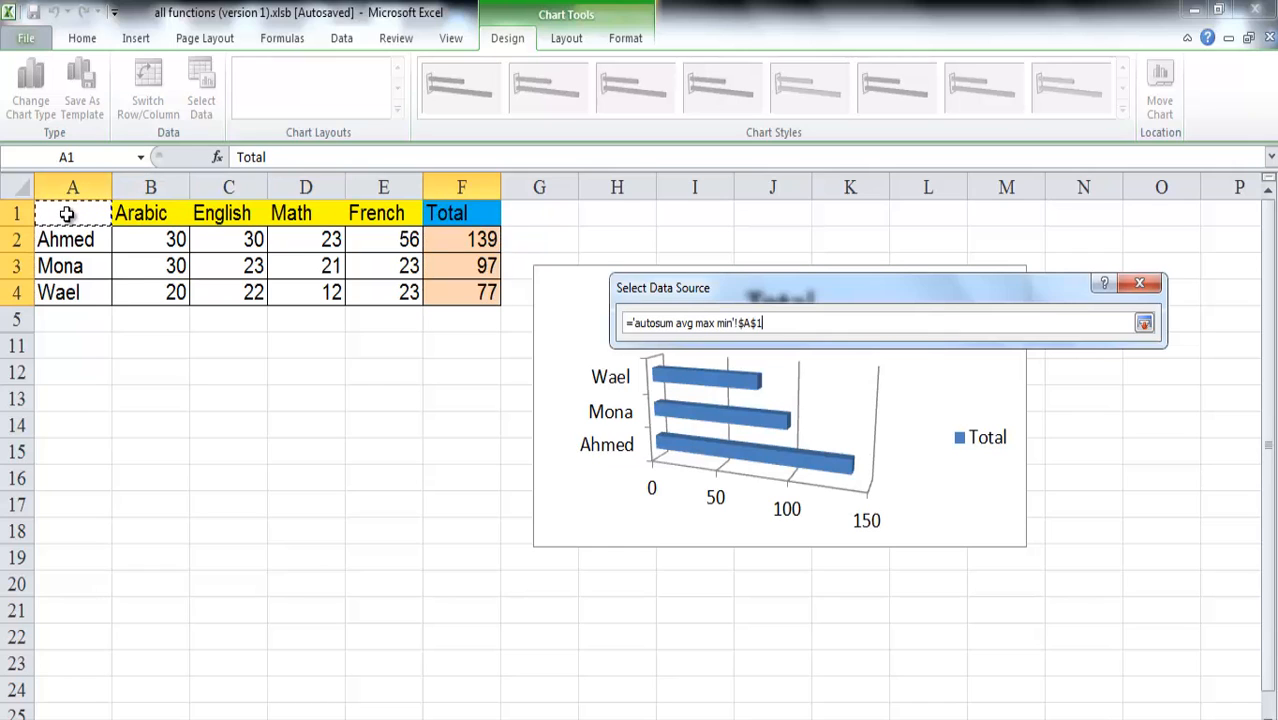
{"action": "left_click_drag", "start_coordinate": [68, 213], "coordinate": [383, 291]}
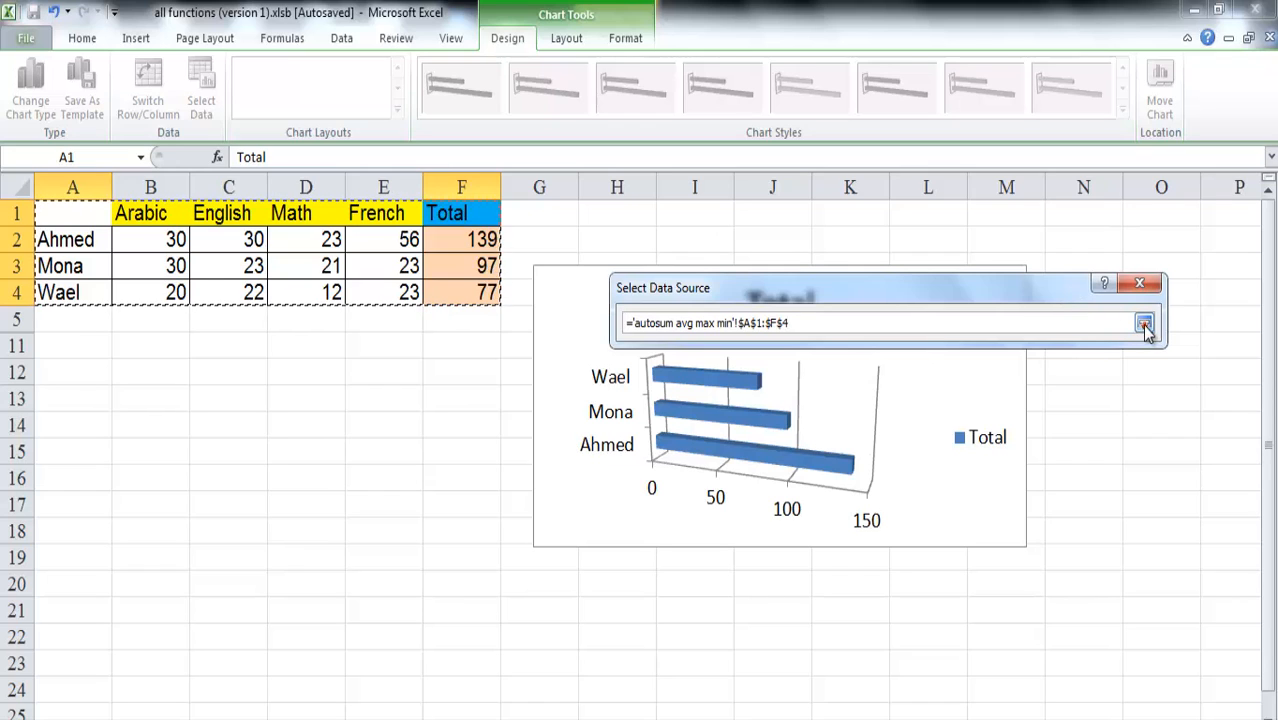
{"action": "left_click", "coordinate": [1144, 324]}
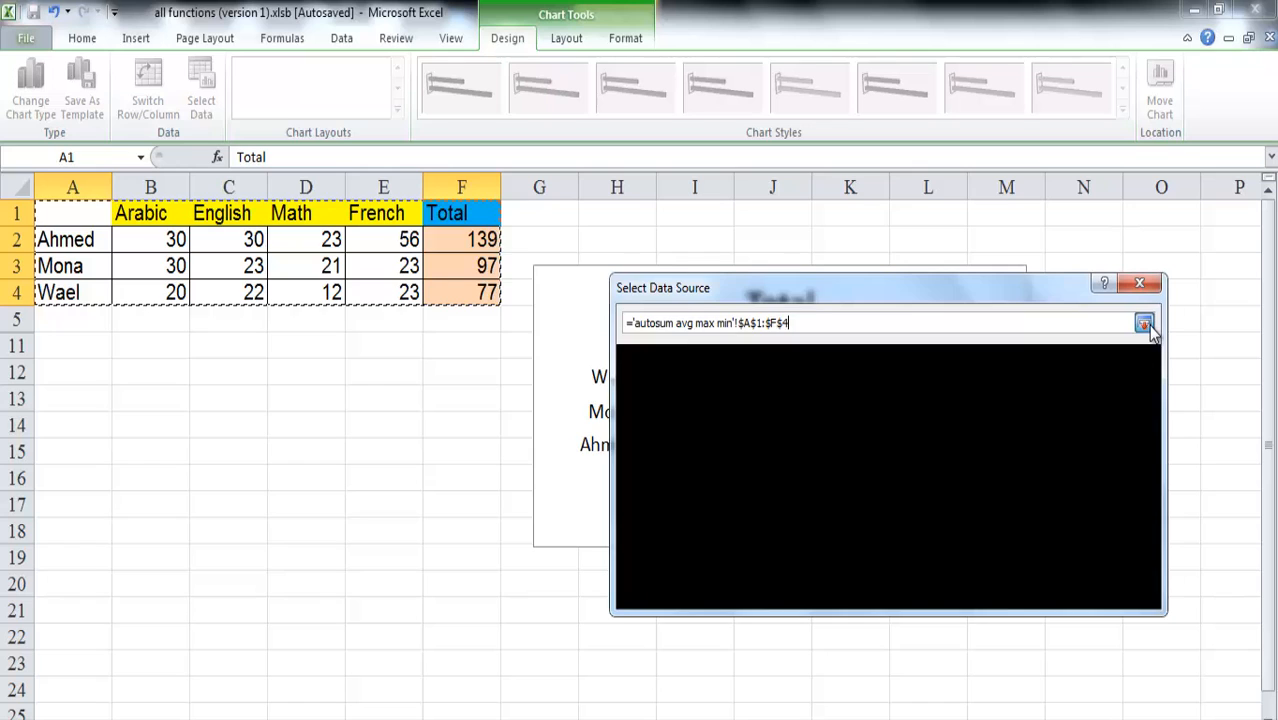
{"action": "left_click", "coordinate": [1144, 322]}
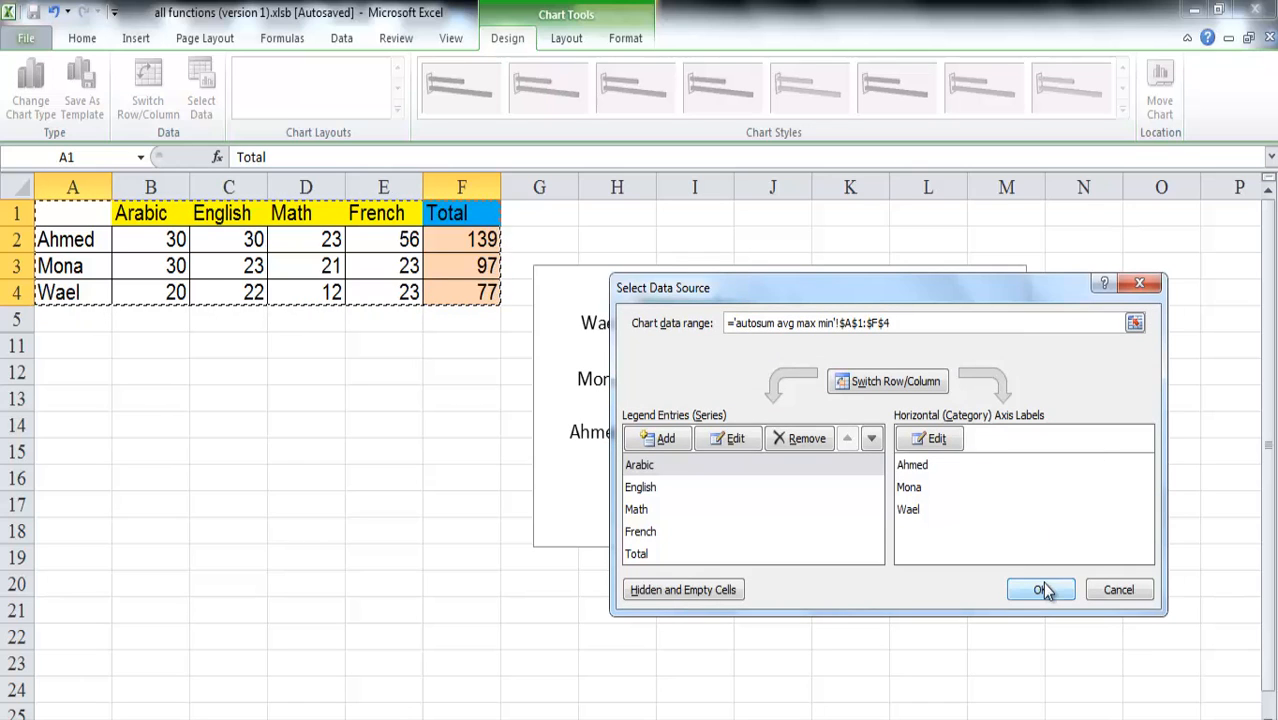
{"action": "left_click", "coordinate": [1040, 589]}
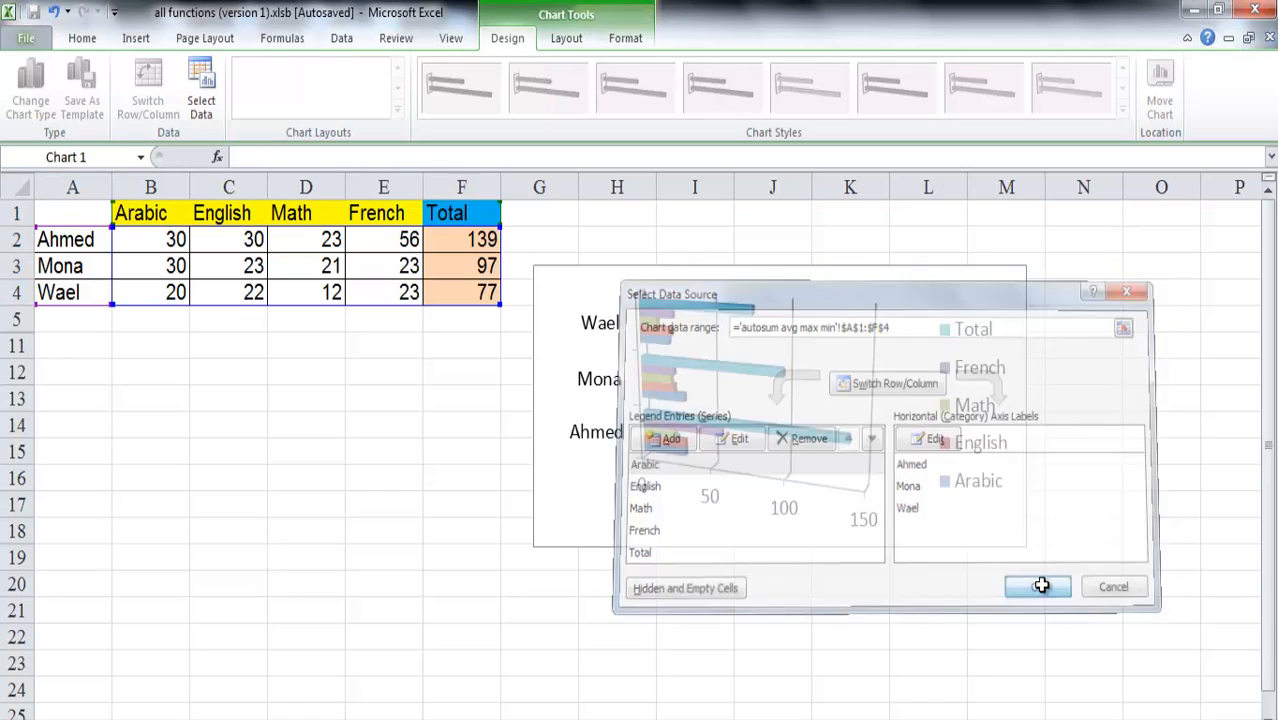
{"action": "left_click", "coordinate": [1037, 586]}
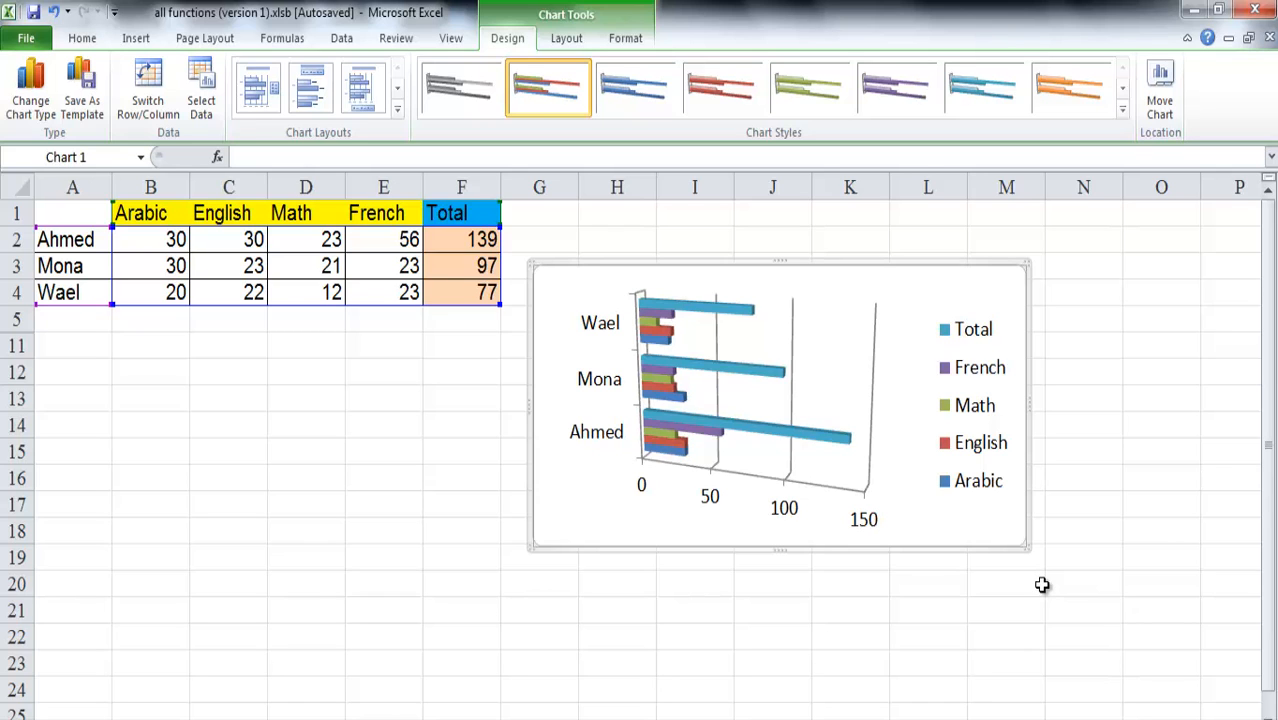
{"action": "left_click", "coordinate": [461, 394]}
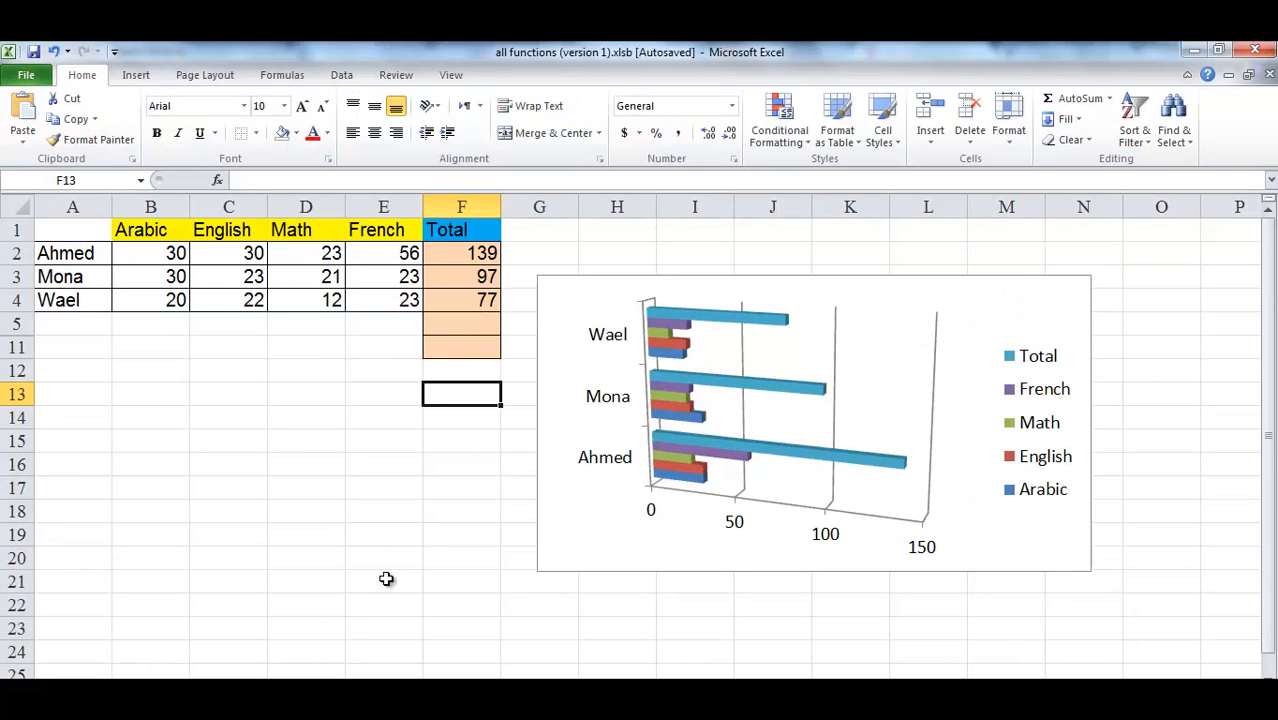
{"action": "mouse_move", "coordinate": [578, 322]}
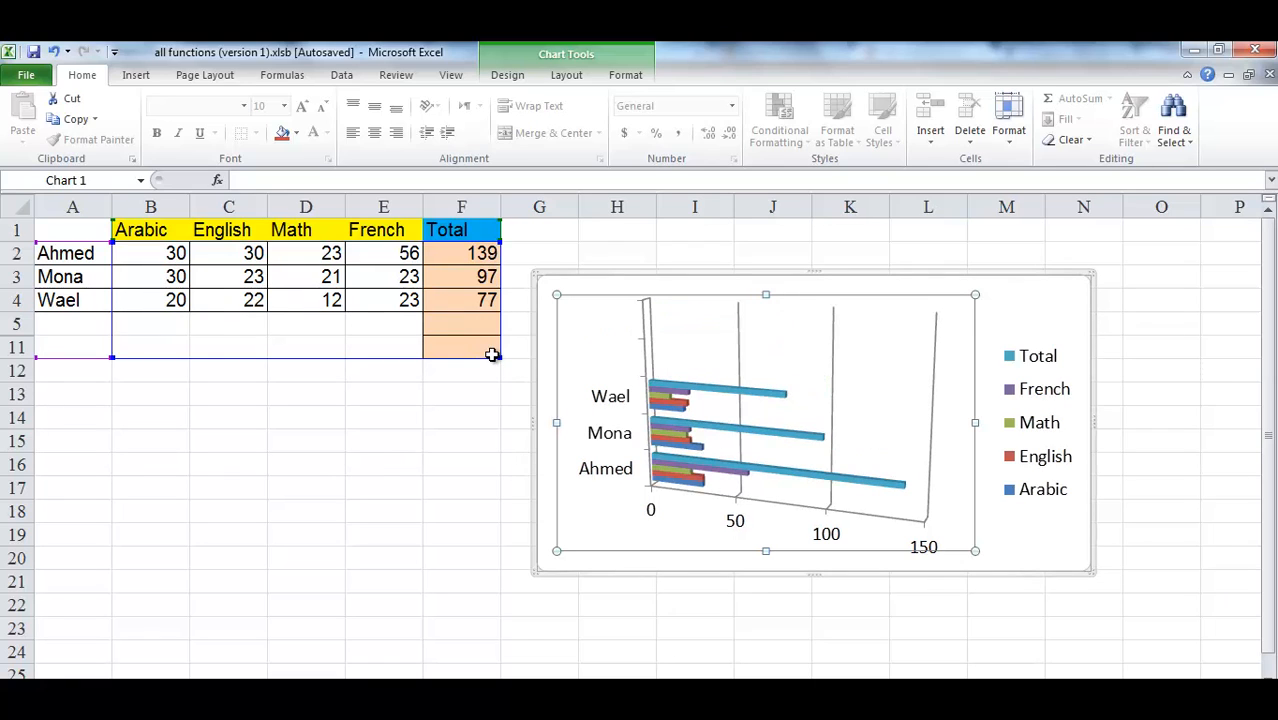
Enter Ola with scores 44, 23, 25, 12 in row 5 and fill F4's Total formula down.
{"action": "left_click", "coordinate": [72, 323]}
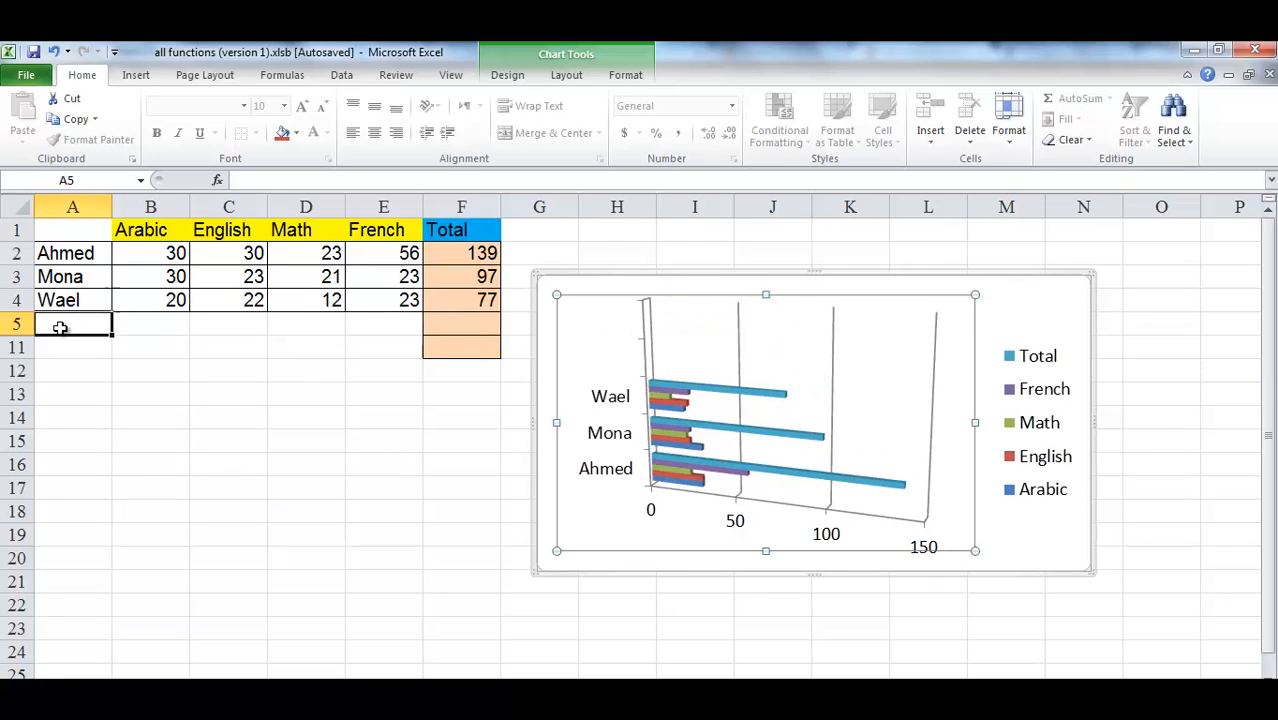
{"action": "type", "text": "Ola"}
{"action": "left_click", "coordinate": [151, 324]}
{"action": "type", "text": "44"}
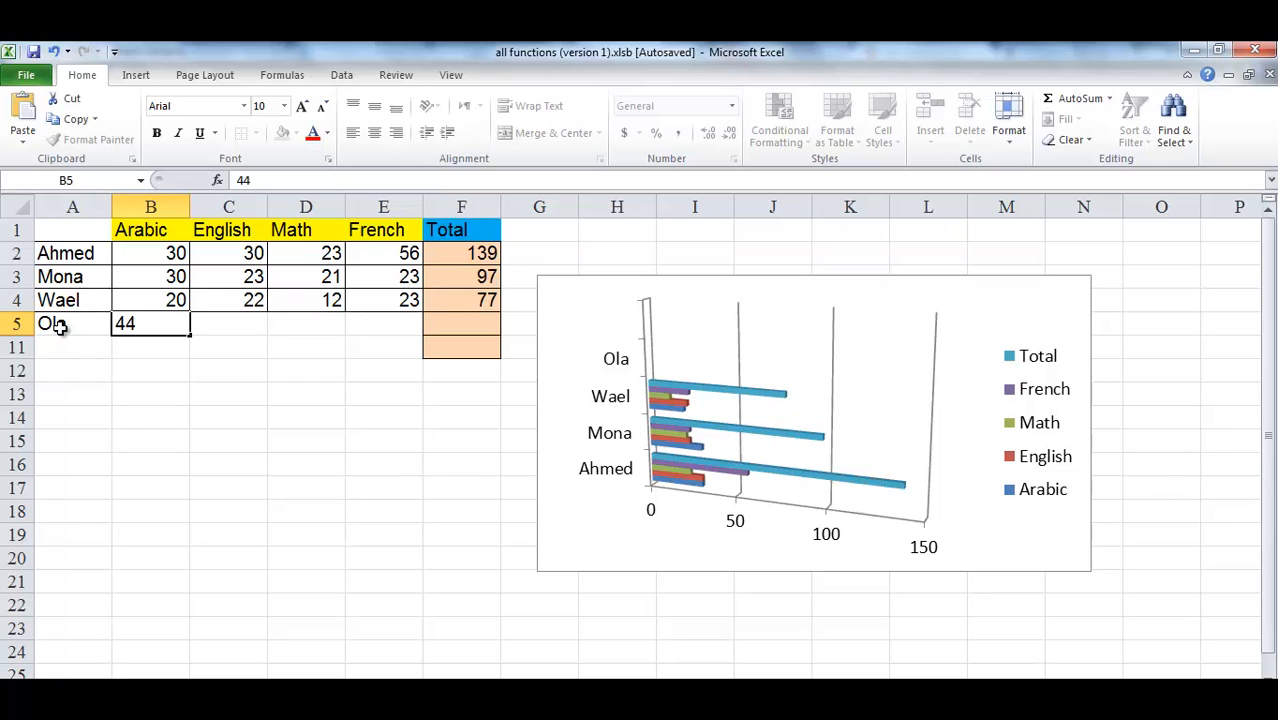
{"action": "type", "text": "23"}
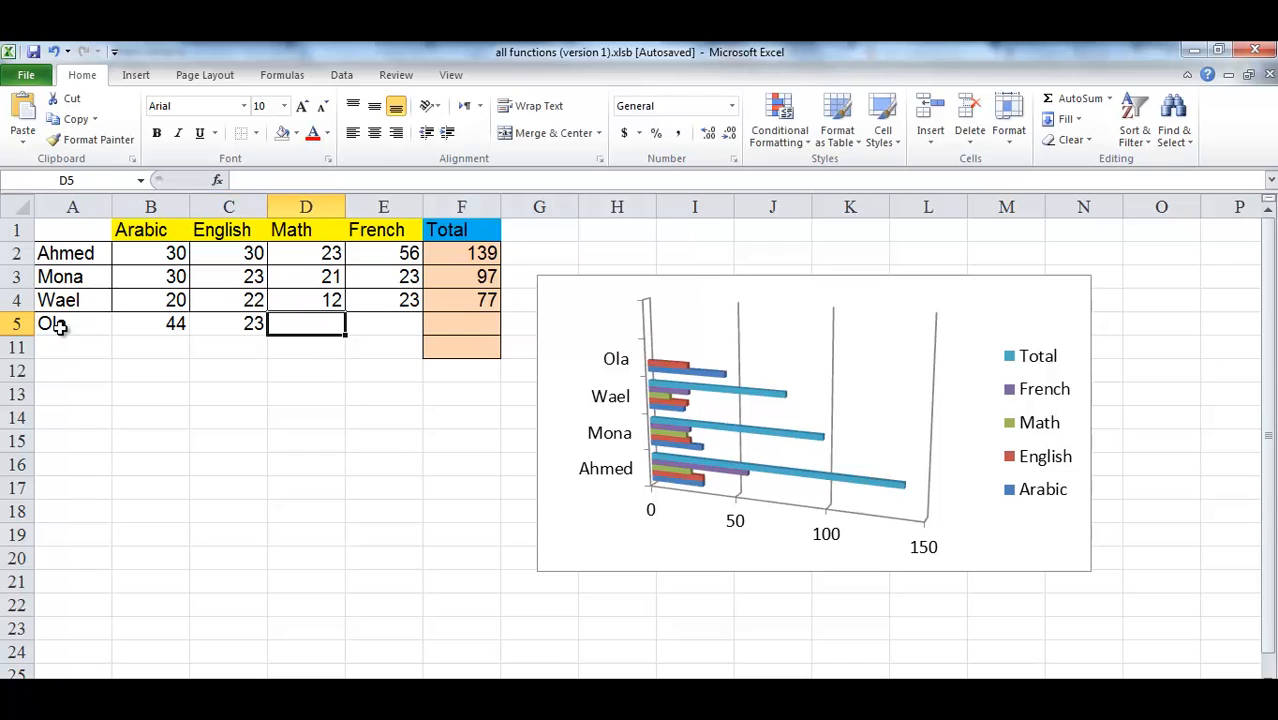
{"action": "type", "text": "25"}
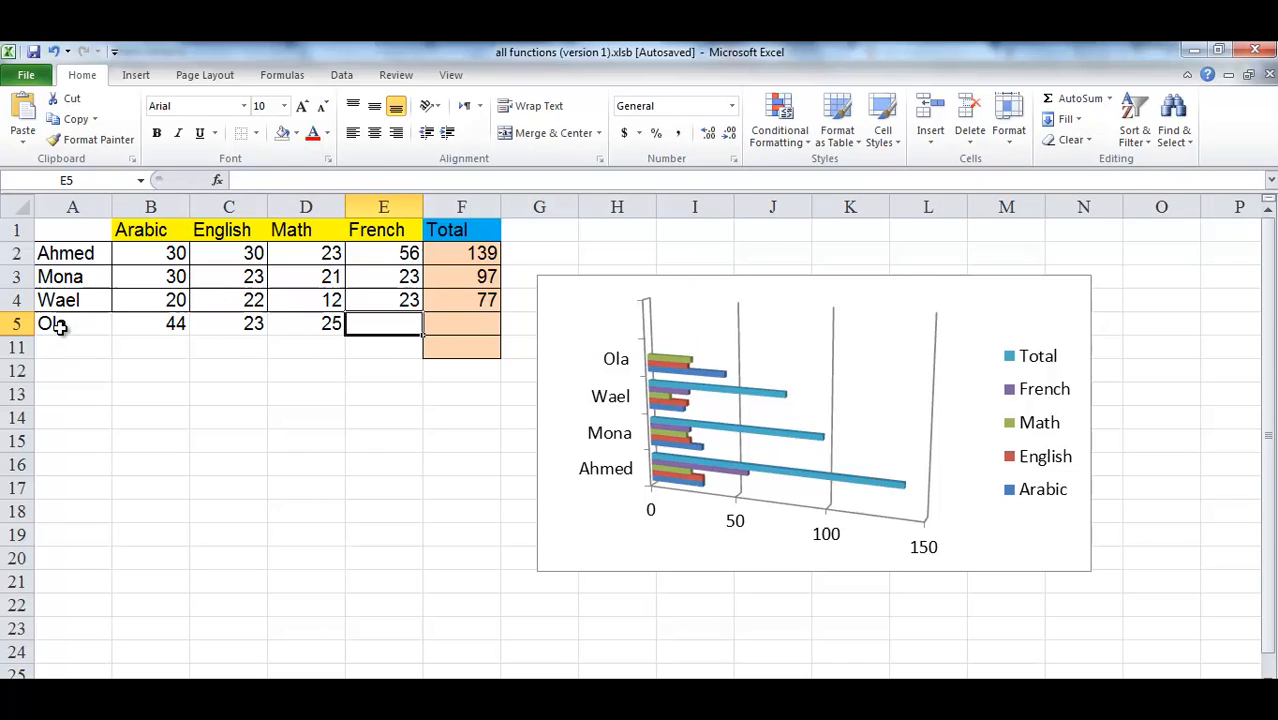
{"action": "type", "text": "12"}
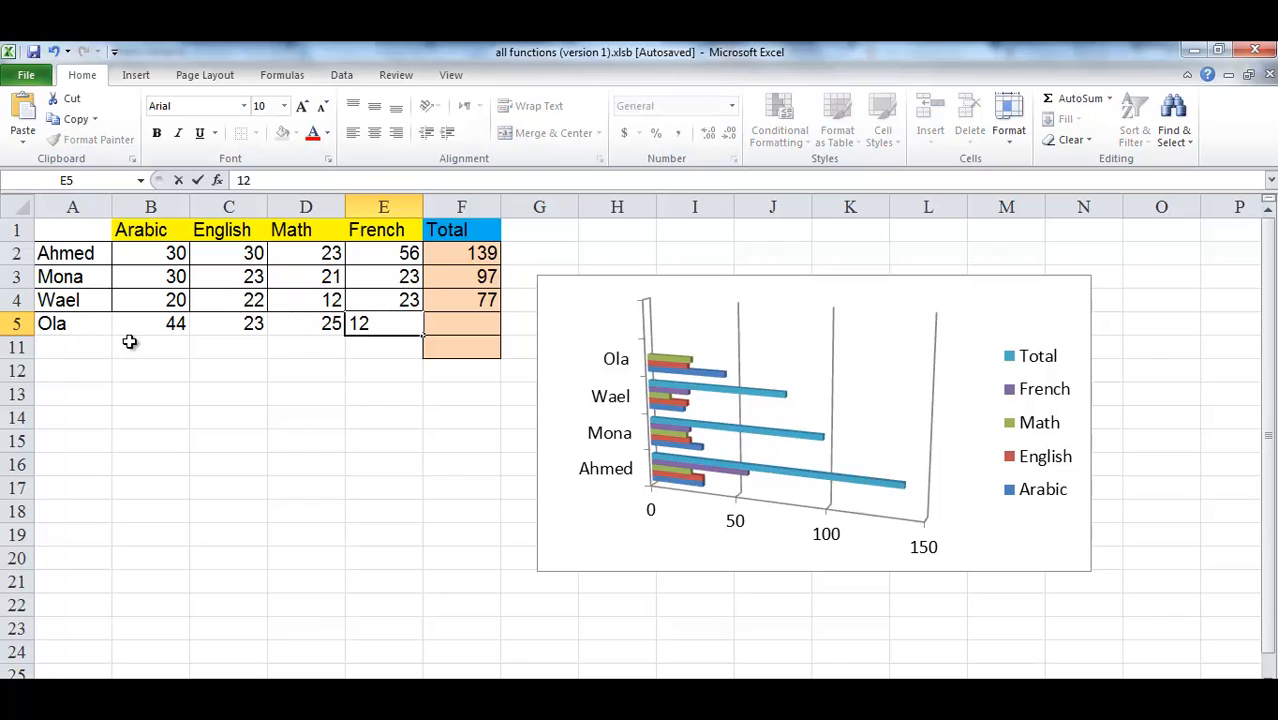
{"action": "left_click", "coordinate": [461, 299]}
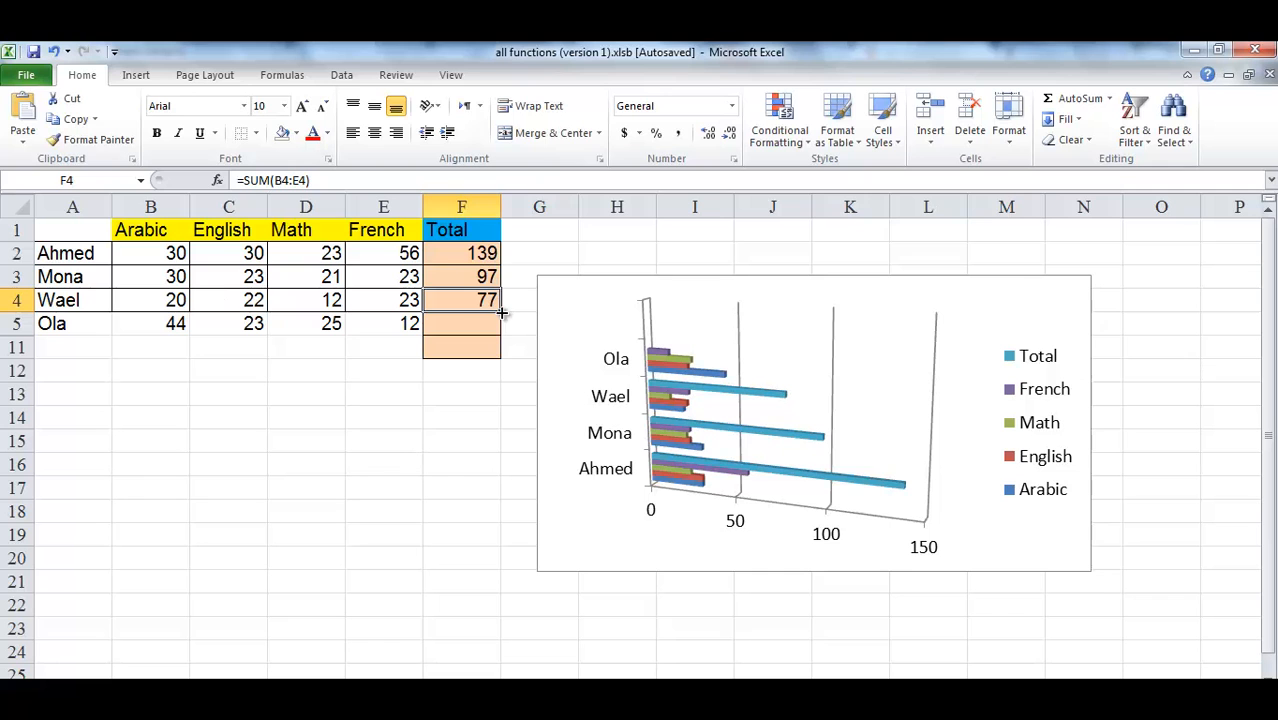
{"action": "left_click_drag", "start_coordinate": [500, 300], "coordinate": [500, 323]}
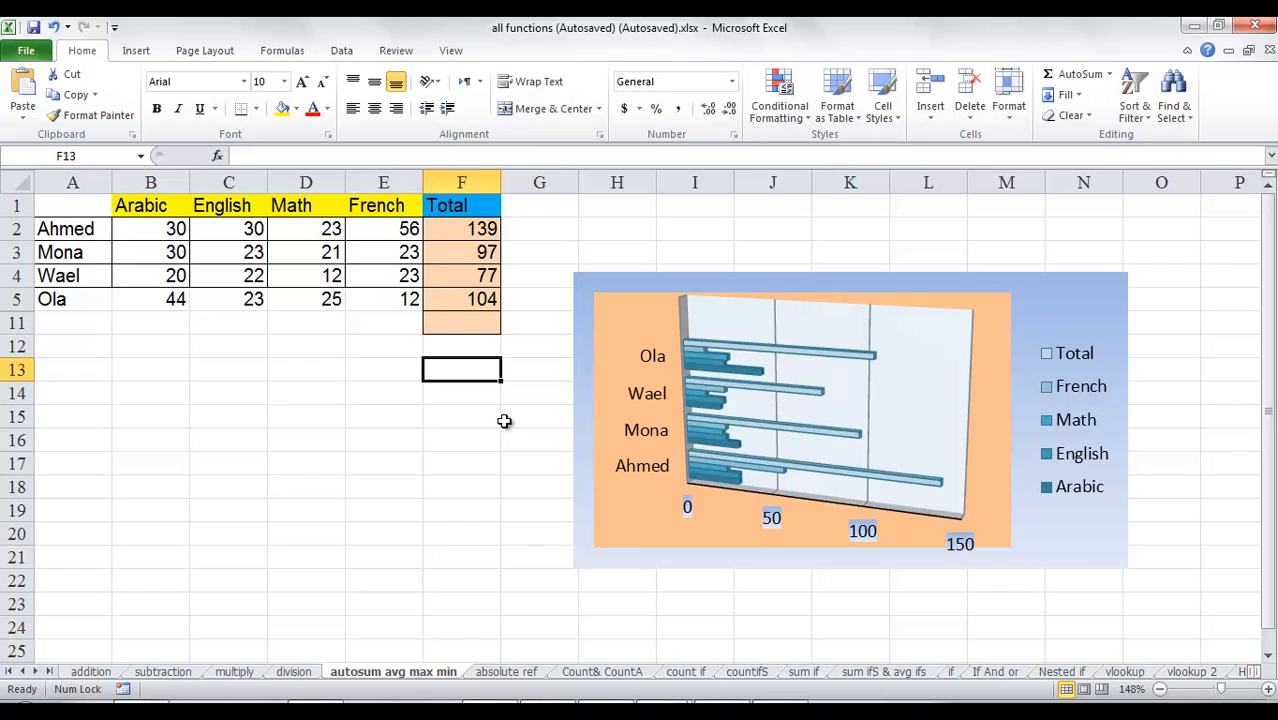
{"action": "mouse_move", "coordinate": [770, 414]}
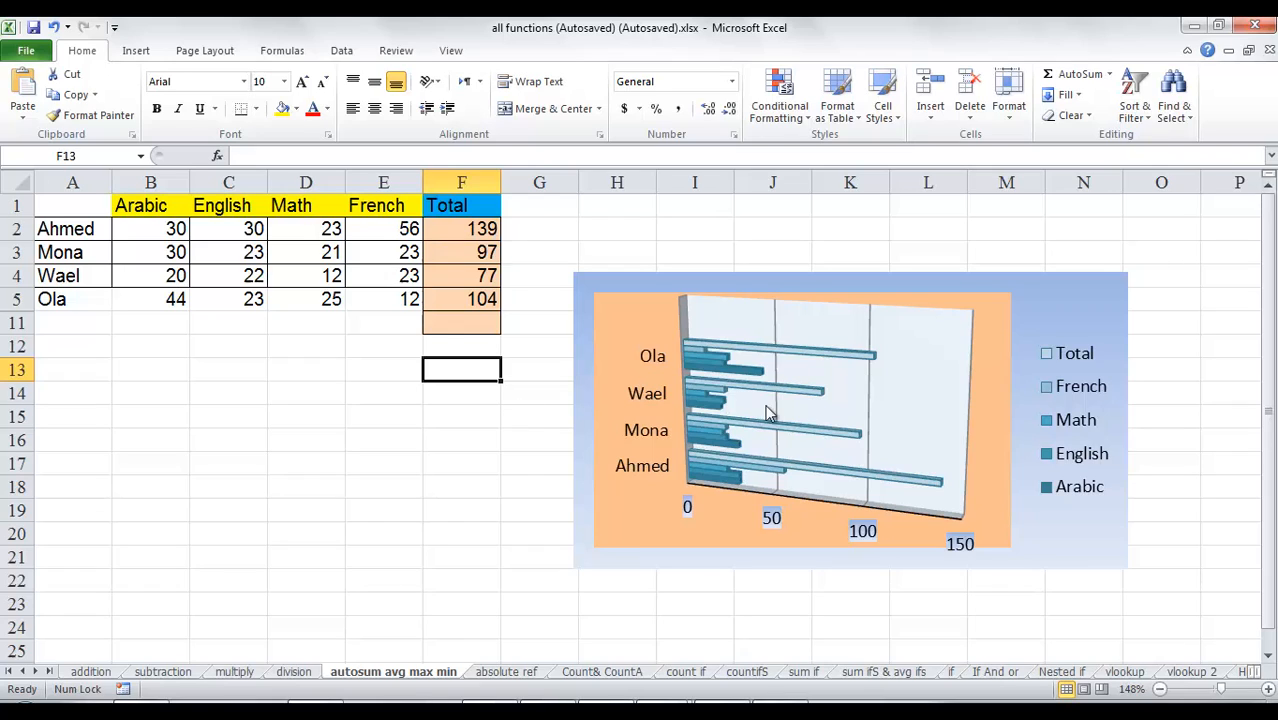
{"action": "mouse_move", "coordinate": [423, 493]}
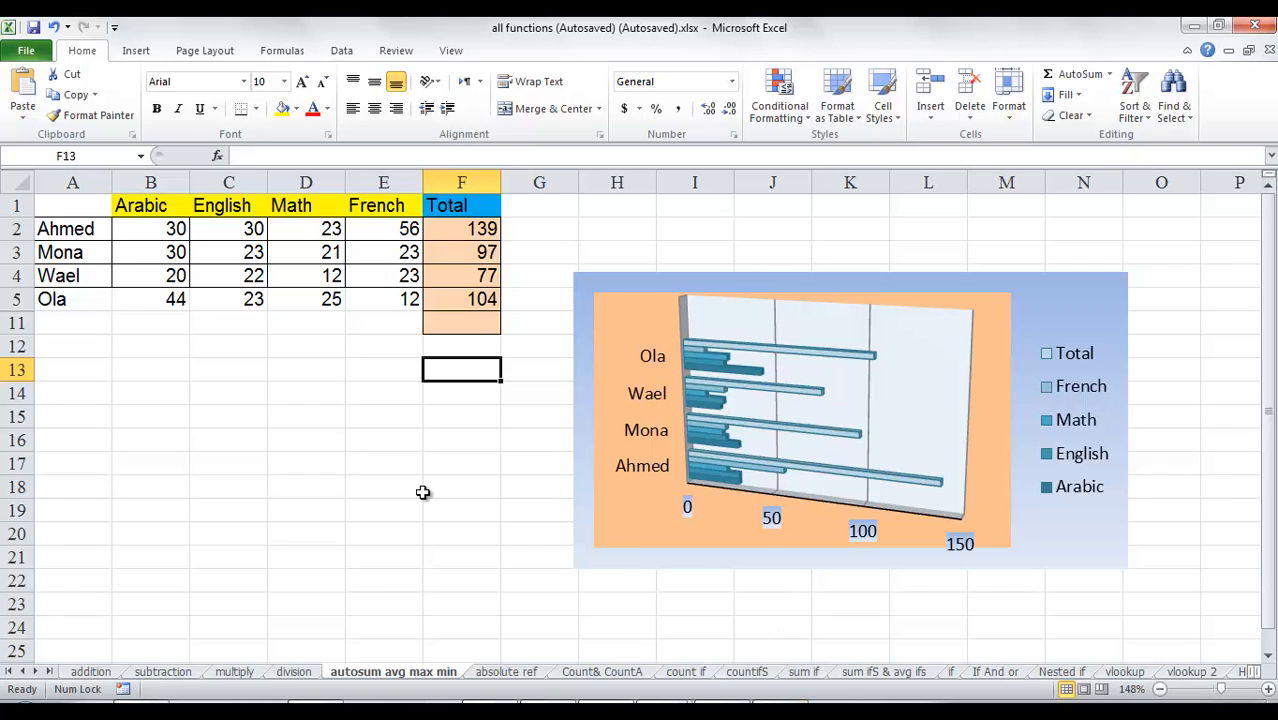
{"action": "mouse_move", "coordinate": [528, 432]}
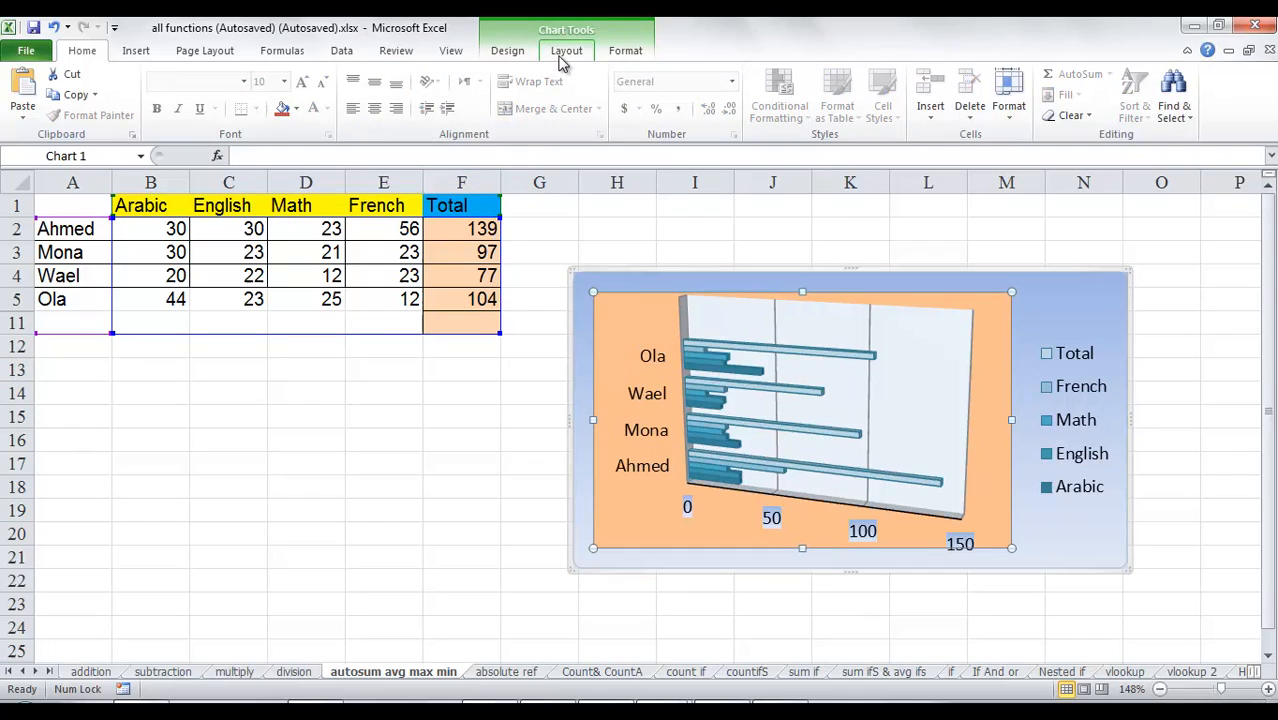
Add an overlaid chart title reading 'comparison between students'.
{"action": "left_click", "coordinate": [566, 50]}
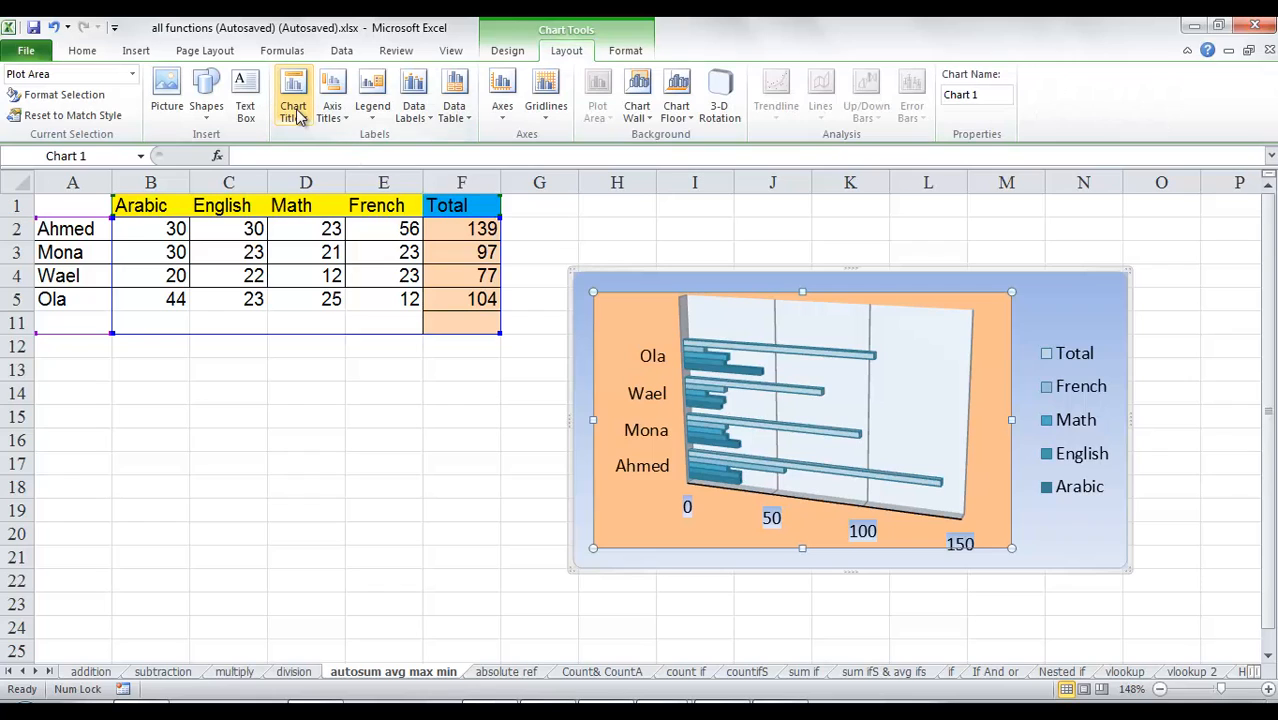
{"action": "left_click", "coordinate": [293, 90]}
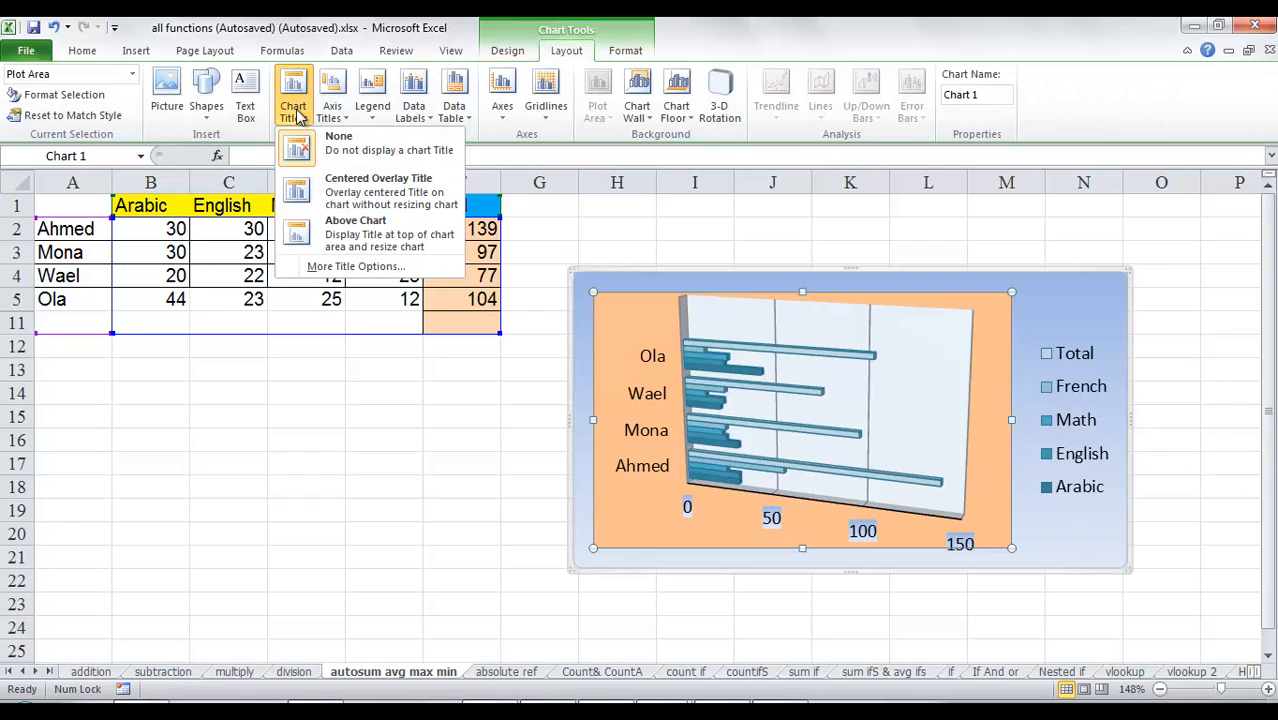
{"action": "mouse_move", "coordinate": [379, 190]}
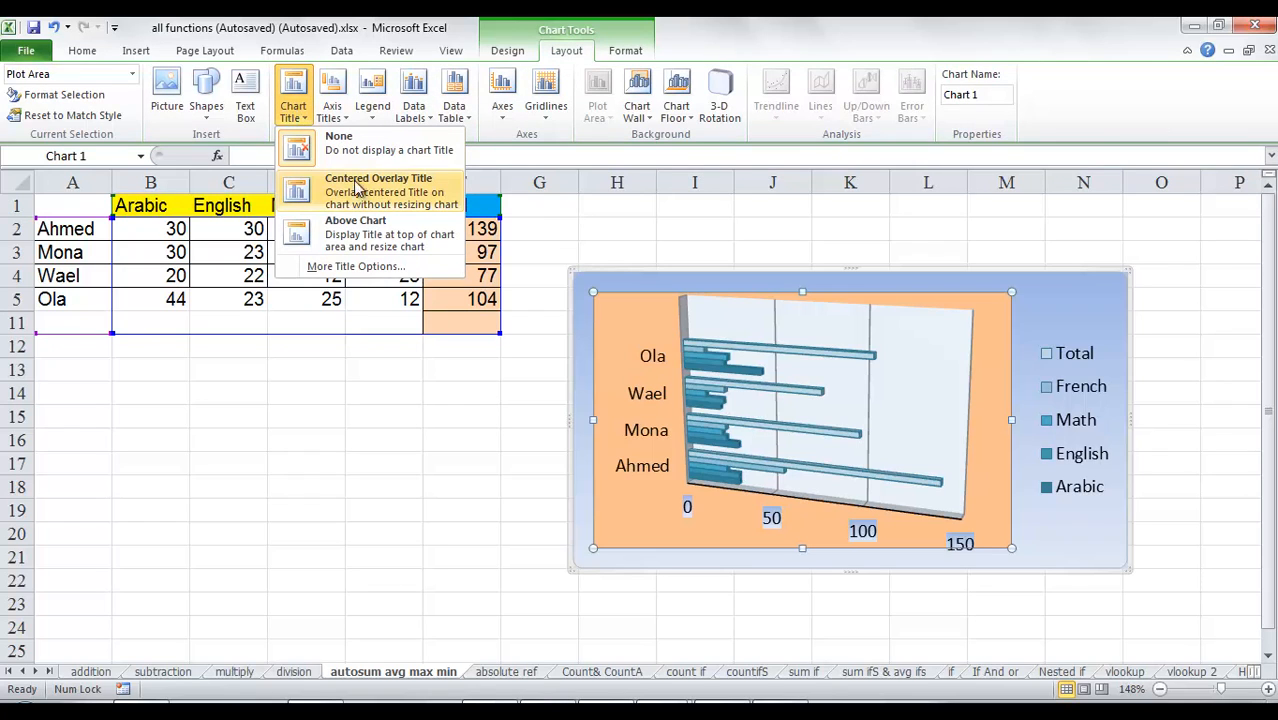
{"action": "left_click", "coordinate": [378, 178]}
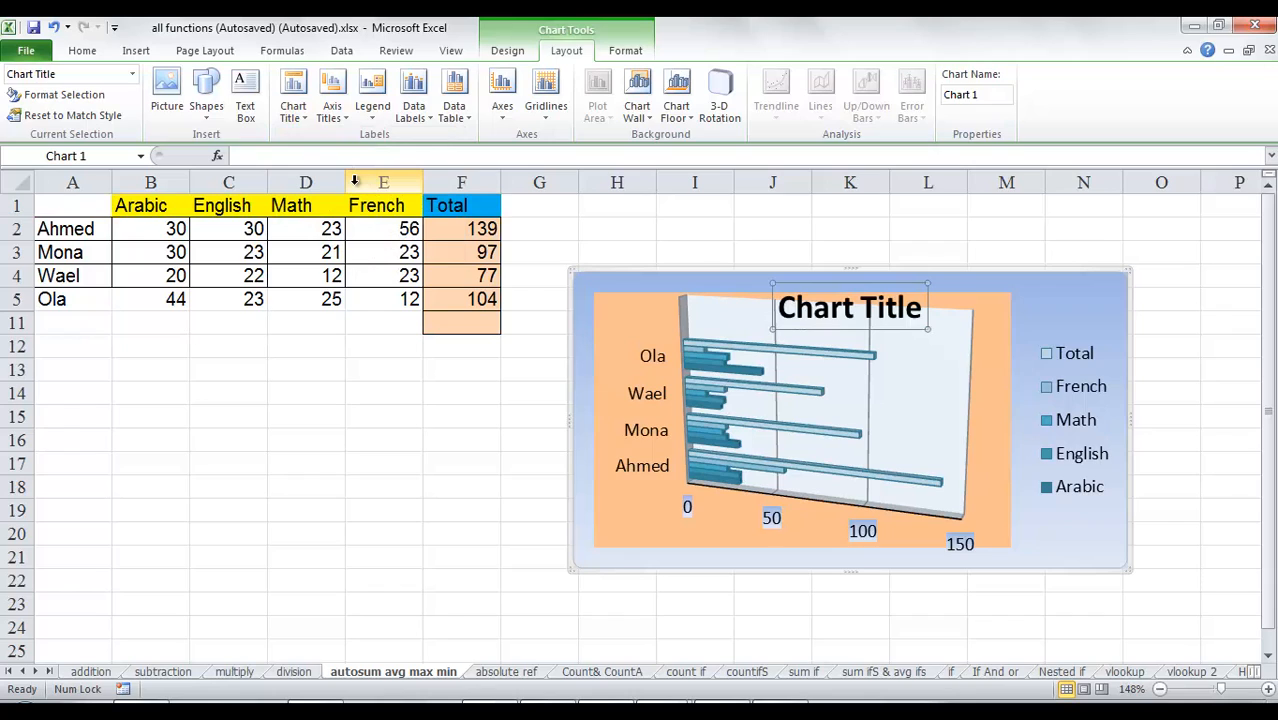
{"action": "left_click", "coordinate": [849, 307]}
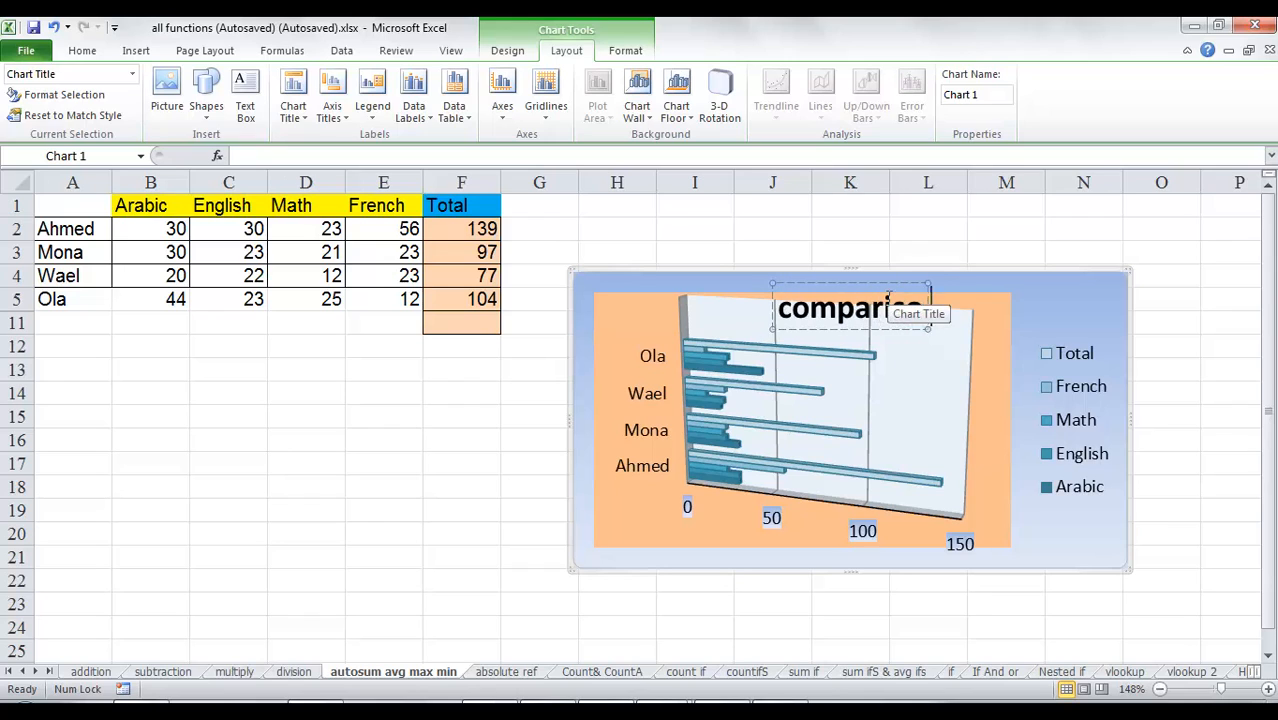
{"action": "type", "text": "comparison between stude"}
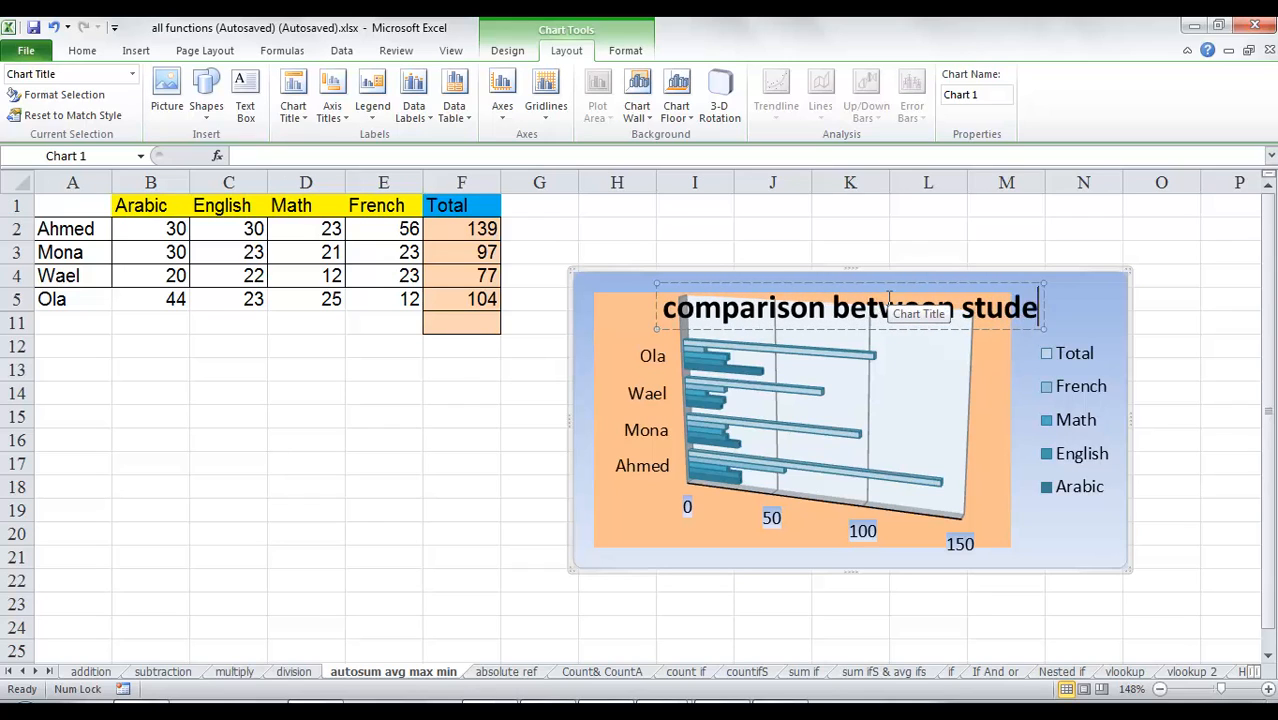
{"action": "type", "text": "nts"}
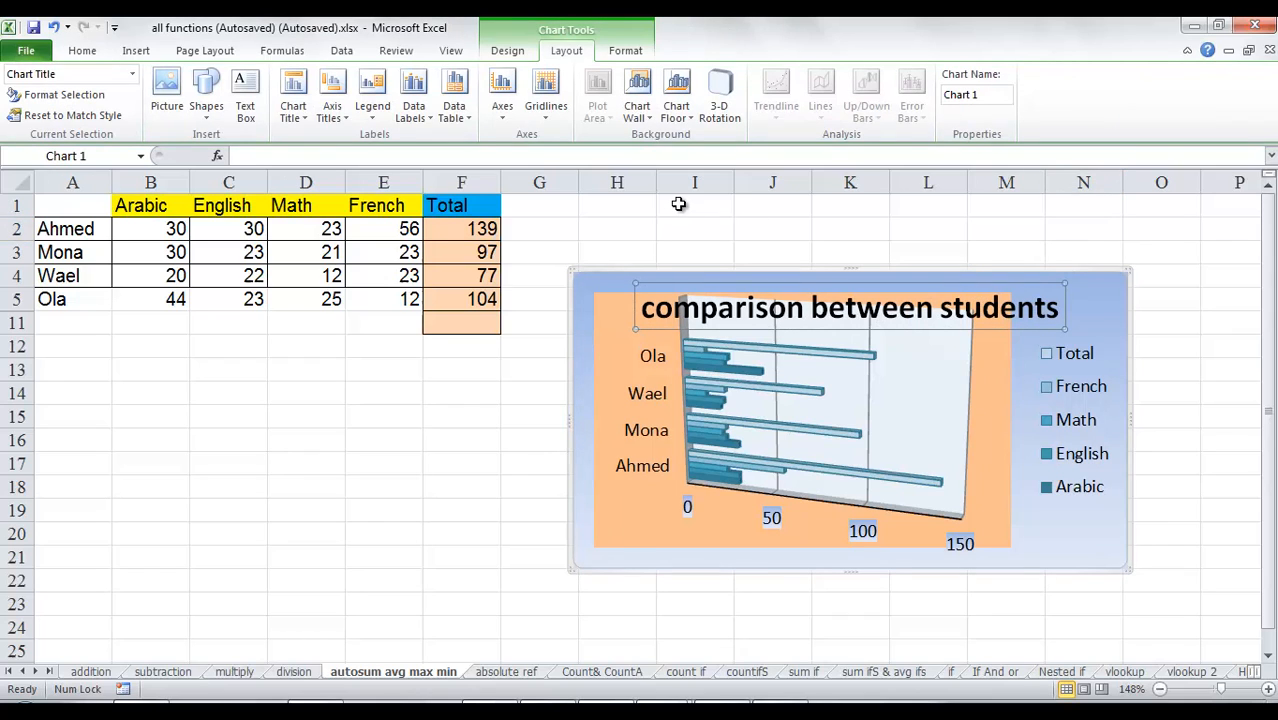
{"action": "left_click", "coordinate": [292, 90]}
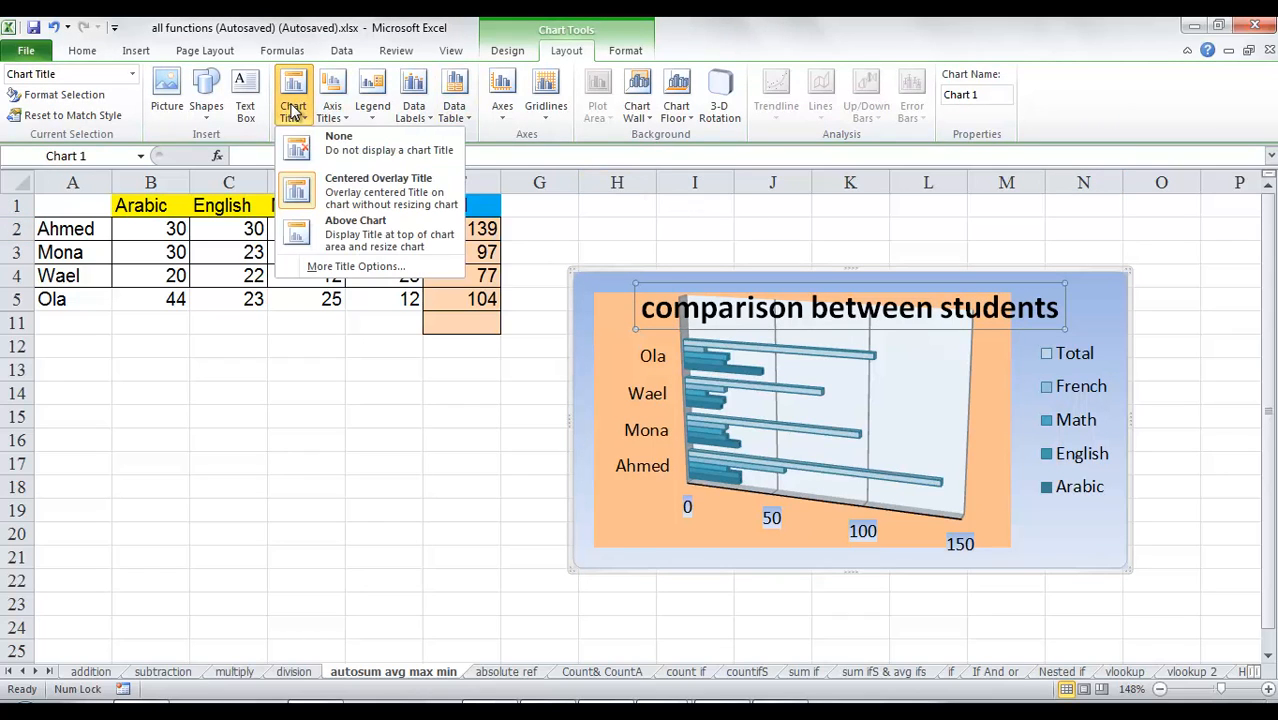
{"action": "mouse_move", "coordinate": [355, 233]}
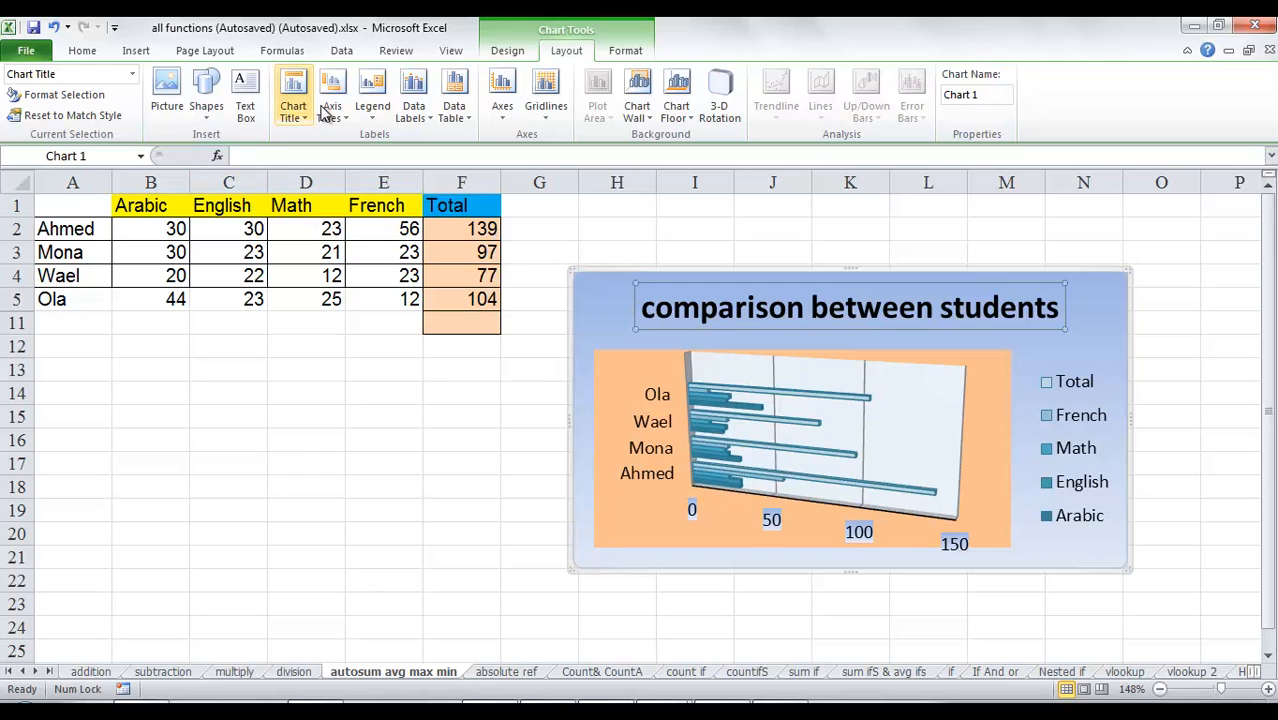
{"action": "mouse_move", "coordinate": [331, 90]}
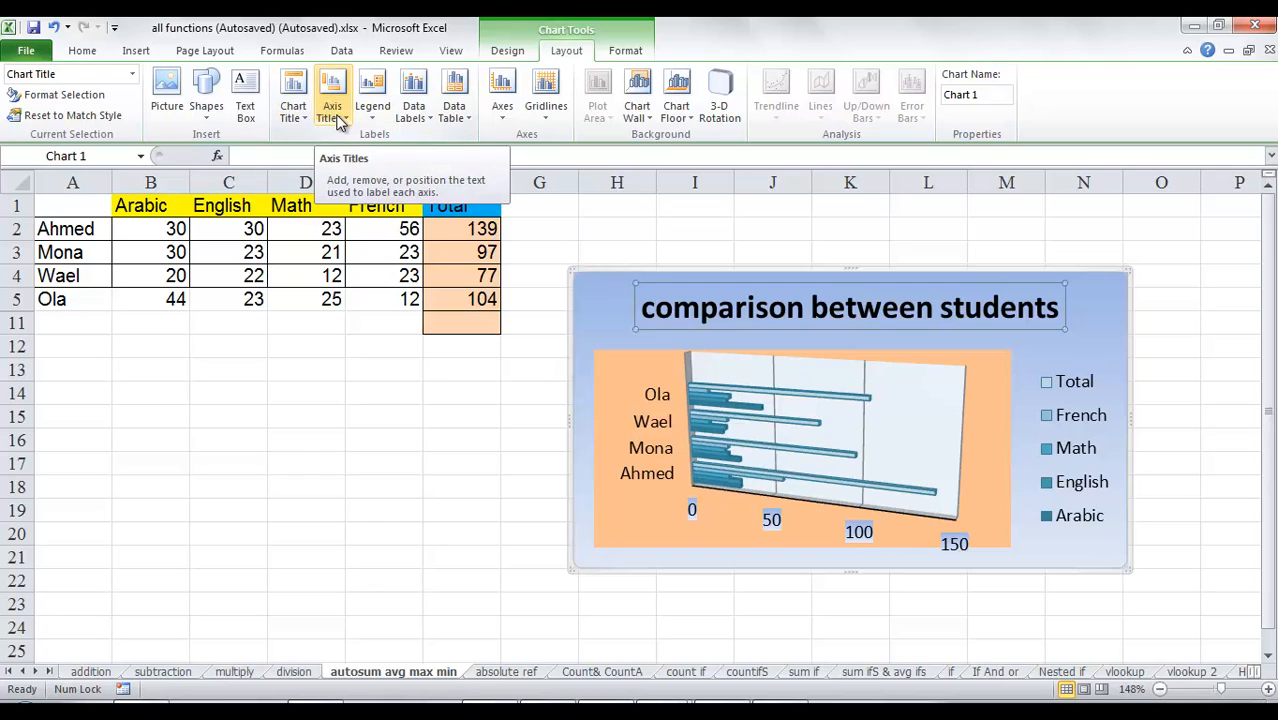
Add a horizontal axis title below the axis and label it Marks.
{"action": "left_click", "coordinate": [331, 95]}
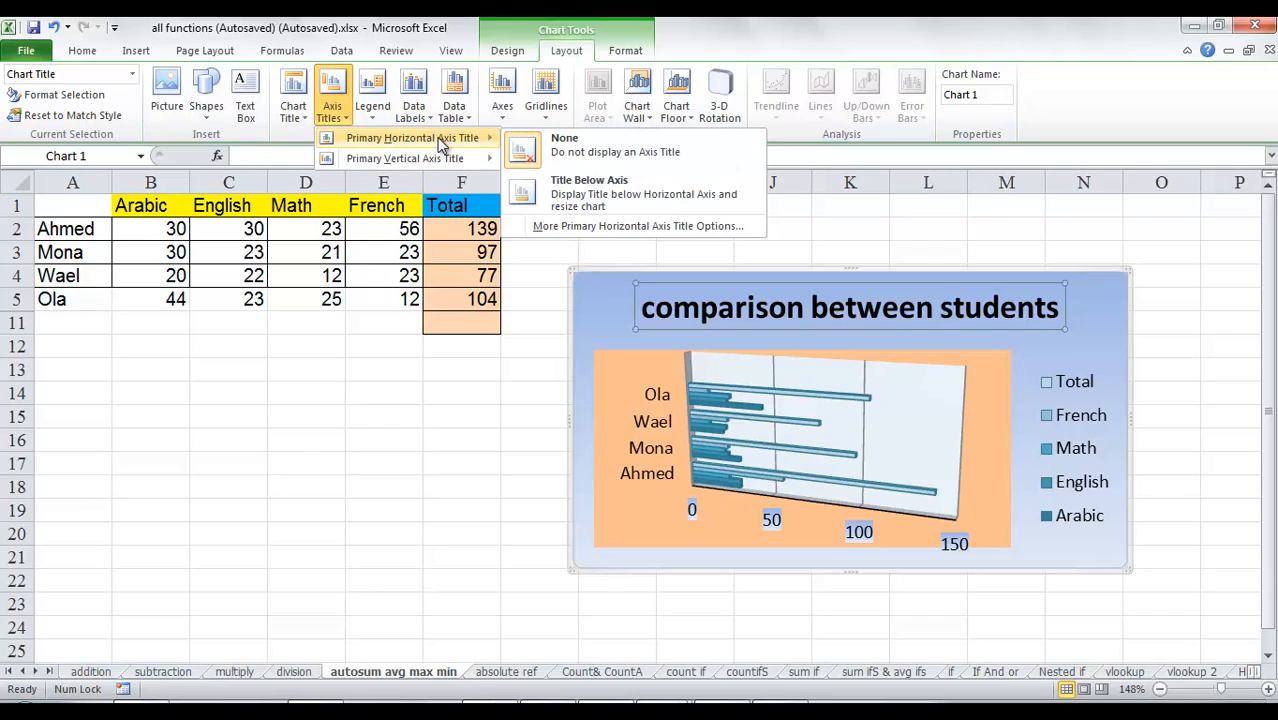
{"action": "mouse_move", "coordinate": [565, 192]}
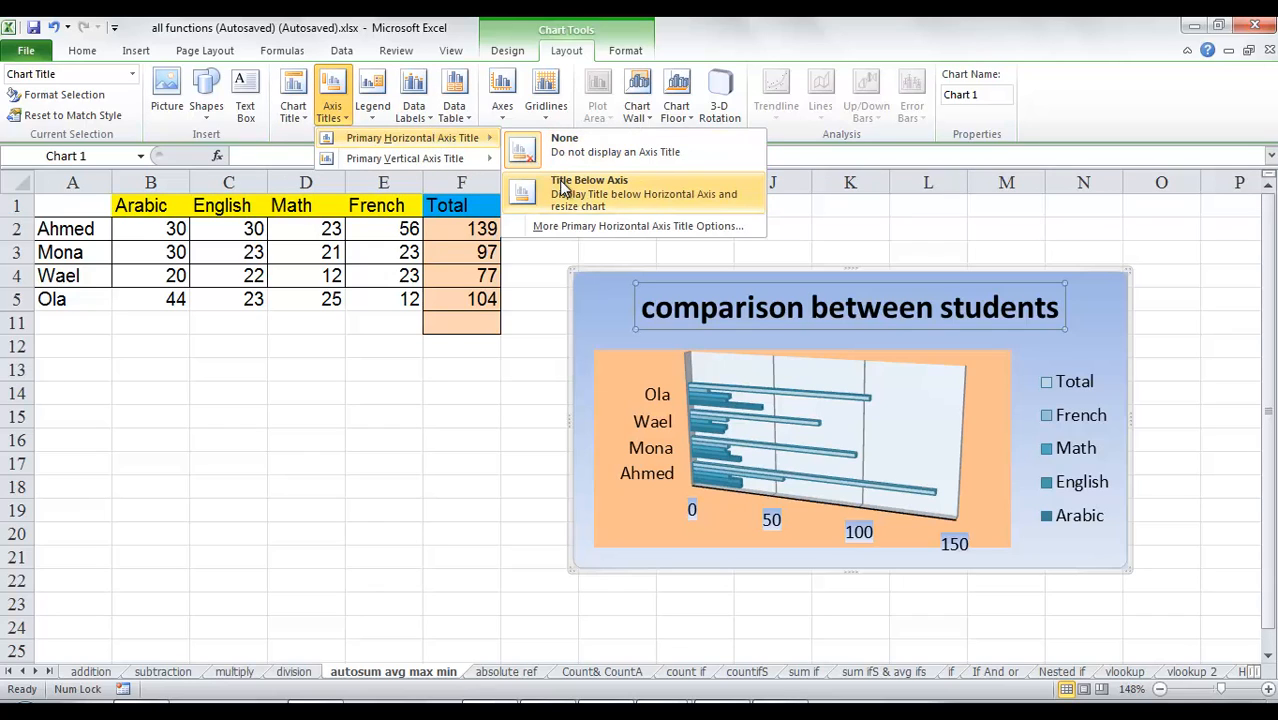
{"action": "left_click", "coordinate": [589, 193]}
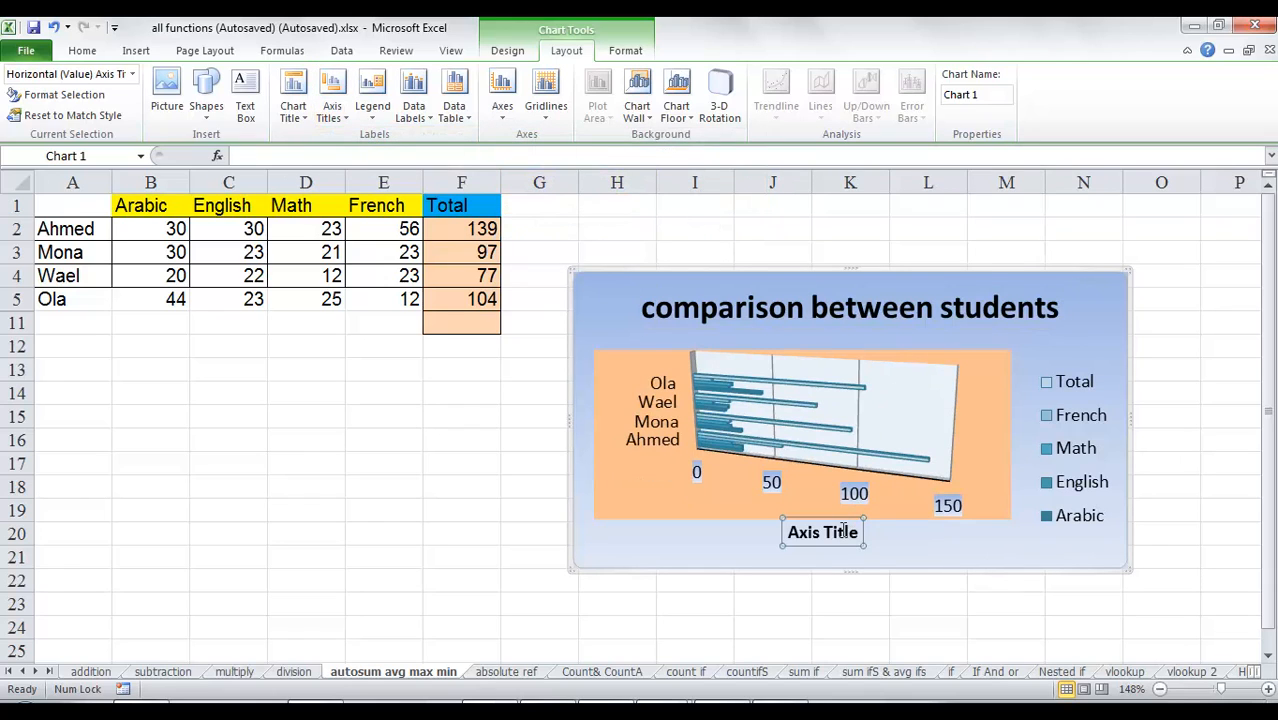
{"action": "left_click", "coordinate": [822, 531]}
{"action": "type", "text": "Marks"}
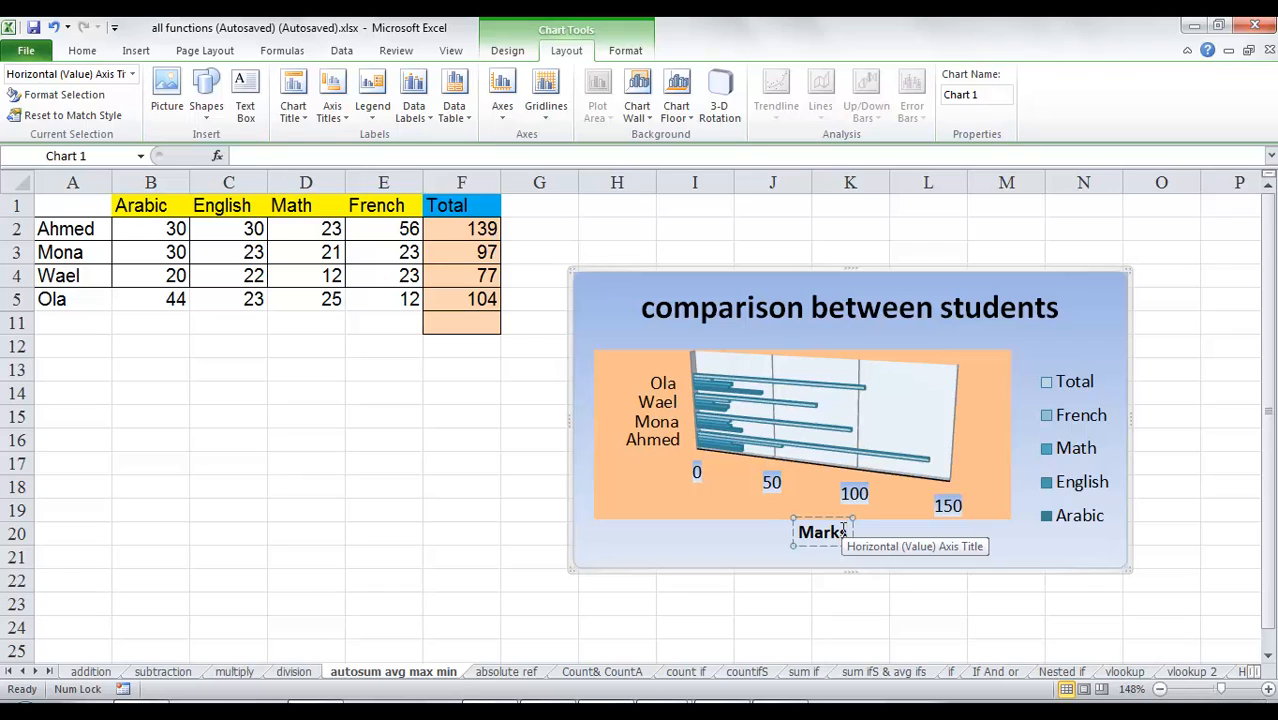
{"action": "mouse_move", "coordinate": [680, 574]}
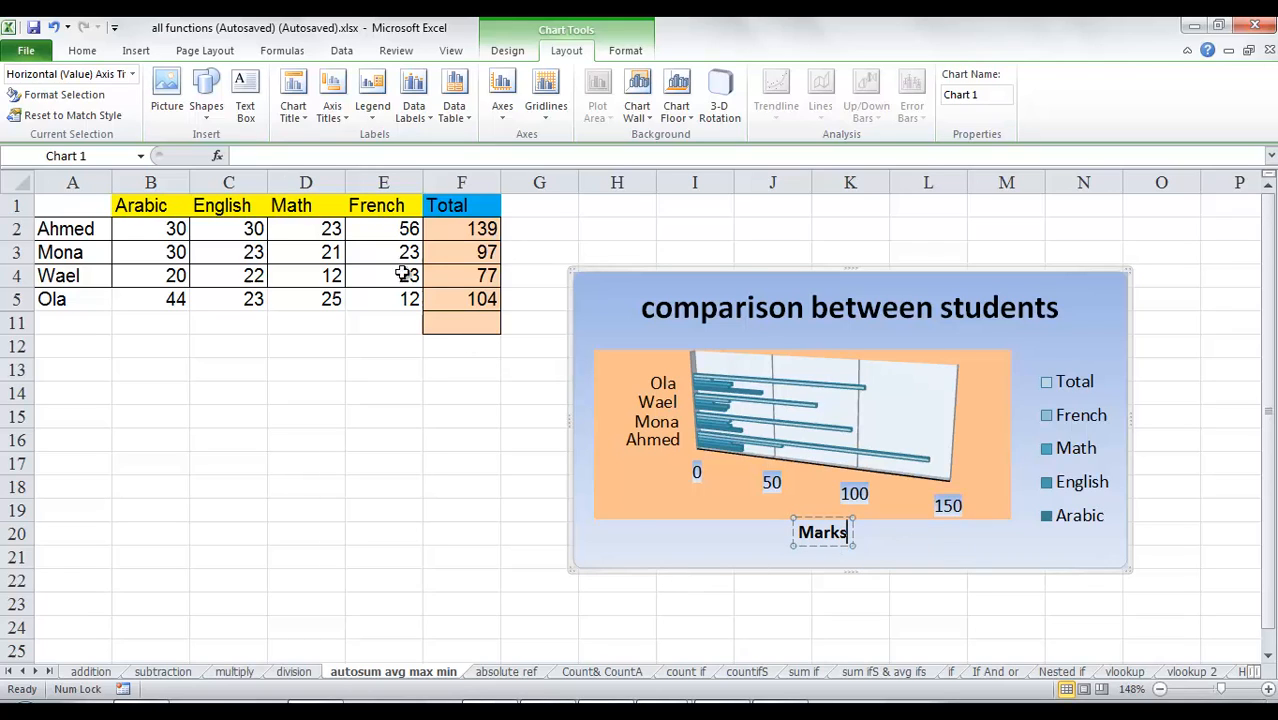
{"action": "left_click", "coordinate": [332, 95]}
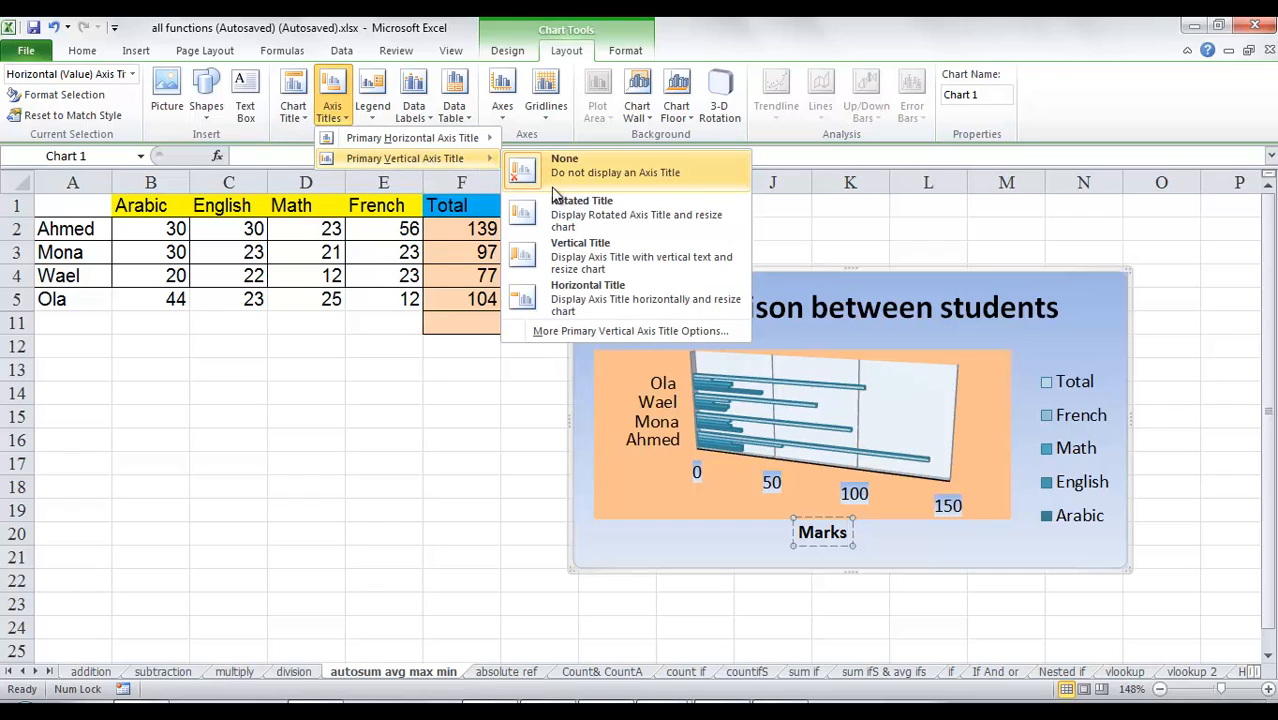
{"action": "mouse_move", "coordinate": [595, 256]}
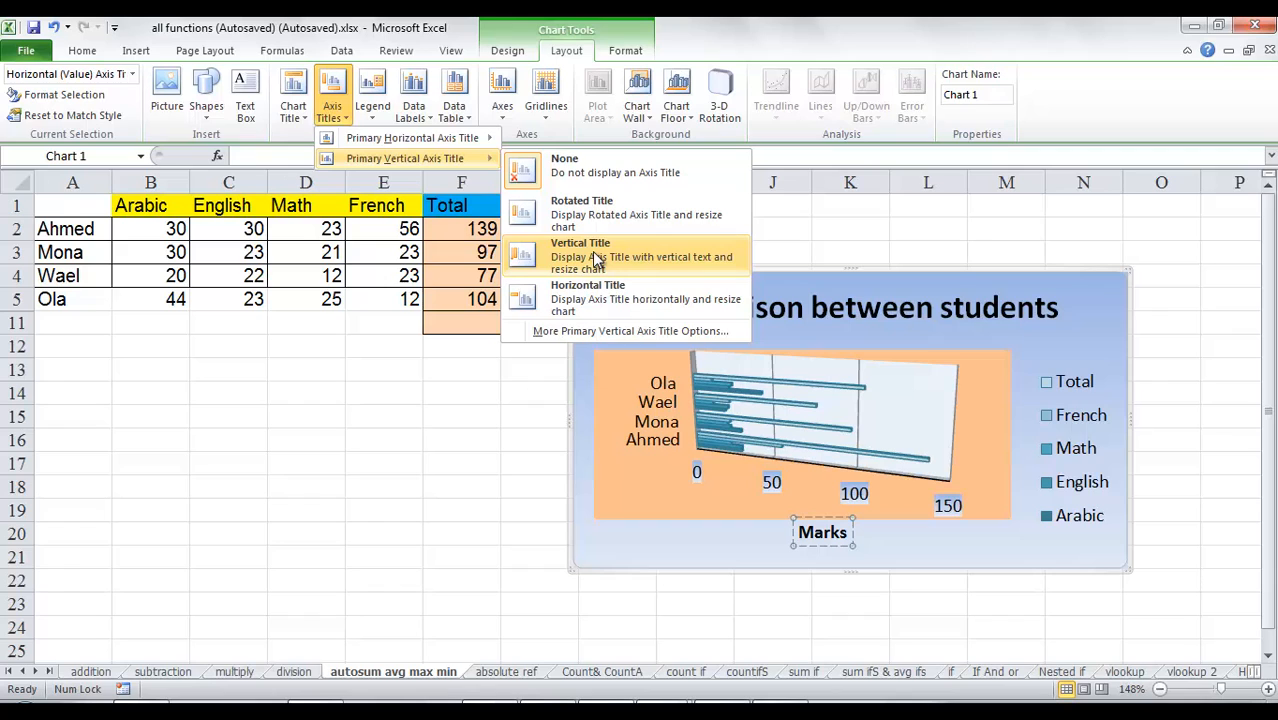
Add a Vertical Title placeholder to the primary vertical axis.
{"action": "left_click", "coordinate": [580, 256]}
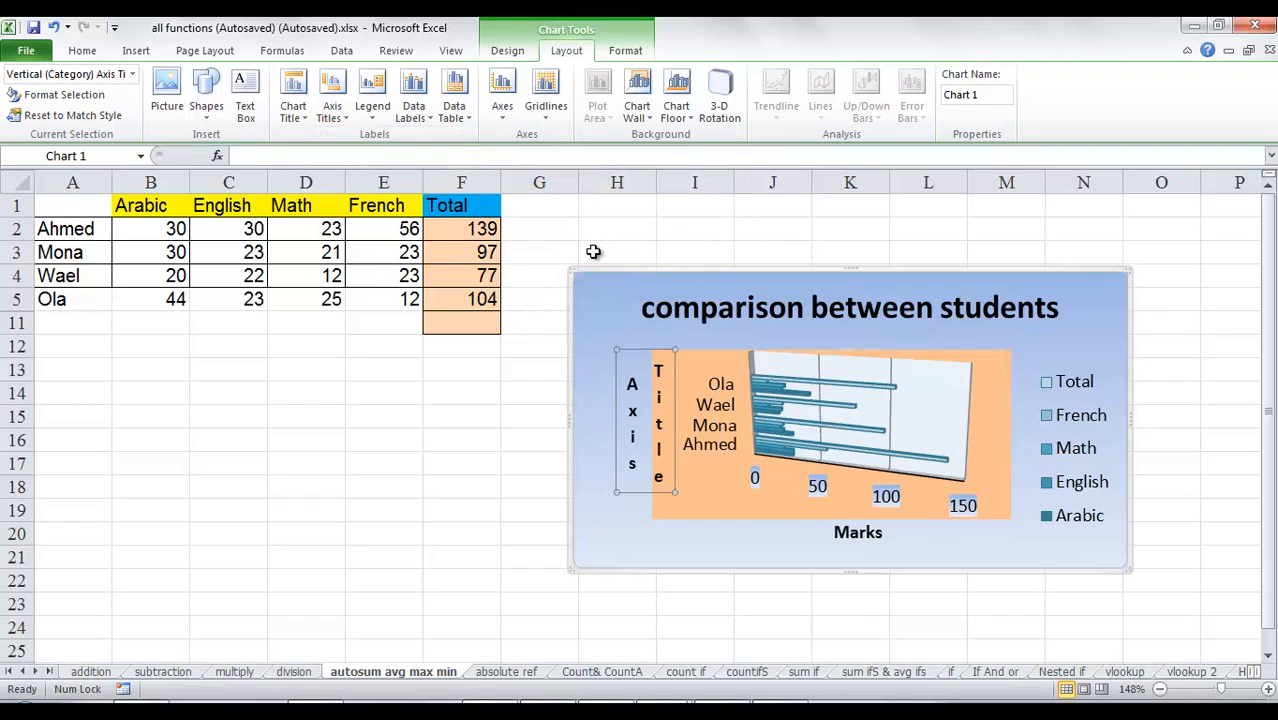
{"action": "mouse_move", "coordinate": [672, 377]}
{"action": "type", "text": "Students"}
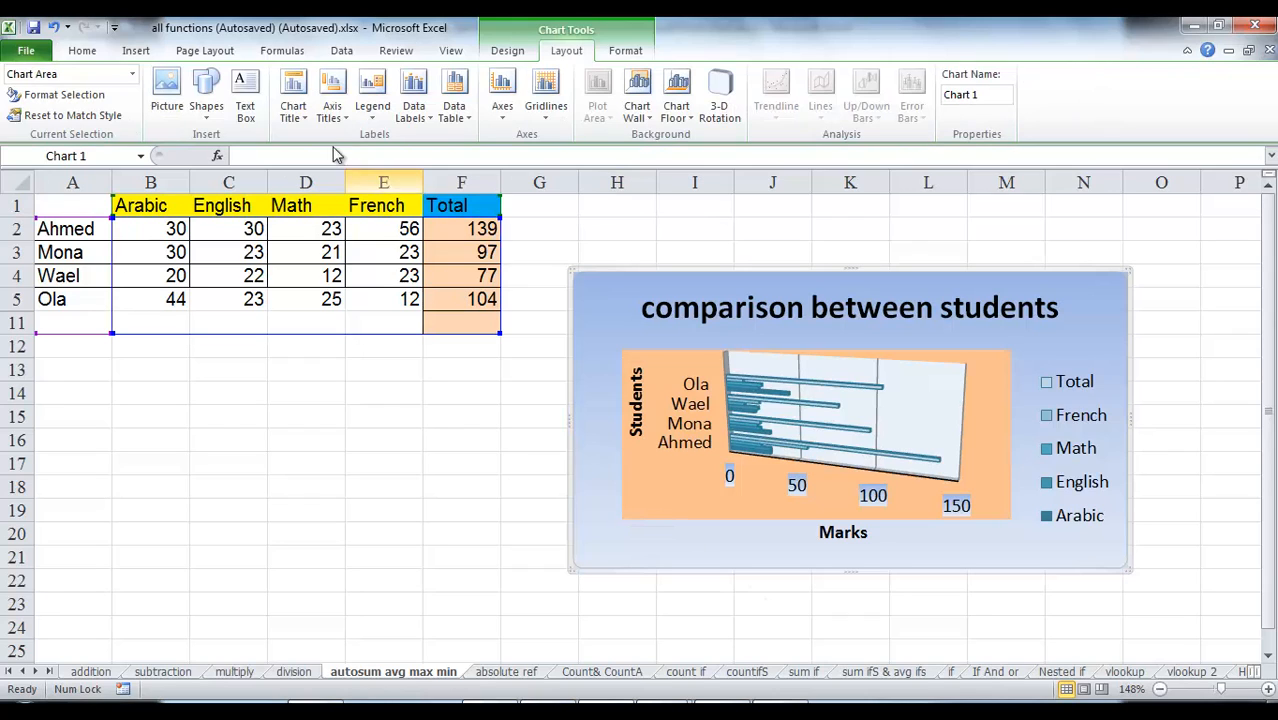
Set the chart title and both horizontal and vertical axis titles to None.
{"action": "left_click", "coordinate": [293, 90]}
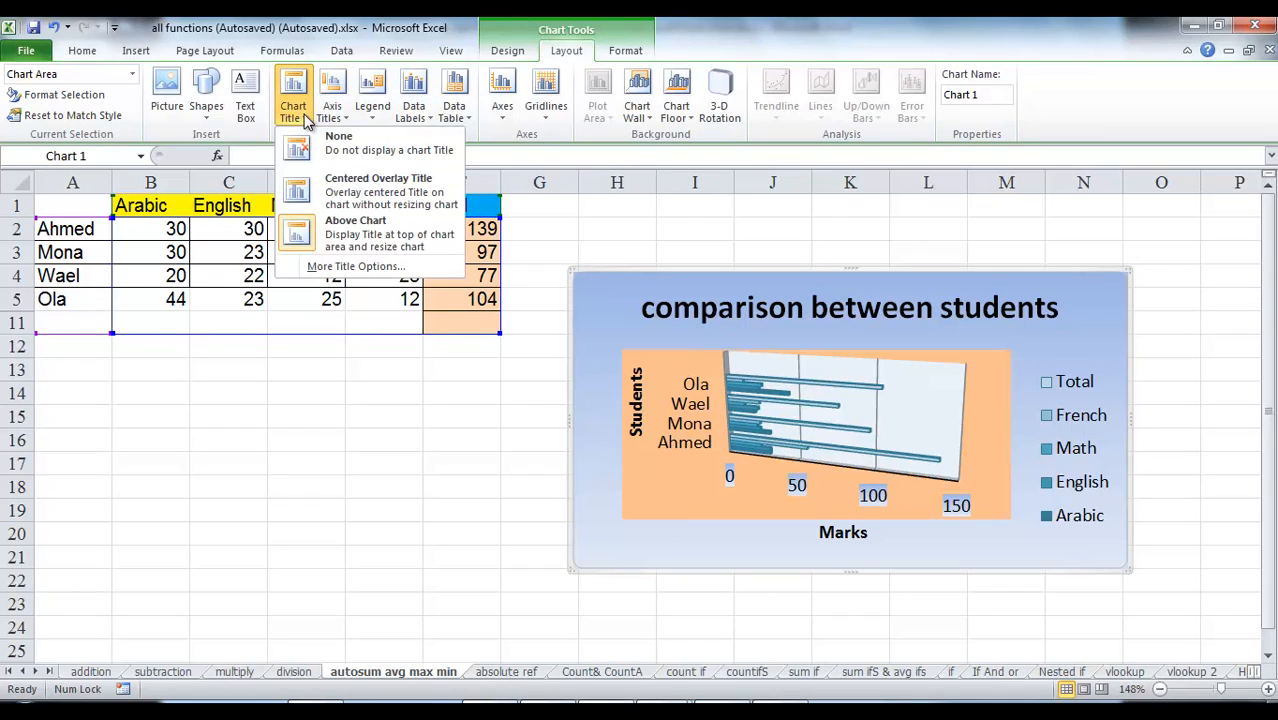
{"action": "mouse_move", "coordinate": [338, 143]}
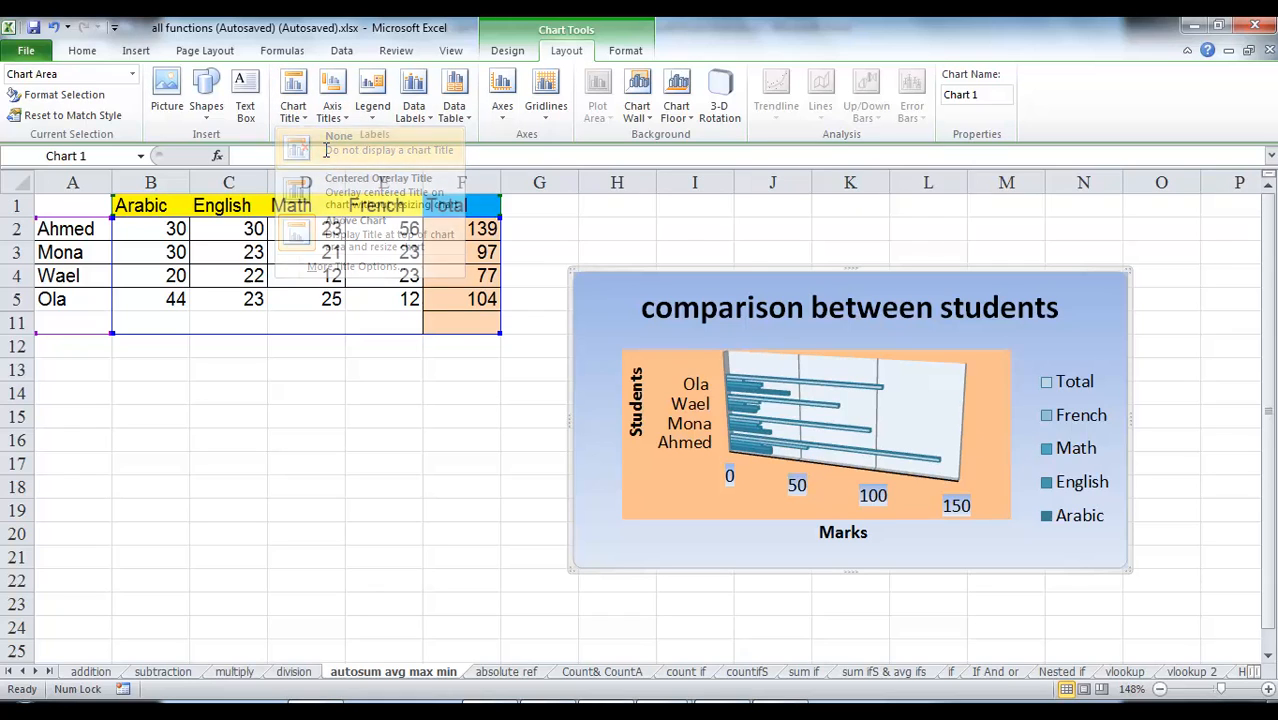
{"action": "left_click", "coordinate": [338, 142]}
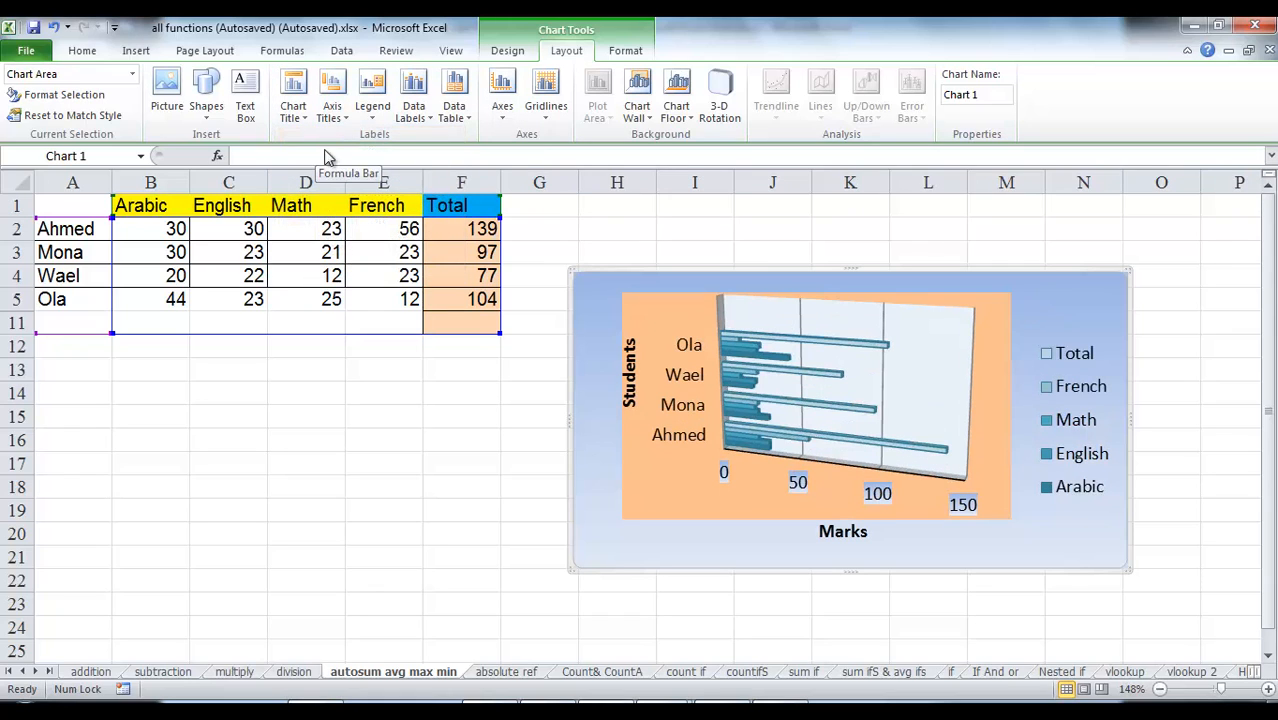
{"action": "left_click", "coordinate": [332, 90]}
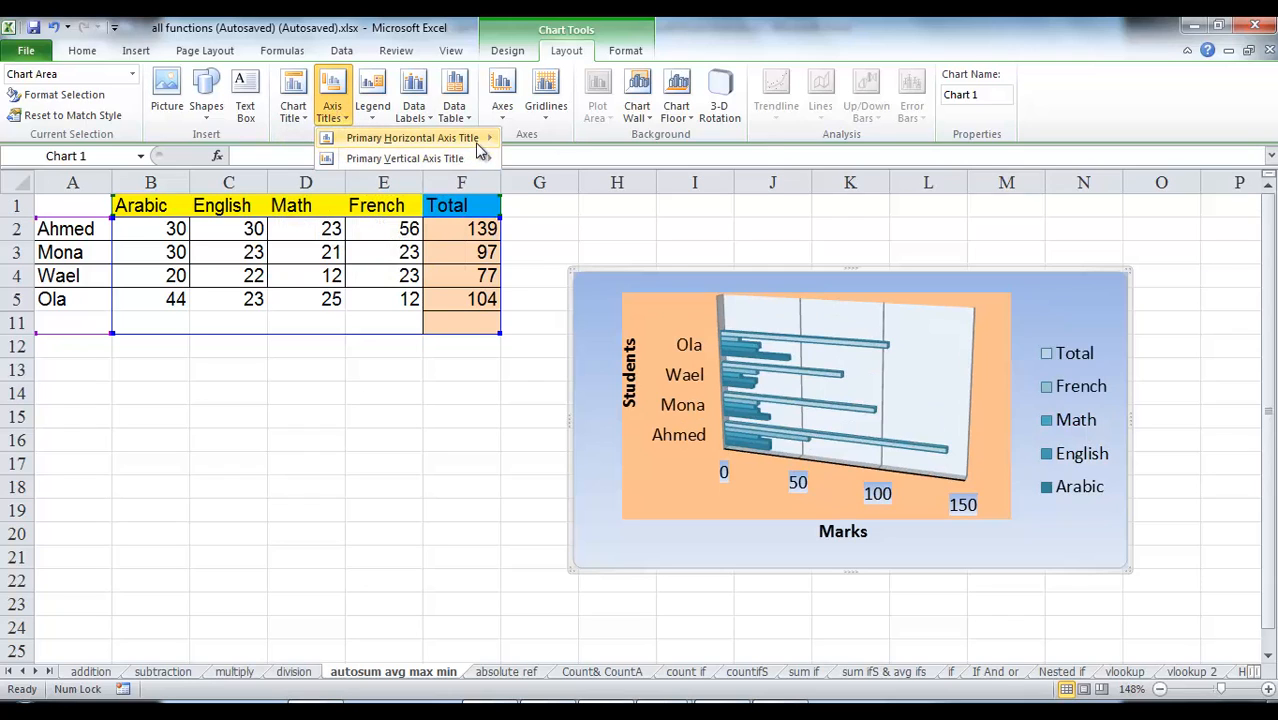
{"action": "mouse_move", "coordinate": [413, 137]}
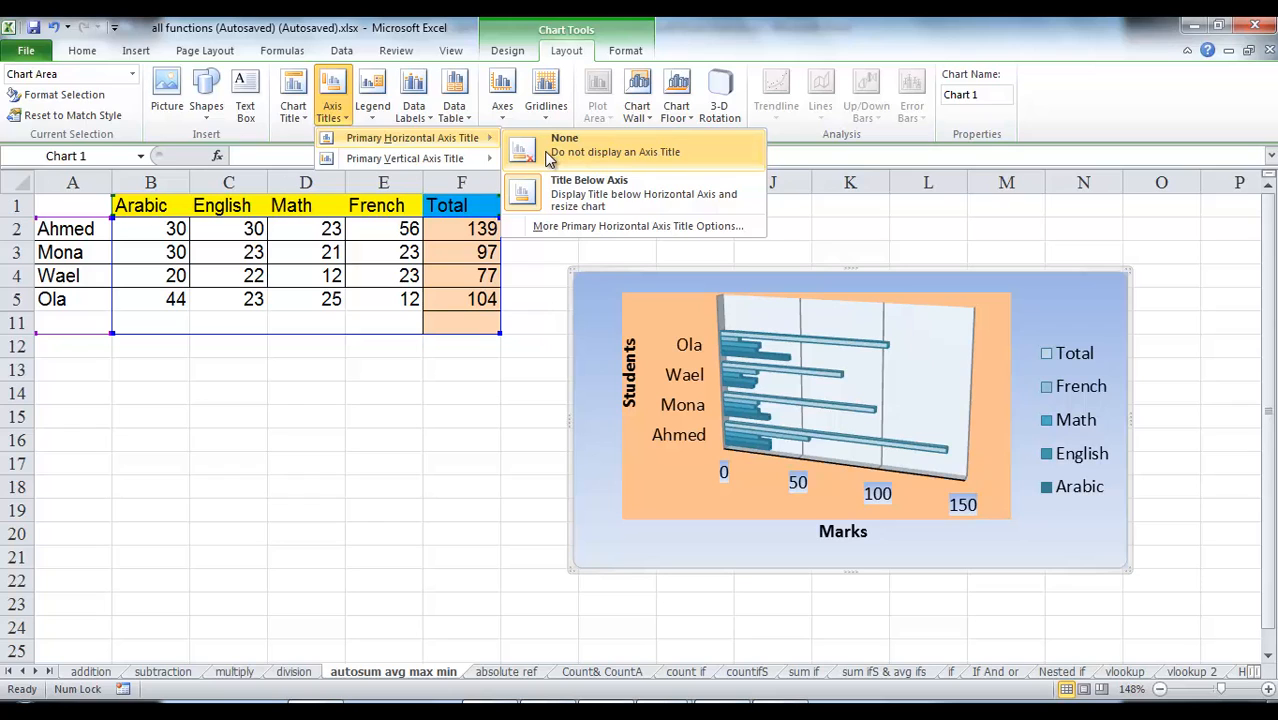
{"action": "left_click", "coordinate": [564, 151]}
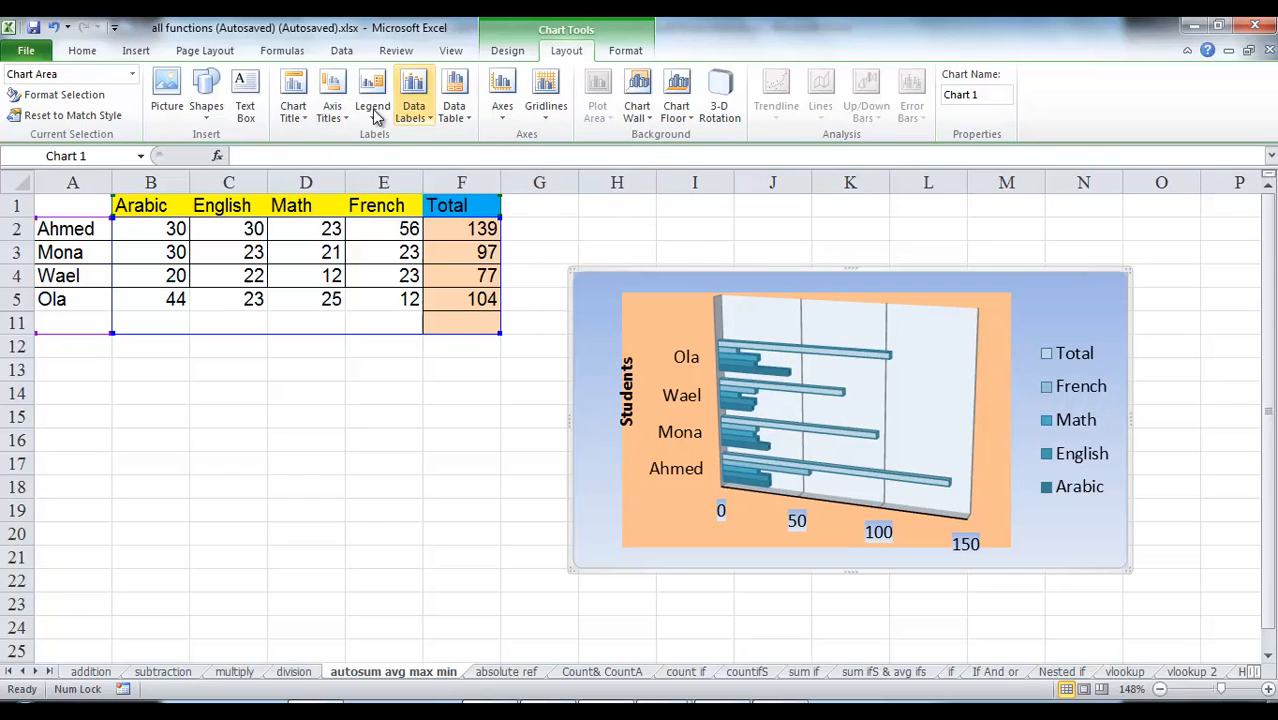
{"action": "left_click", "coordinate": [332, 90]}
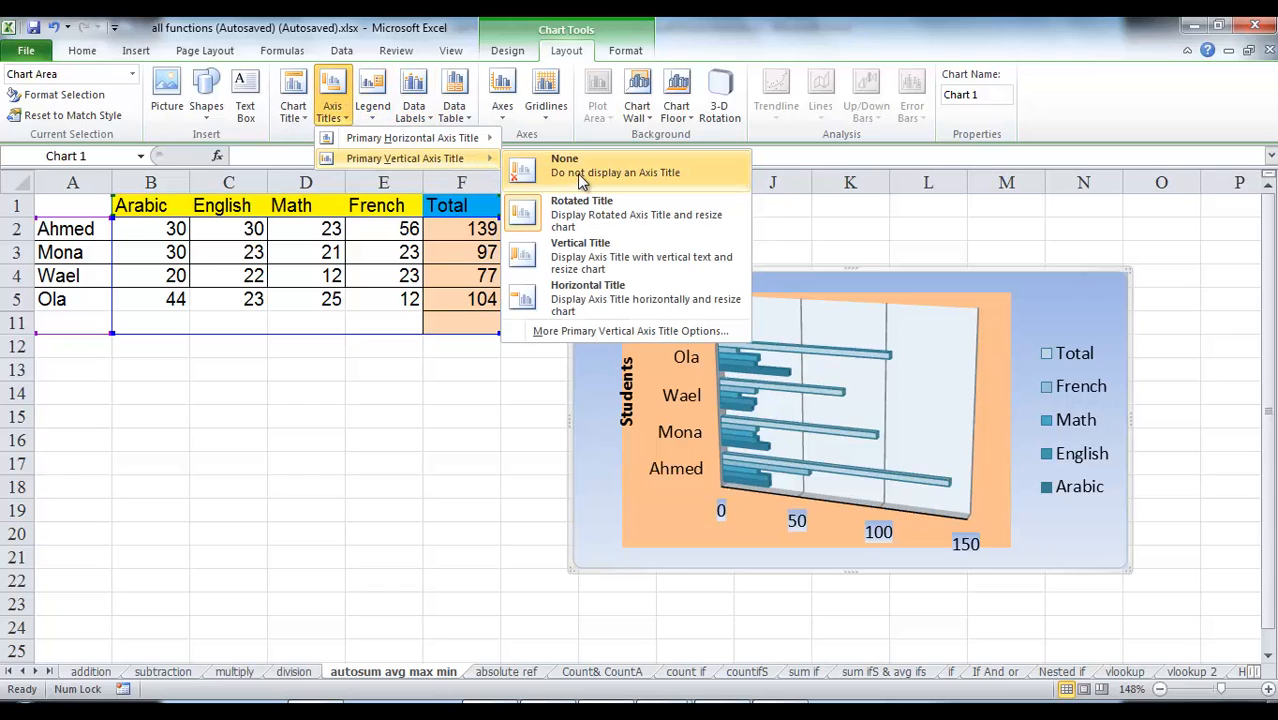
{"action": "left_click", "coordinate": [564, 165]}
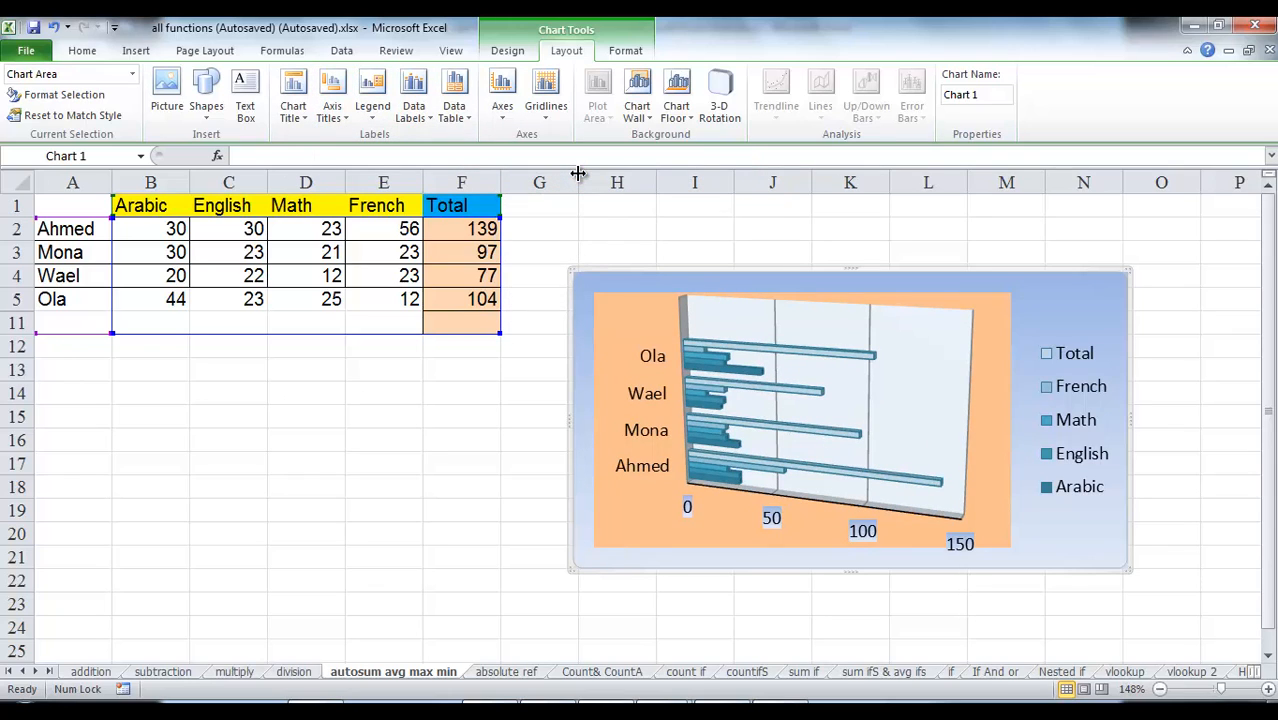
{"action": "left_click", "coordinate": [372, 90]}
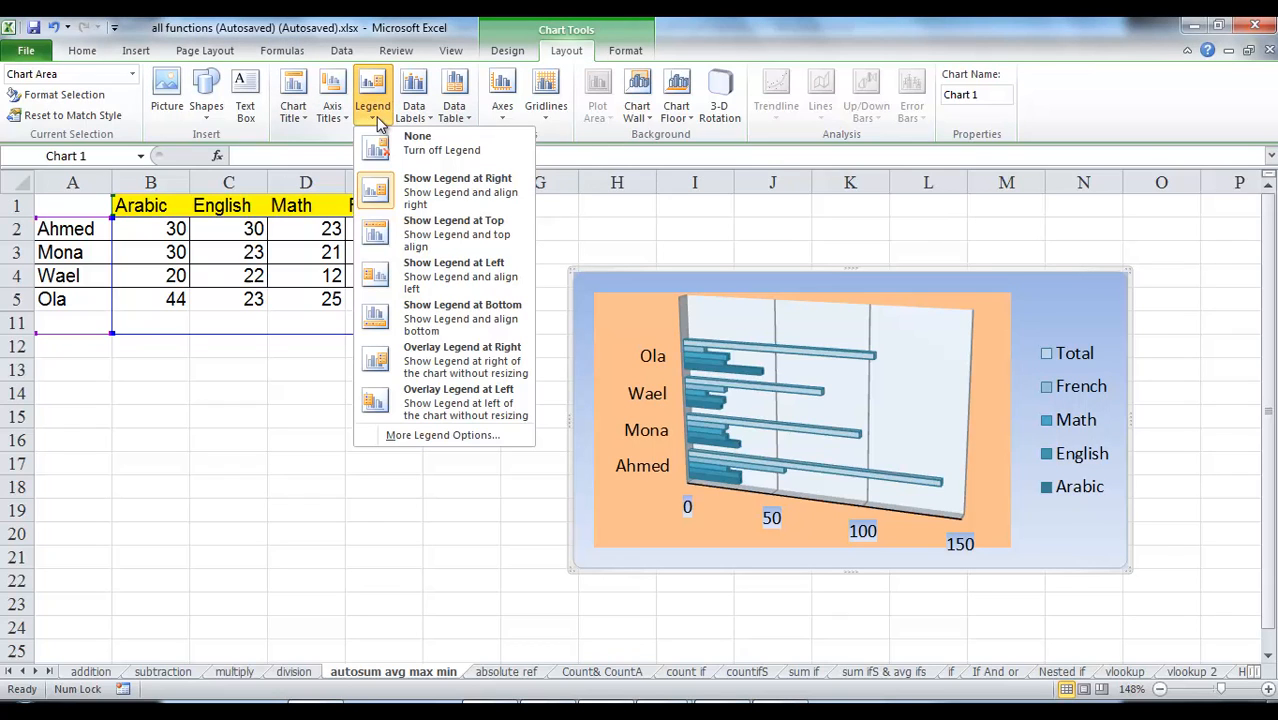
{"action": "mouse_move", "coordinate": [447, 191]}
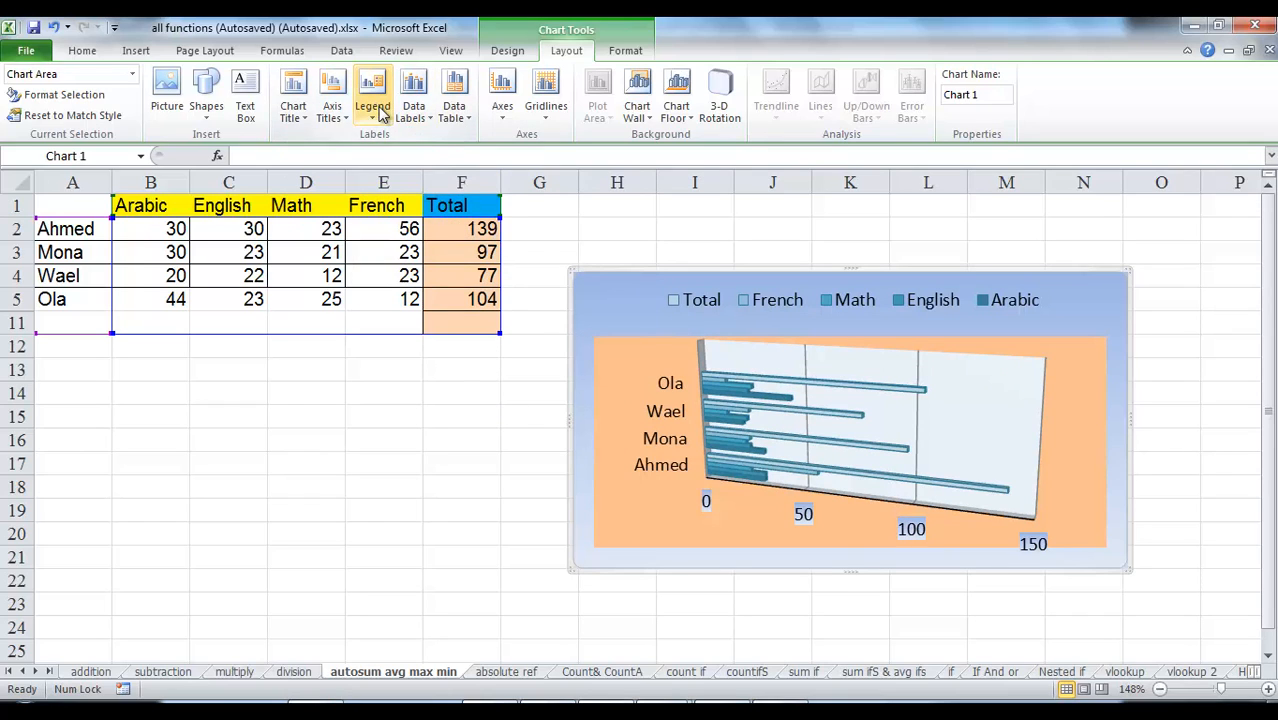
Move the chart legend to the left, then below the chart, and reopen the legend placements.
{"action": "left_click", "coordinate": [372, 95]}
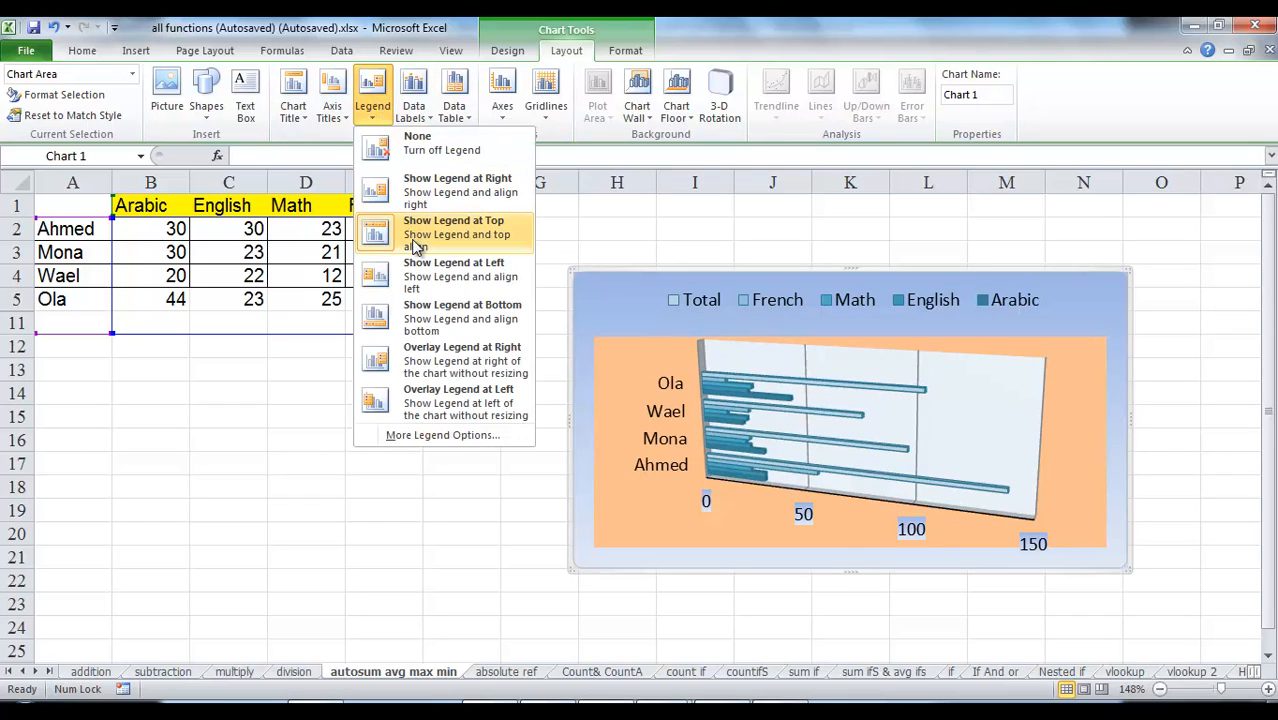
{"action": "left_click", "coordinate": [453, 275]}
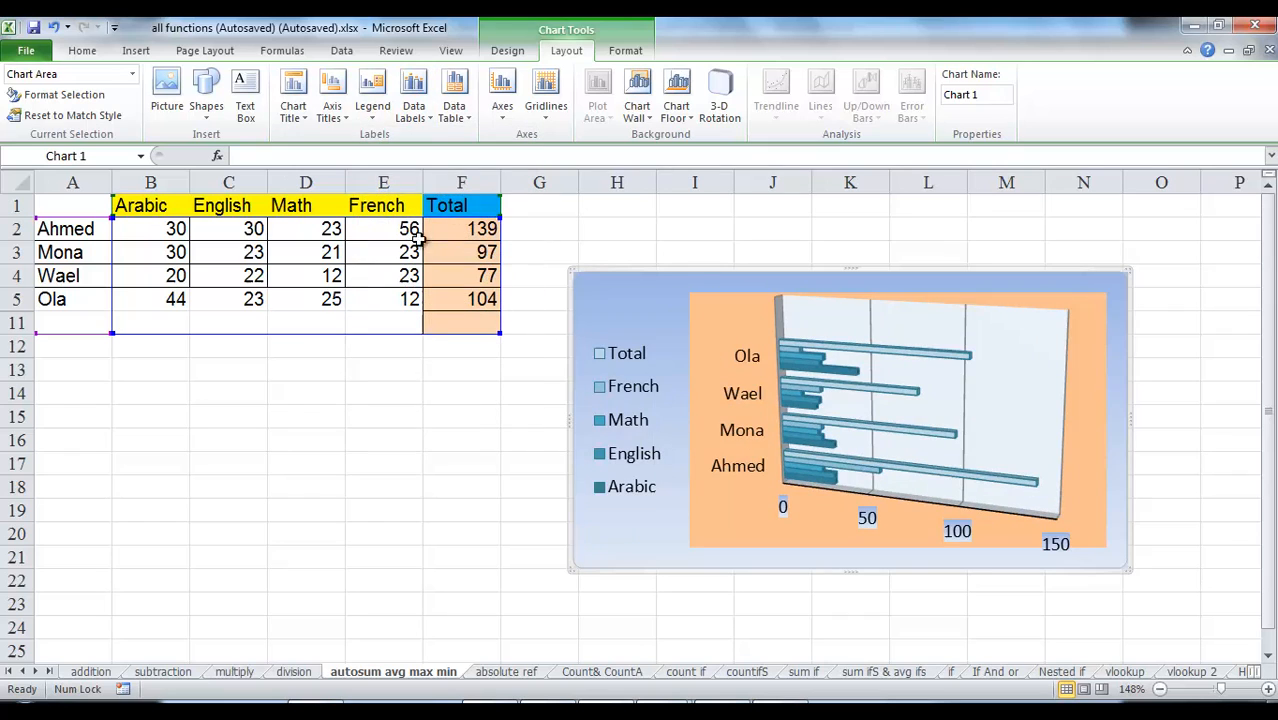
{"action": "left_click", "coordinate": [372, 90]}
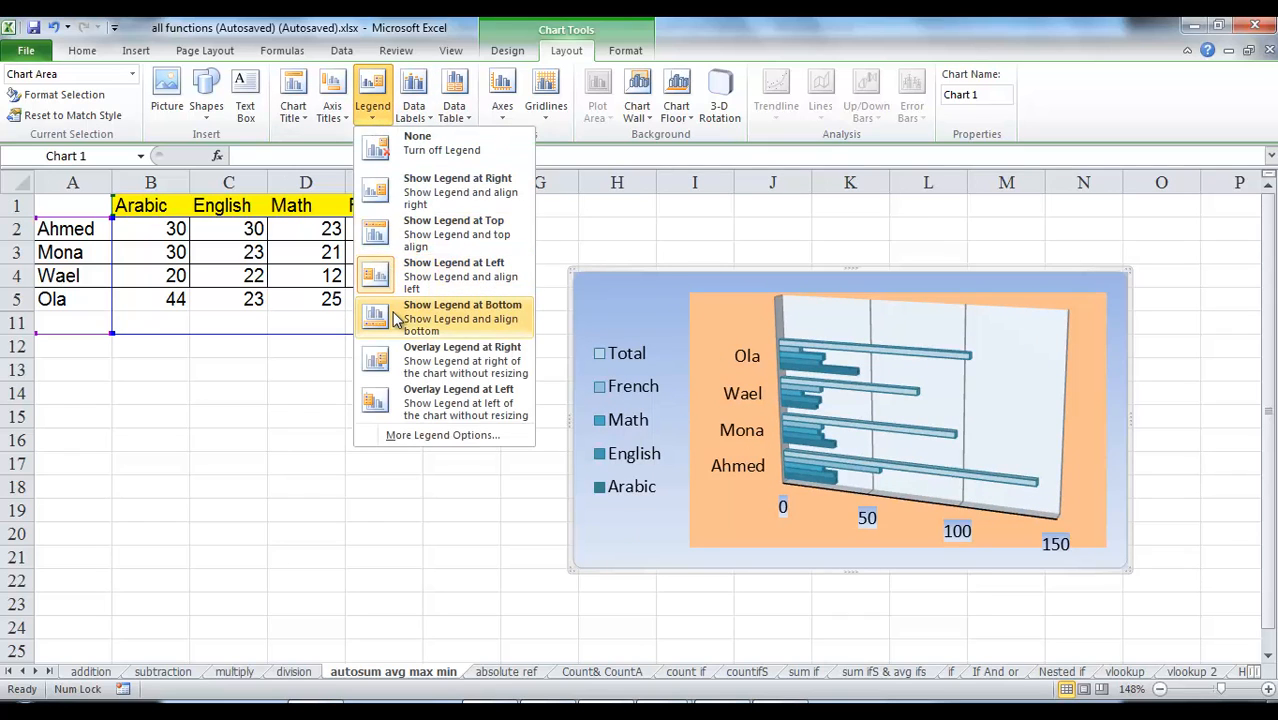
{"action": "left_click", "coordinate": [462, 317]}
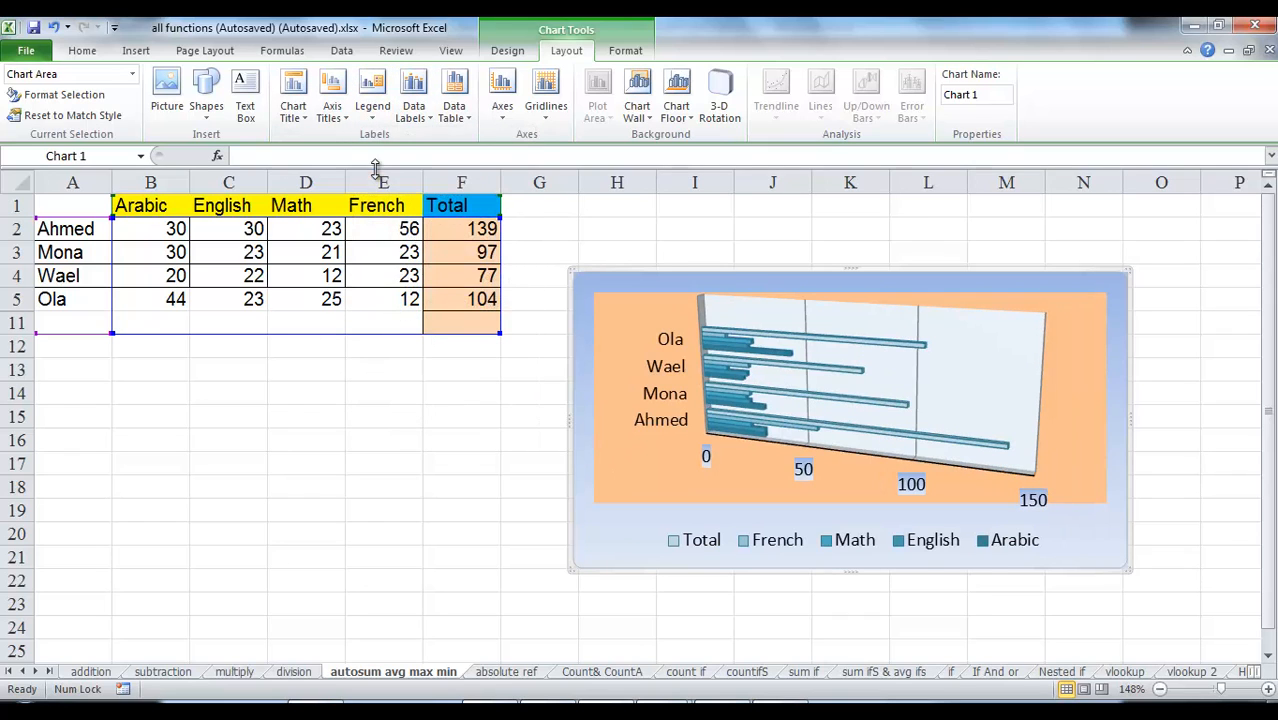
{"action": "left_click", "coordinate": [372, 90]}
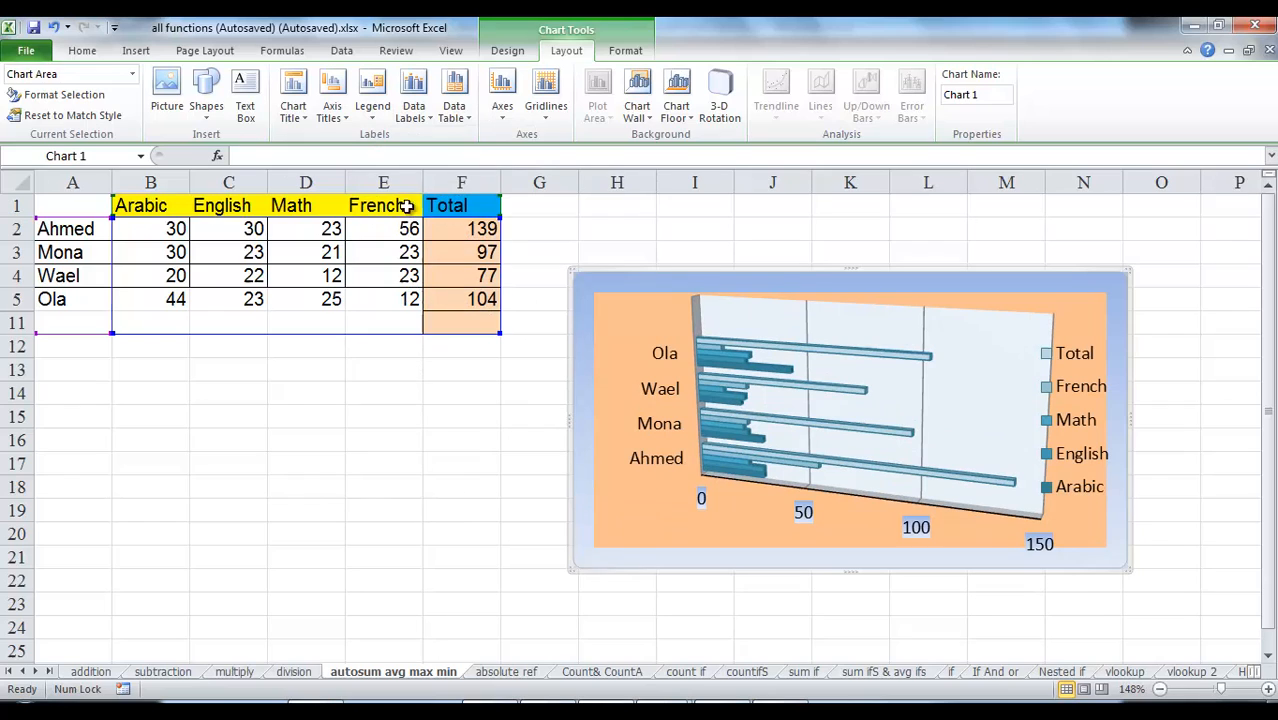
{"action": "scroll", "scroll_direction": "down", "scroll_amount": 3}
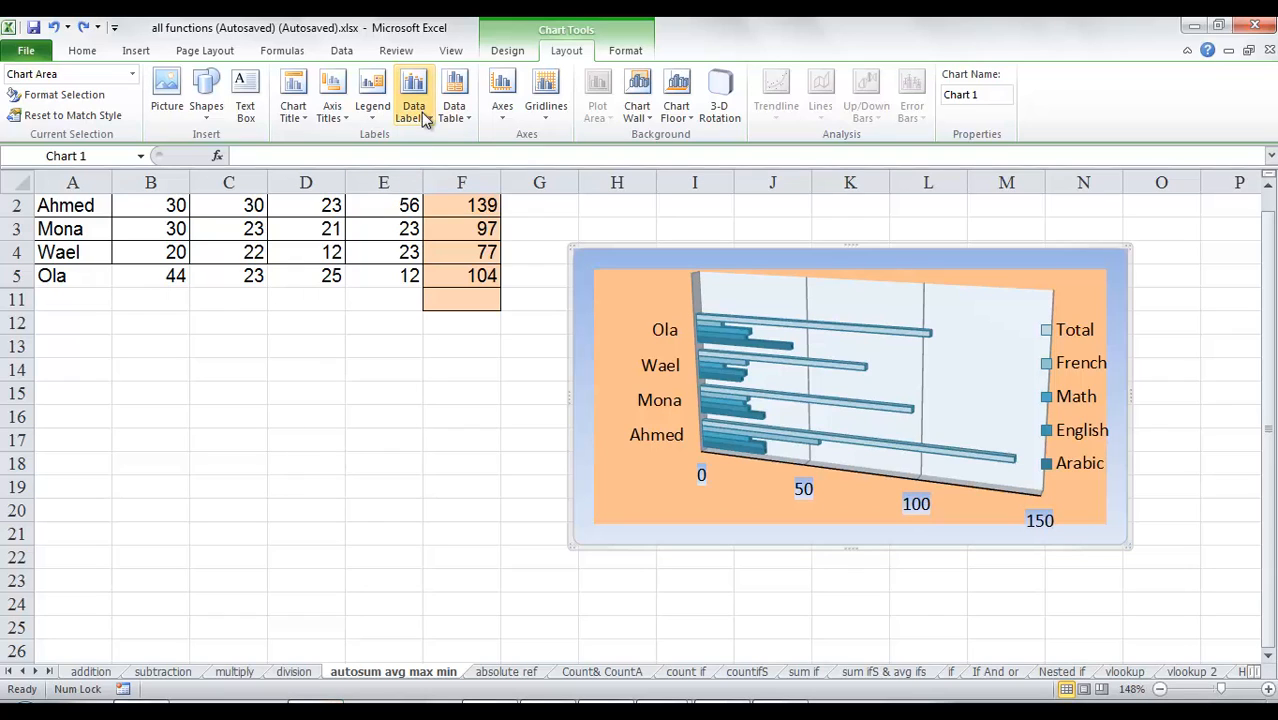
{"action": "left_click", "coordinate": [412, 95]}
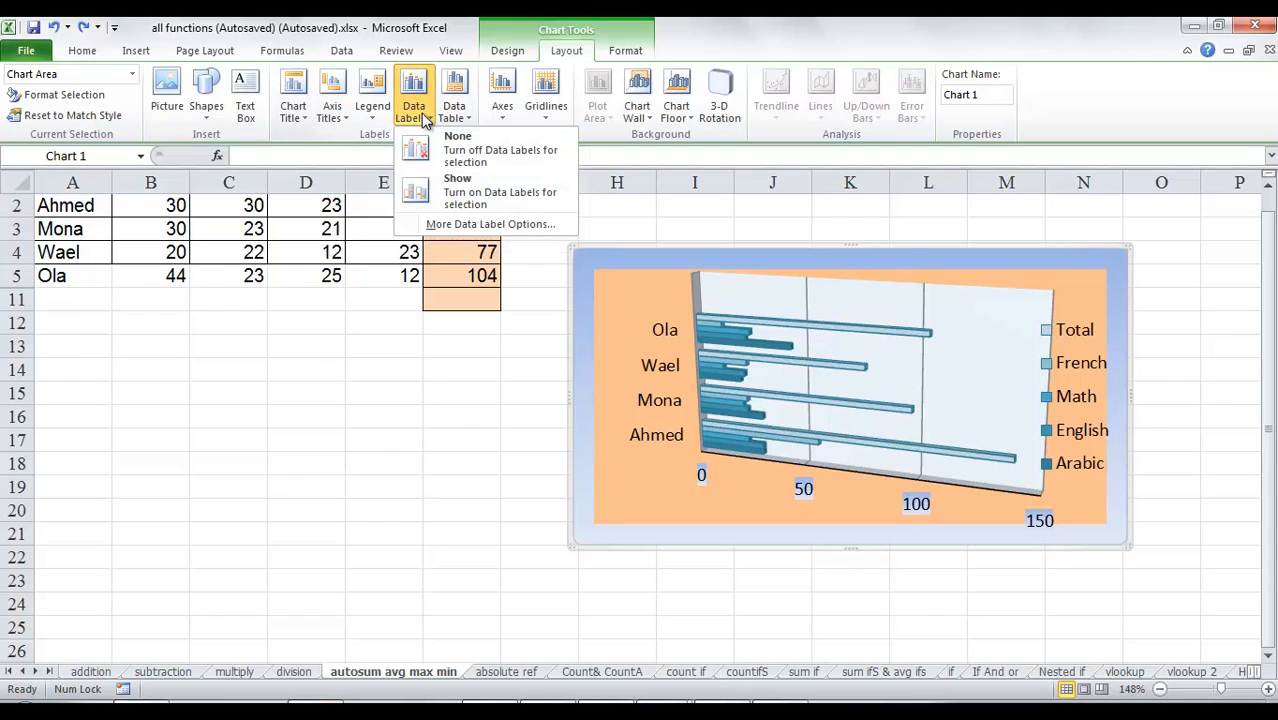
{"action": "mouse_move", "coordinate": [478, 191]}
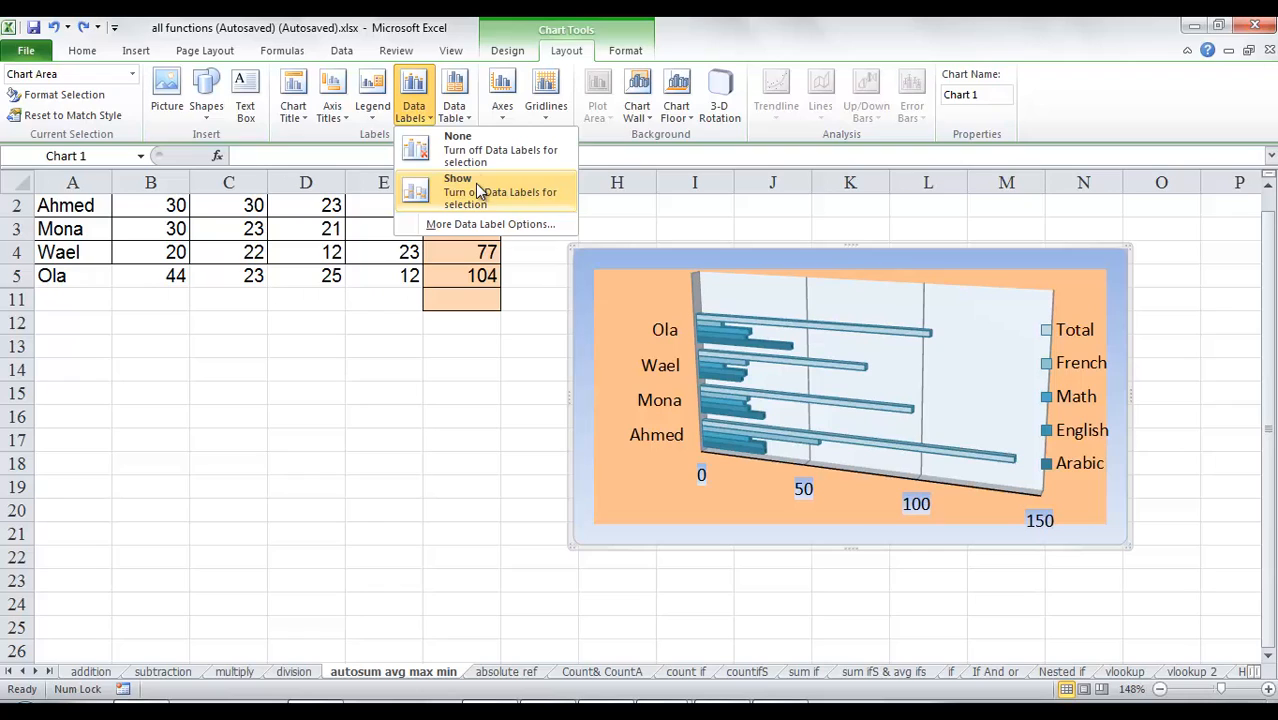
{"action": "left_click", "coordinate": [457, 191]}
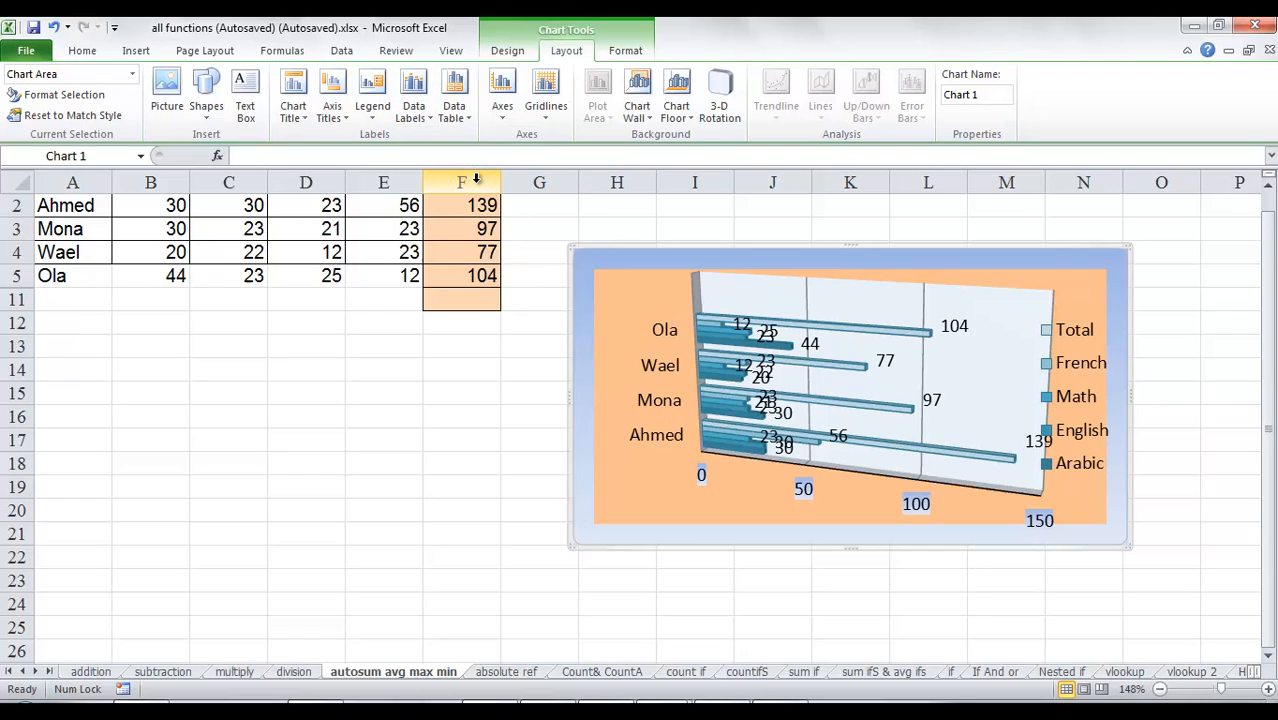
{"action": "left_click", "coordinate": [413, 90]}
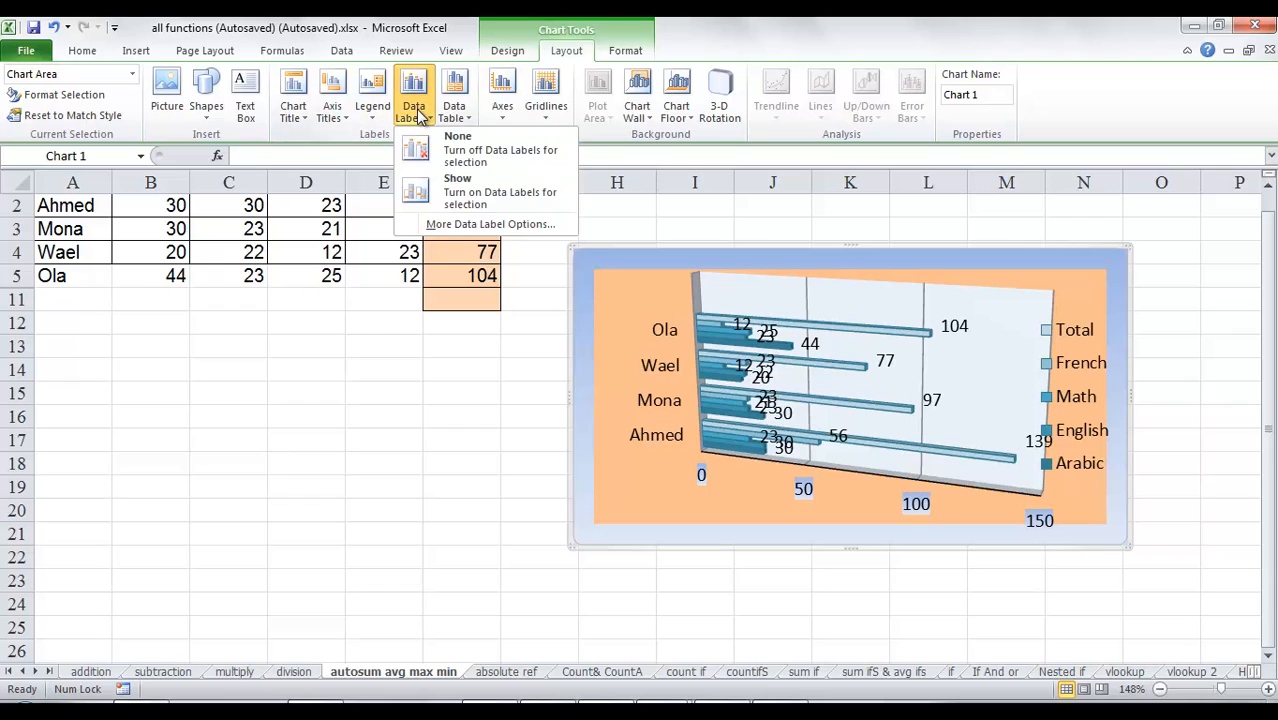
{"action": "mouse_move", "coordinate": [421, 118]}
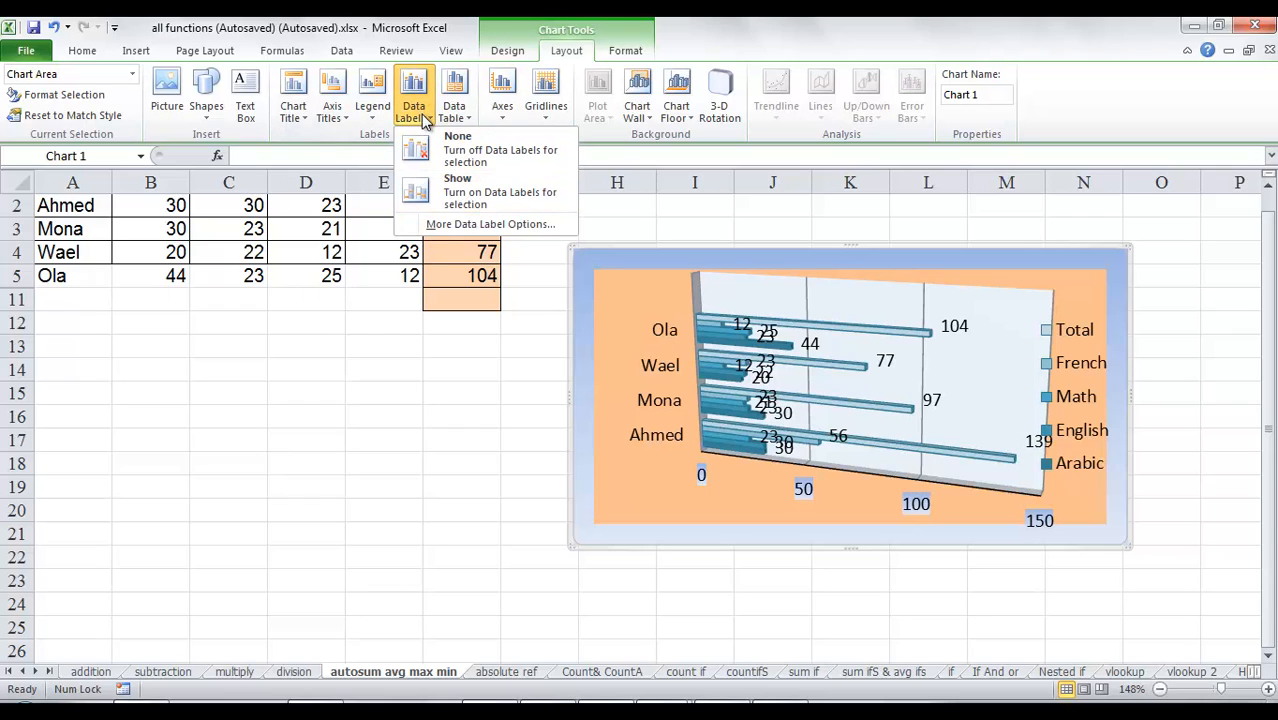
{"action": "mouse_move", "coordinate": [500, 150]}
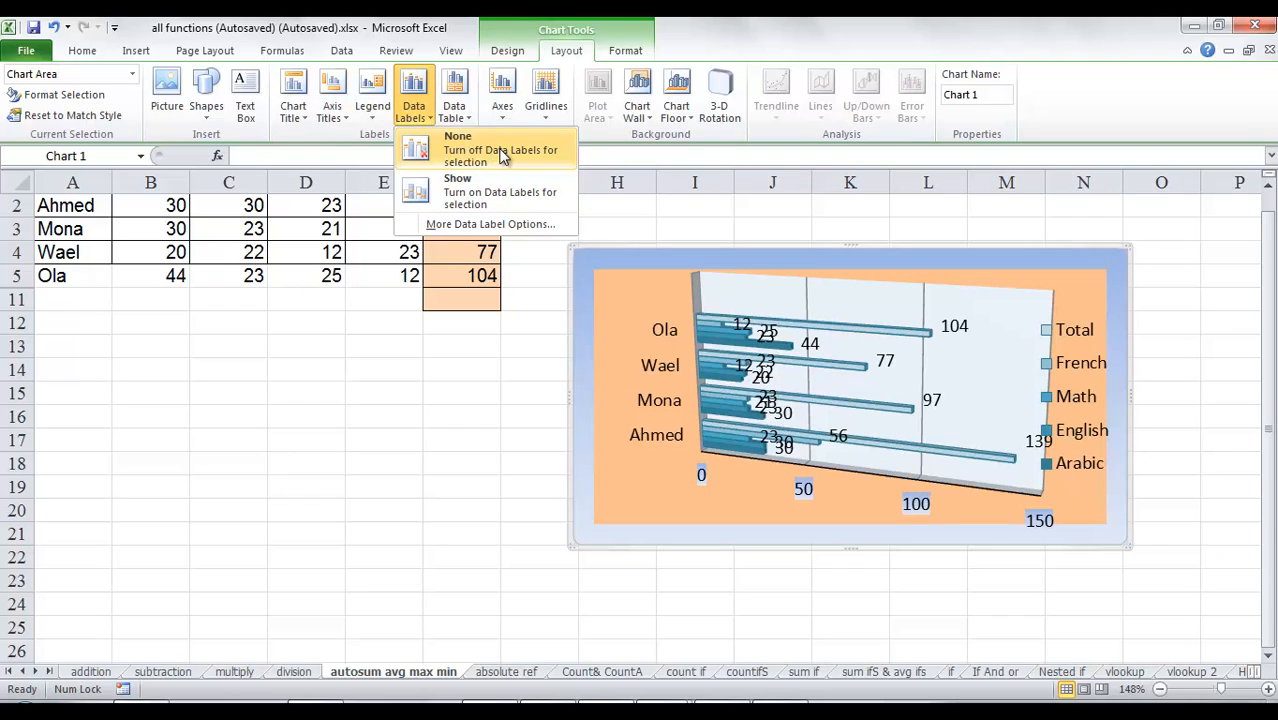
{"action": "left_click", "coordinate": [457, 136]}
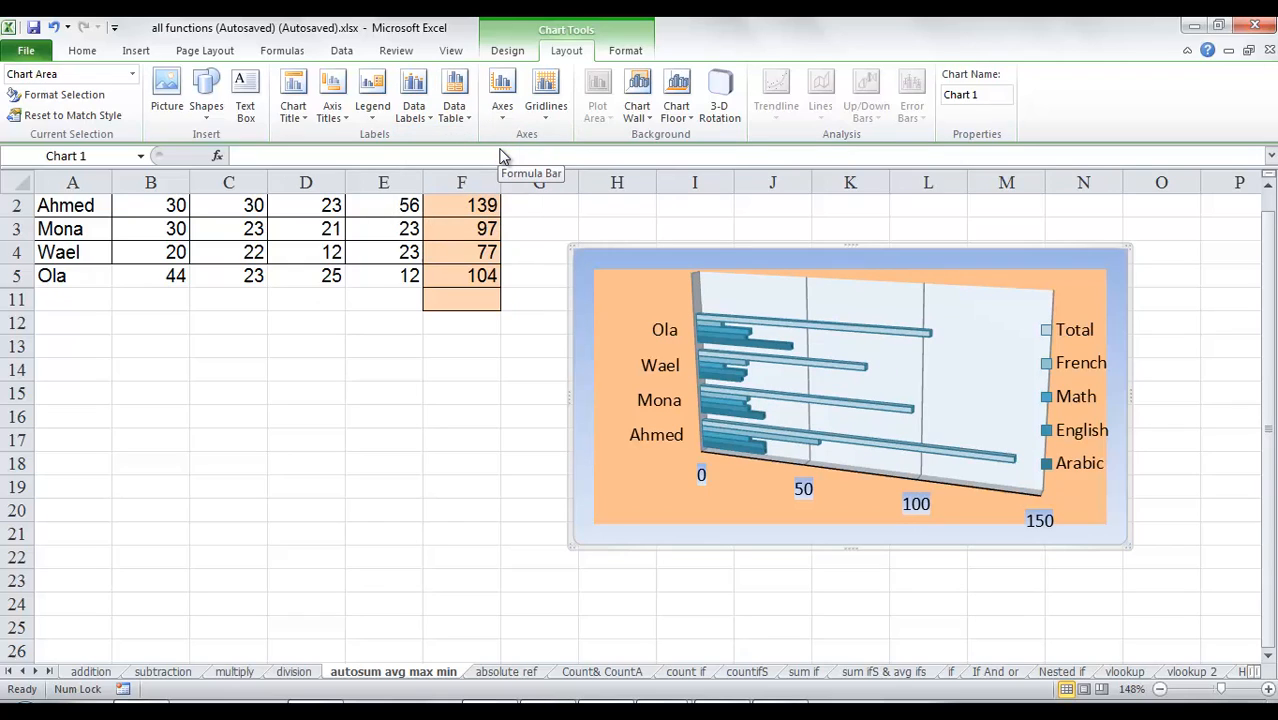
{"action": "mouse_move", "coordinate": [454, 90]}
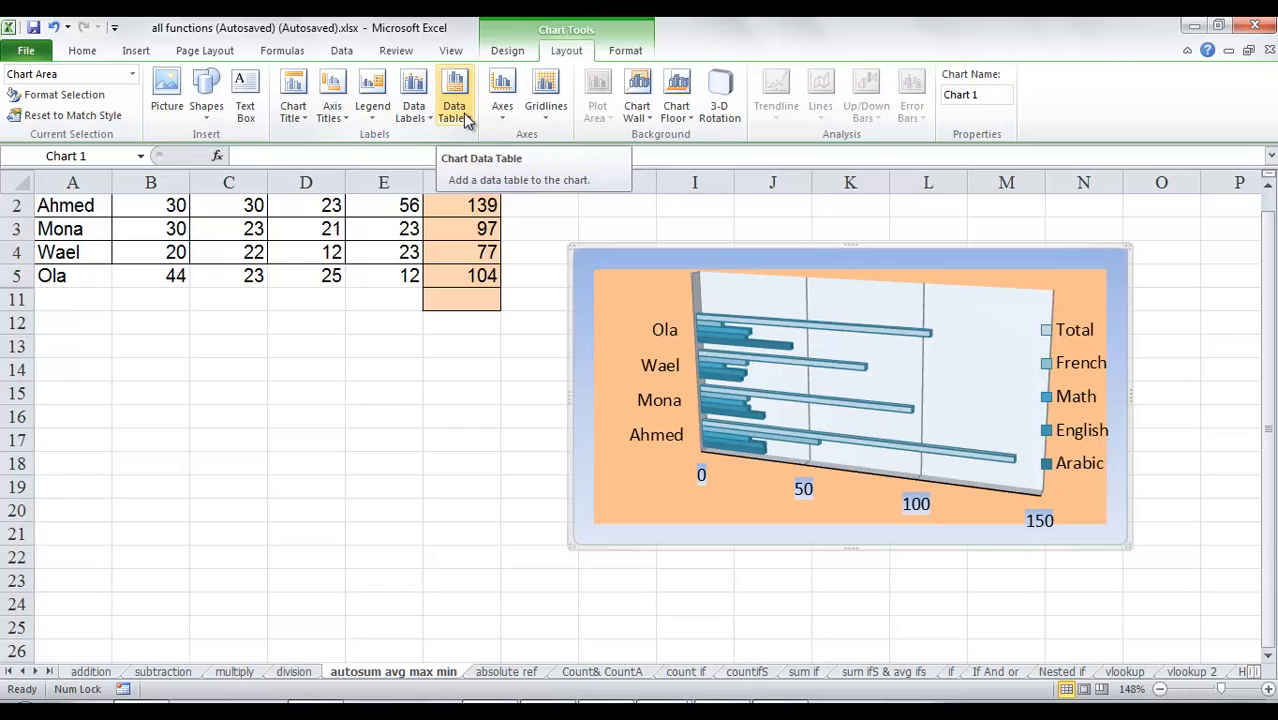
{"action": "left_click", "coordinate": [453, 90]}
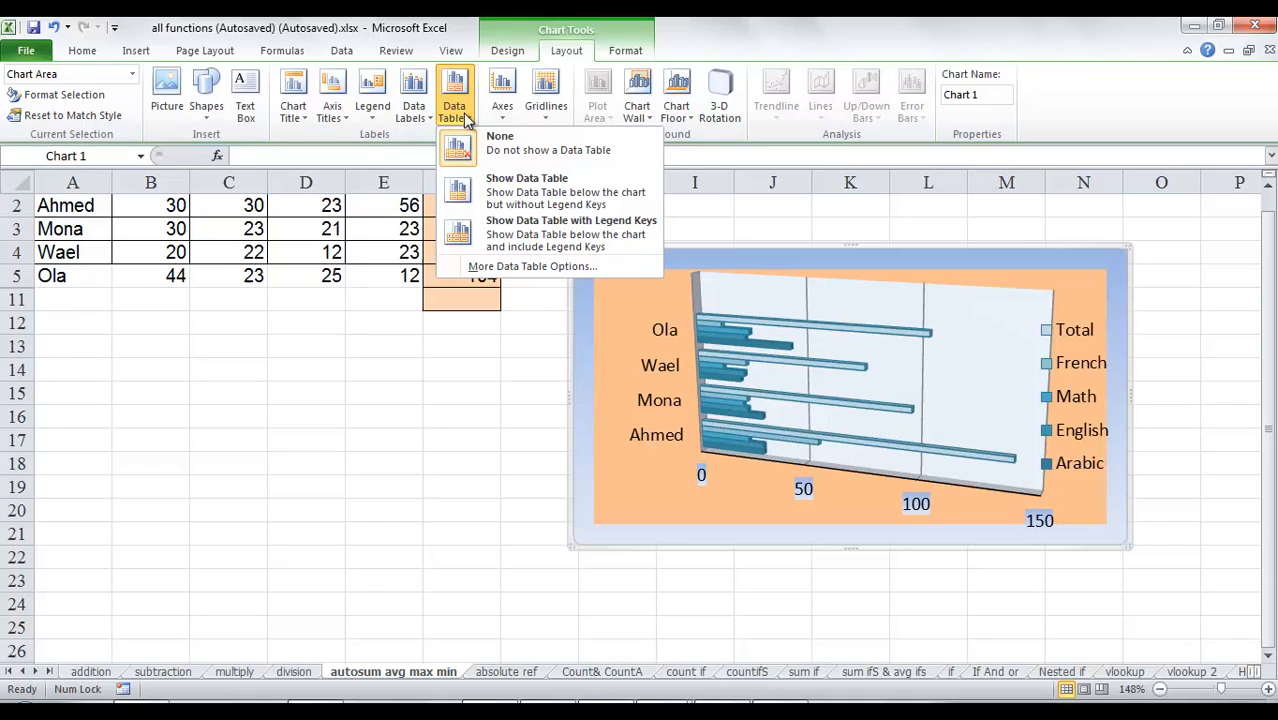
{"action": "mouse_move", "coordinate": [472, 148]}
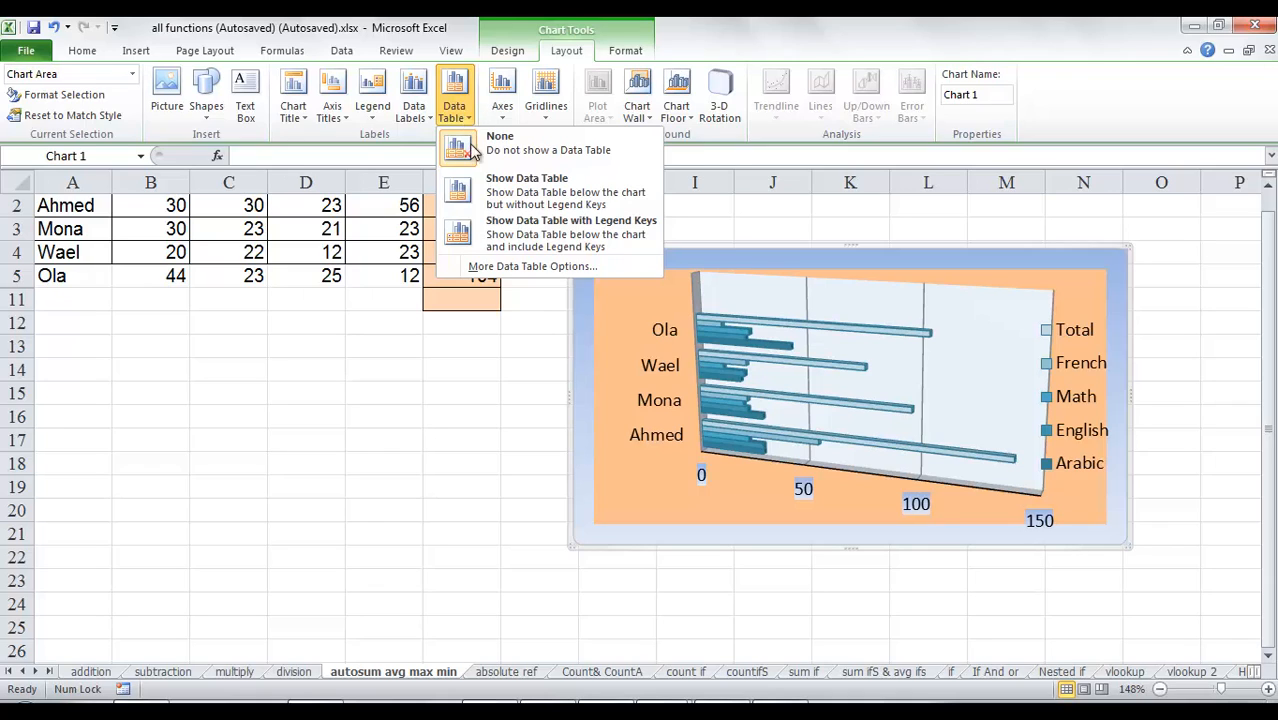
{"action": "mouse_move", "coordinate": [530, 191]}
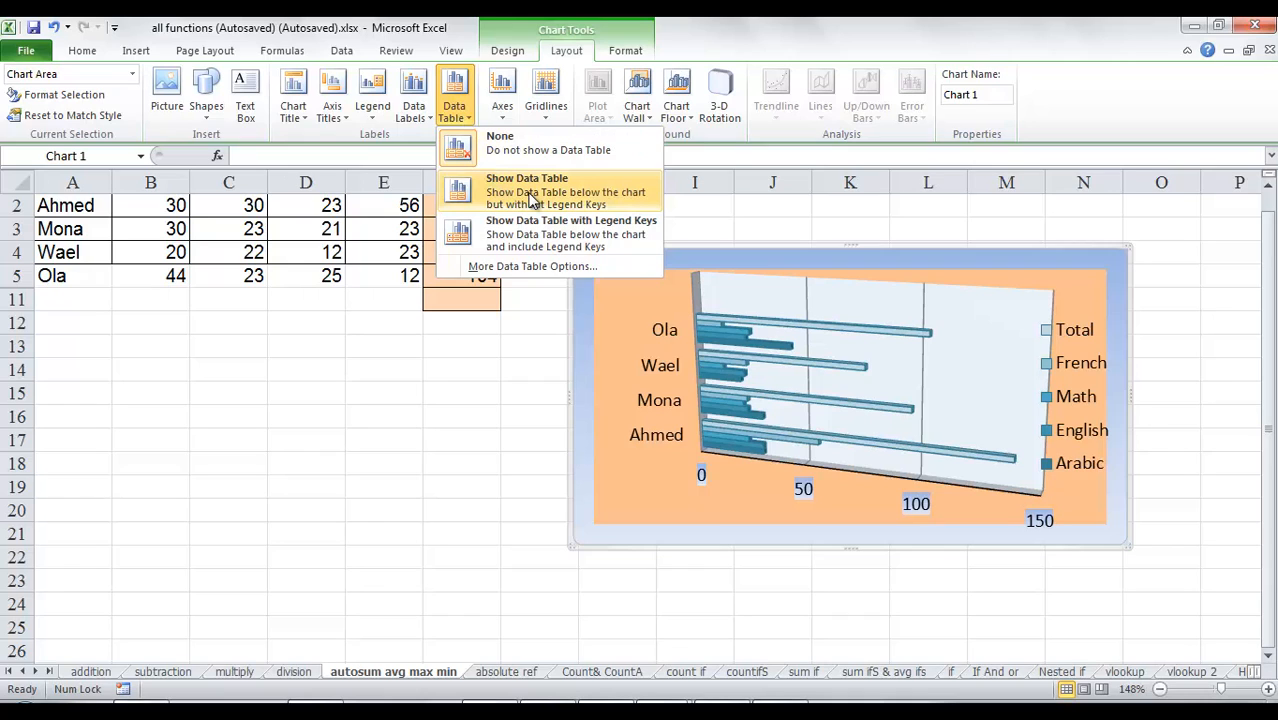
{"action": "left_click", "coordinate": [571, 233]}
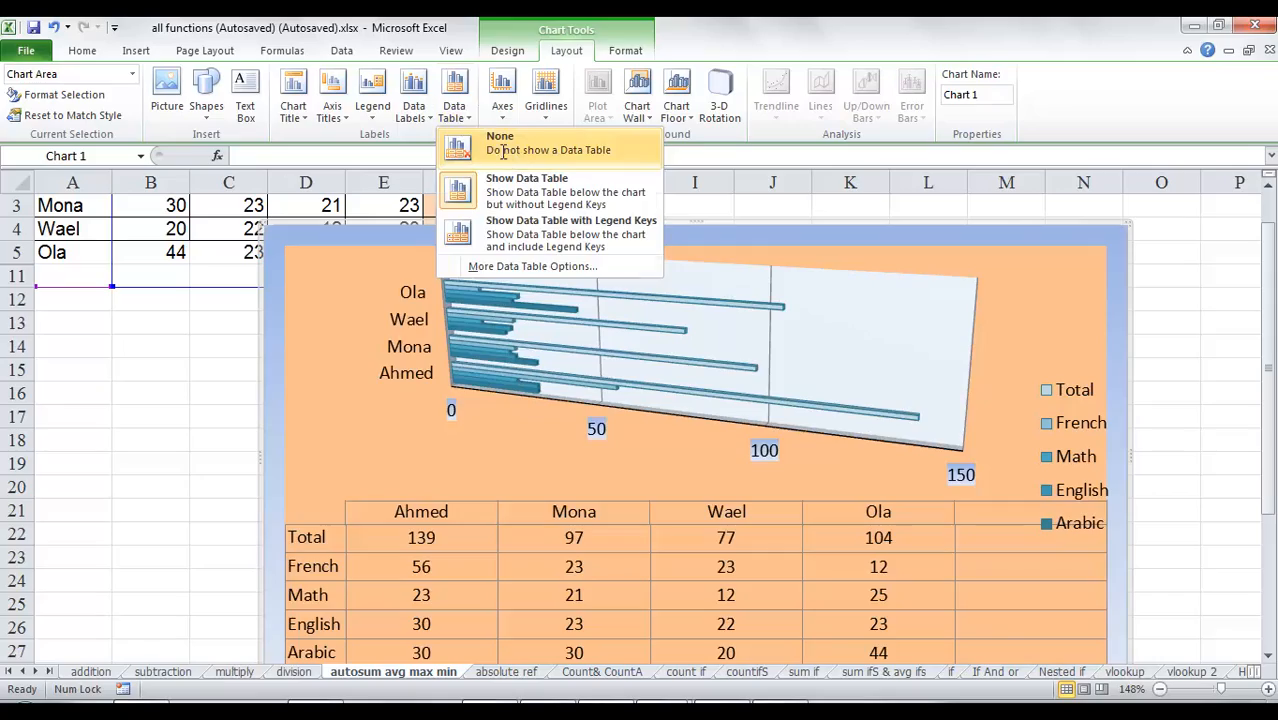
{"action": "left_click", "coordinate": [499, 142]}
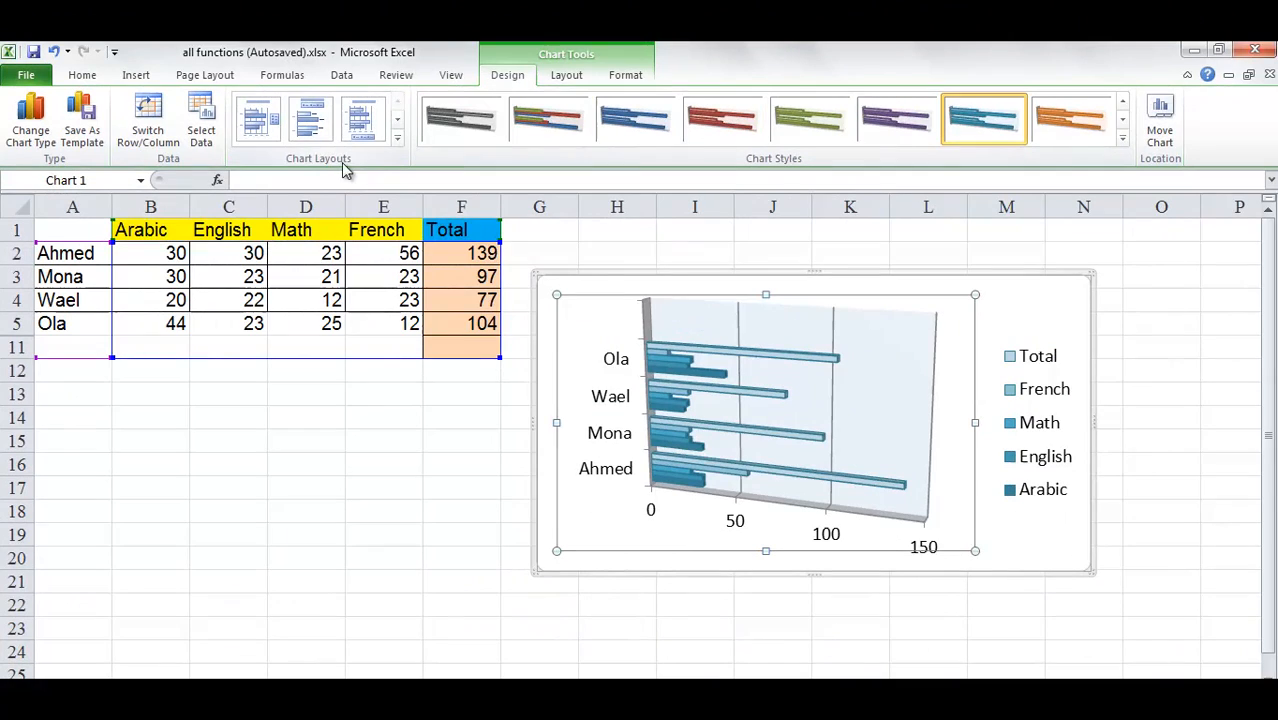
{"action": "mouse_move", "coordinate": [408, 153]}
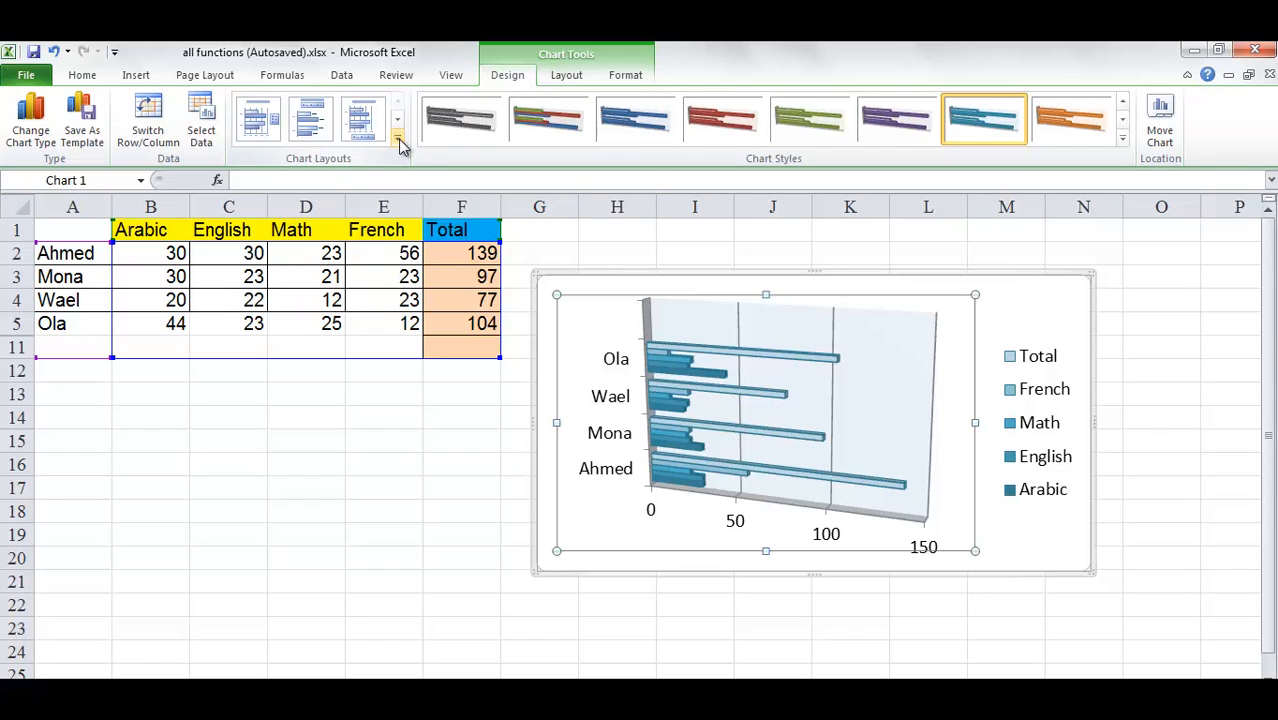
{"action": "mouse_move", "coordinate": [397, 138]}
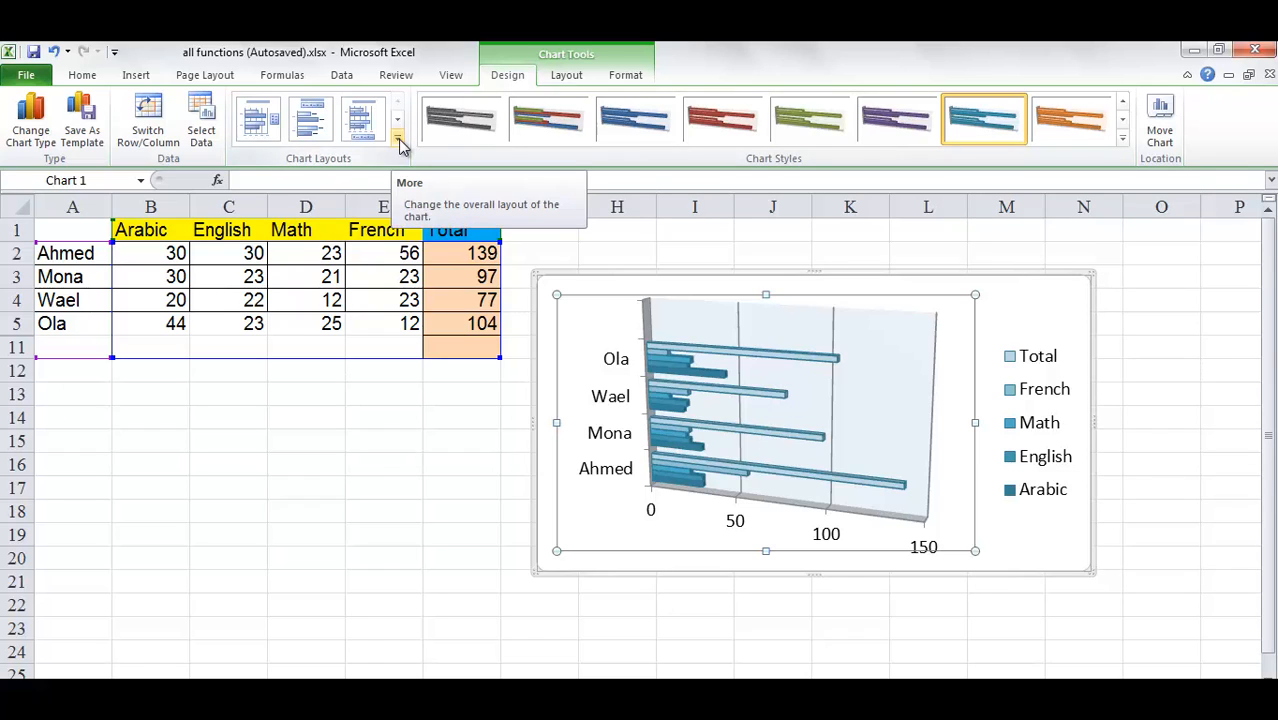
Try preset chart layouts, including the title-and-bottom-legend layout and an axis-titles layout.
{"action": "left_click", "coordinate": [397, 140]}
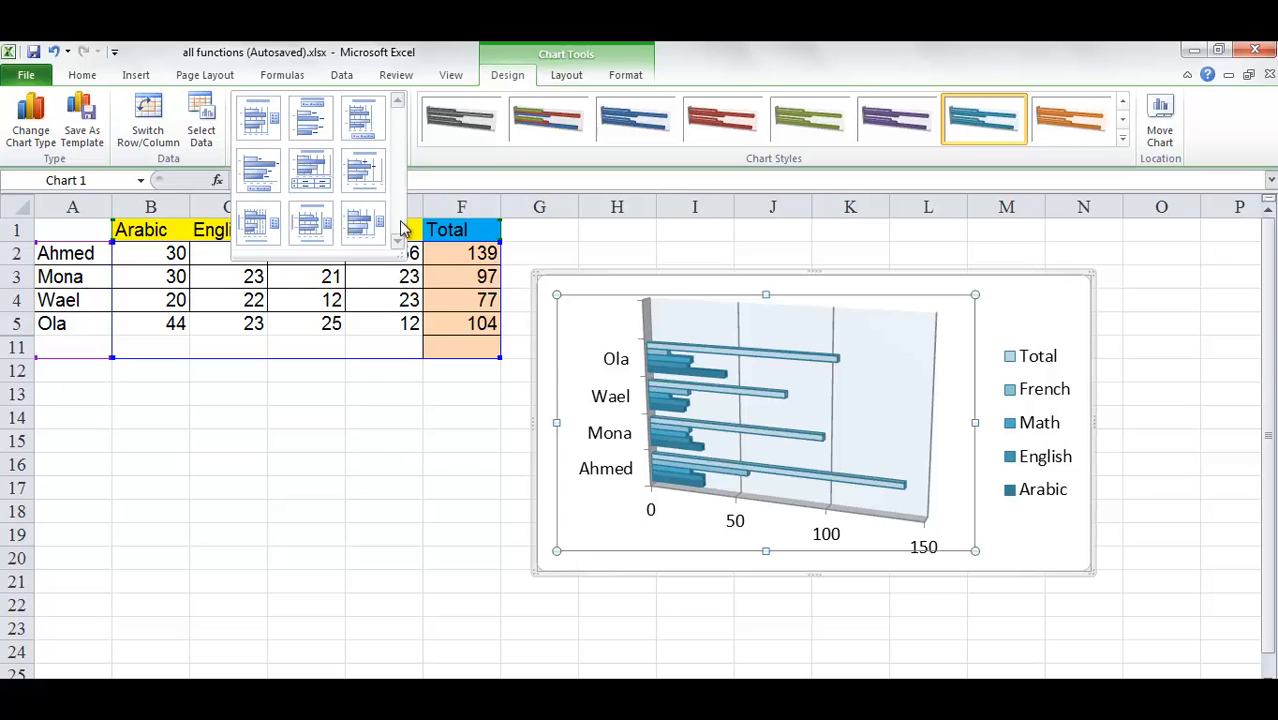
{"action": "mouse_move", "coordinate": [403, 250]}
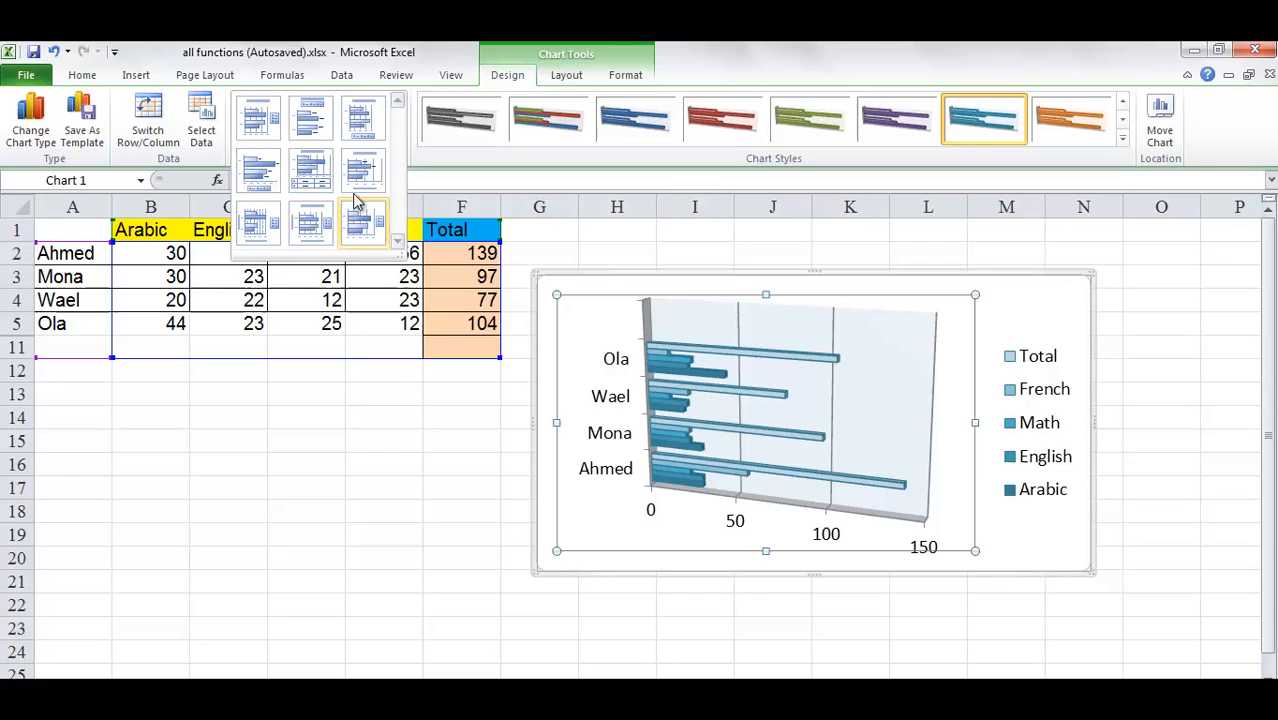
{"action": "left_click", "coordinate": [362, 118]}
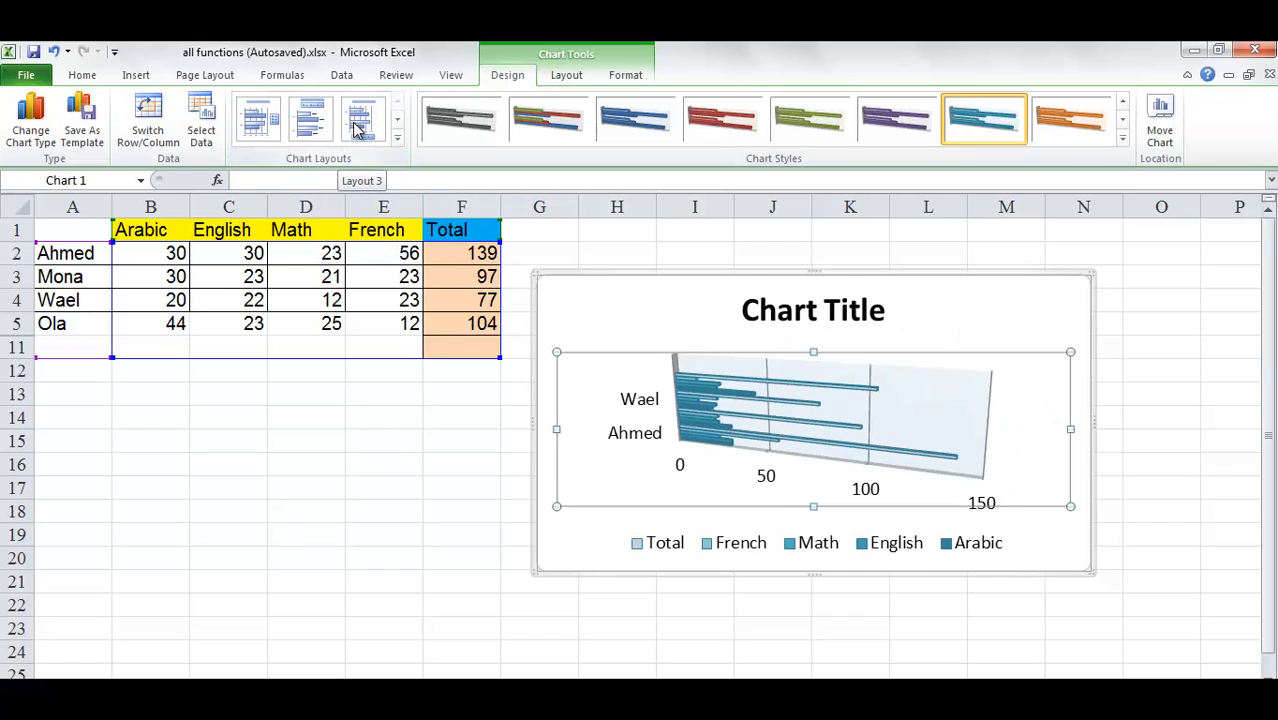
{"action": "mouse_move", "coordinate": [835, 315]}
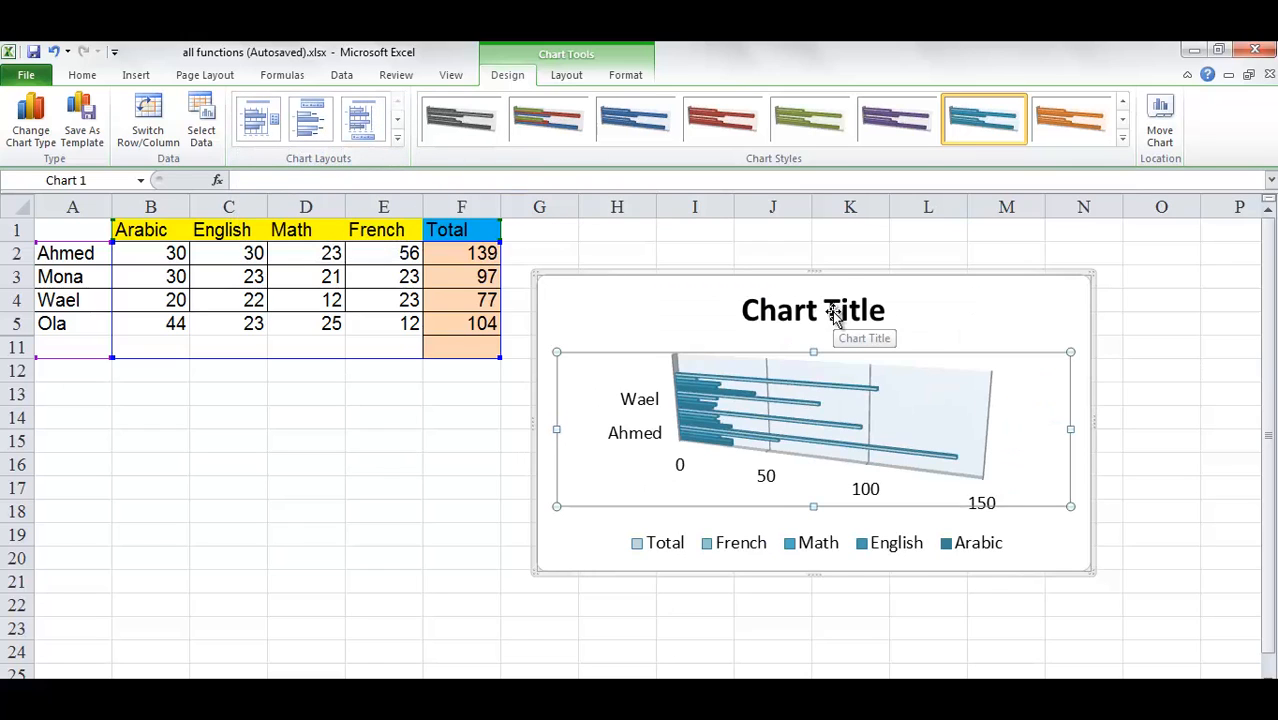
{"action": "mouse_move", "coordinate": [725, 450]}
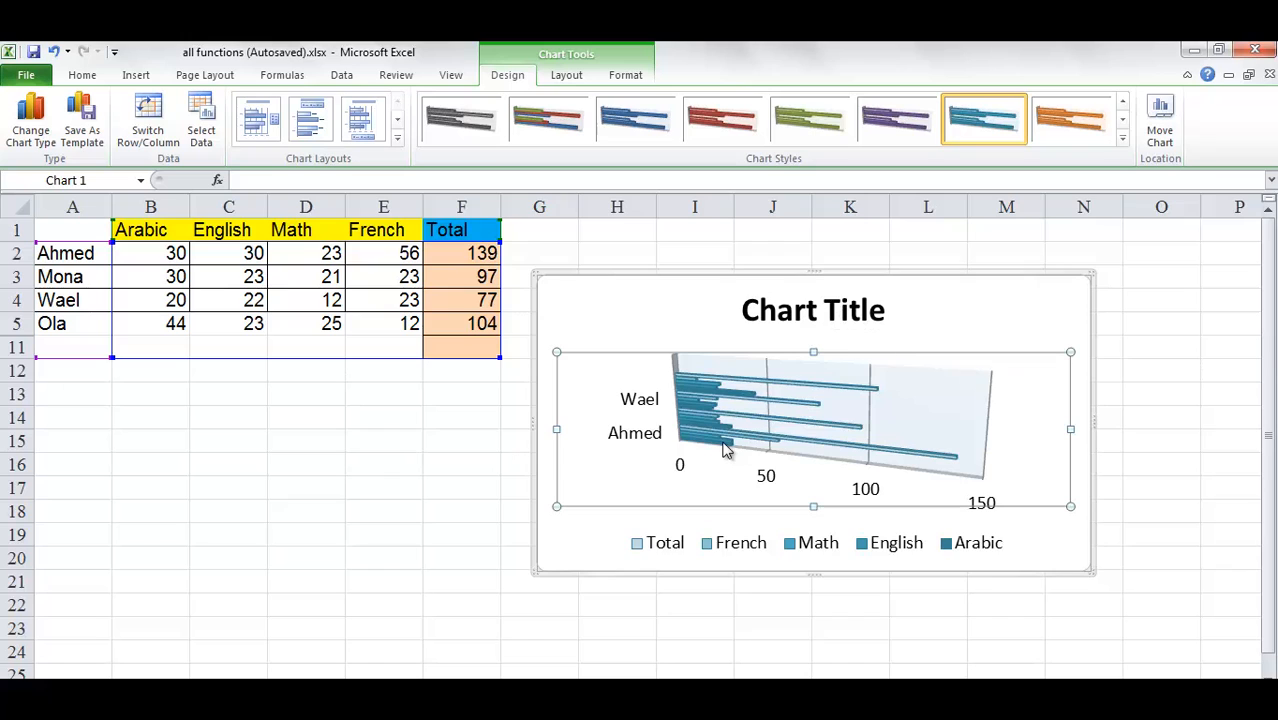
{"action": "mouse_move", "coordinate": [337, 180]}
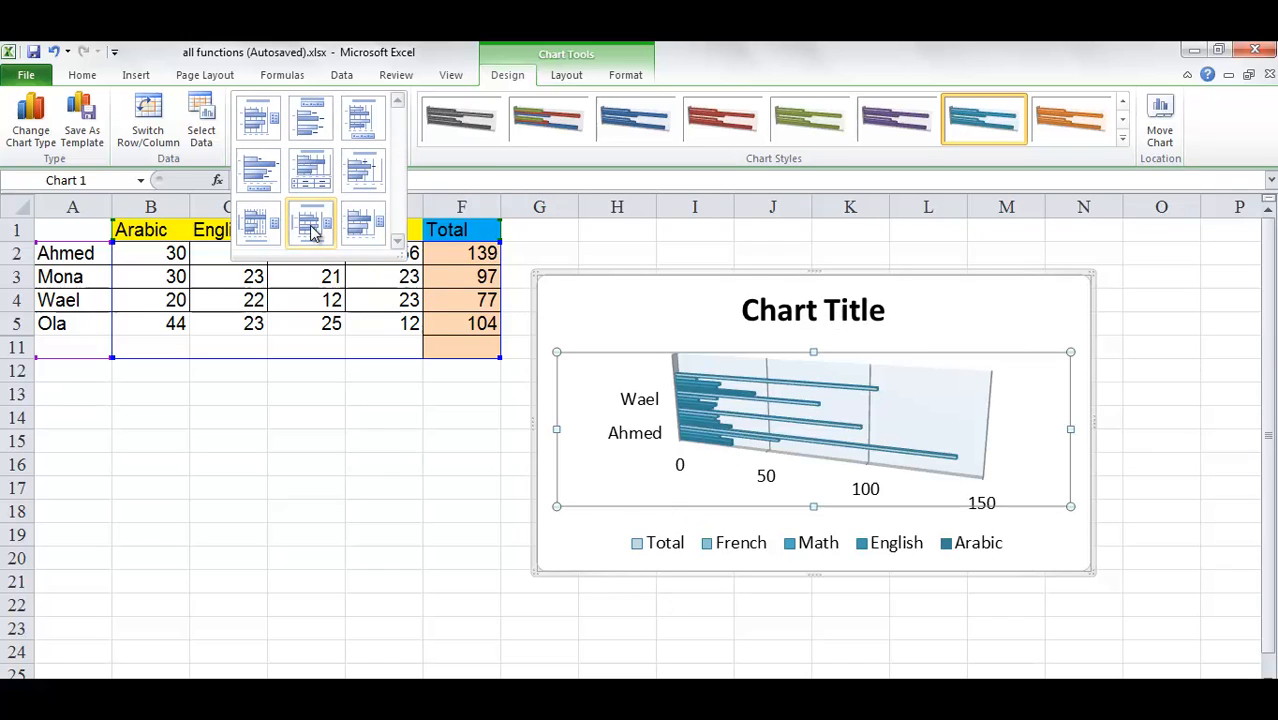
{"action": "left_click", "coordinate": [311, 221]}
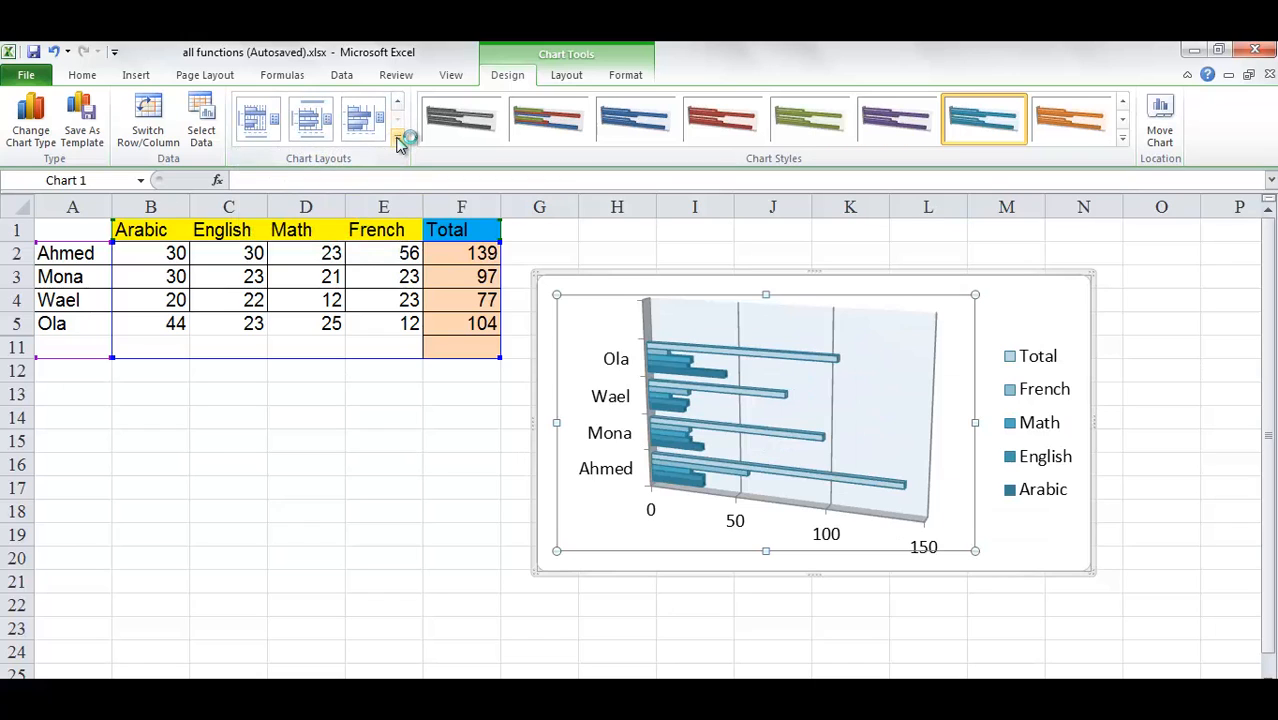
{"action": "left_click", "coordinate": [397, 137]}
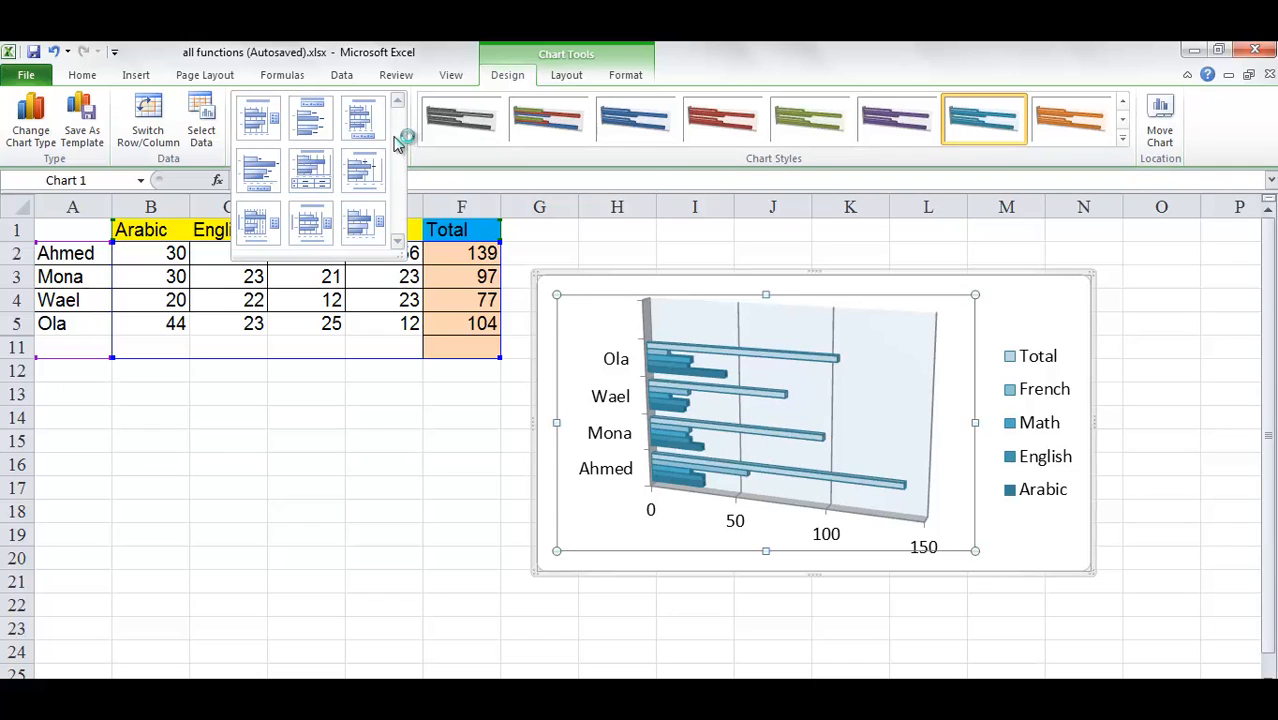
{"action": "left_click", "coordinate": [310, 118]}
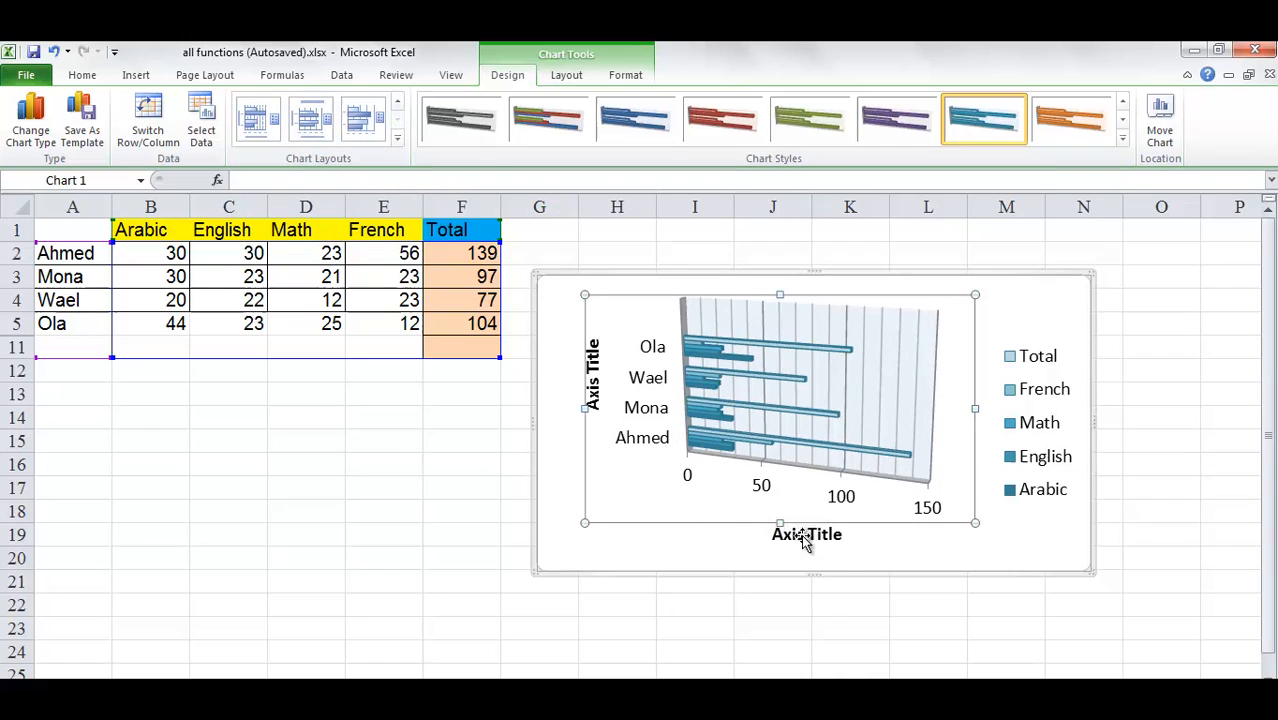
{"action": "mouse_move", "coordinate": [840, 550]}
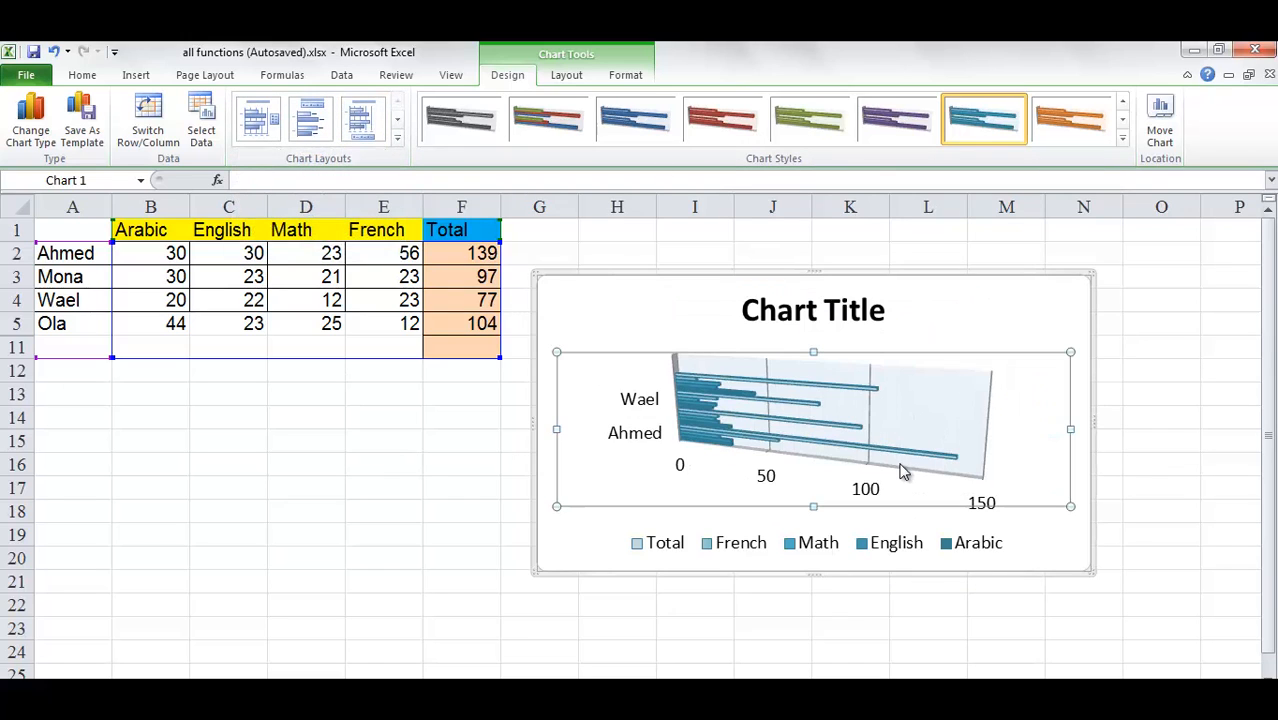
{"action": "left_click", "coordinate": [397, 138]}
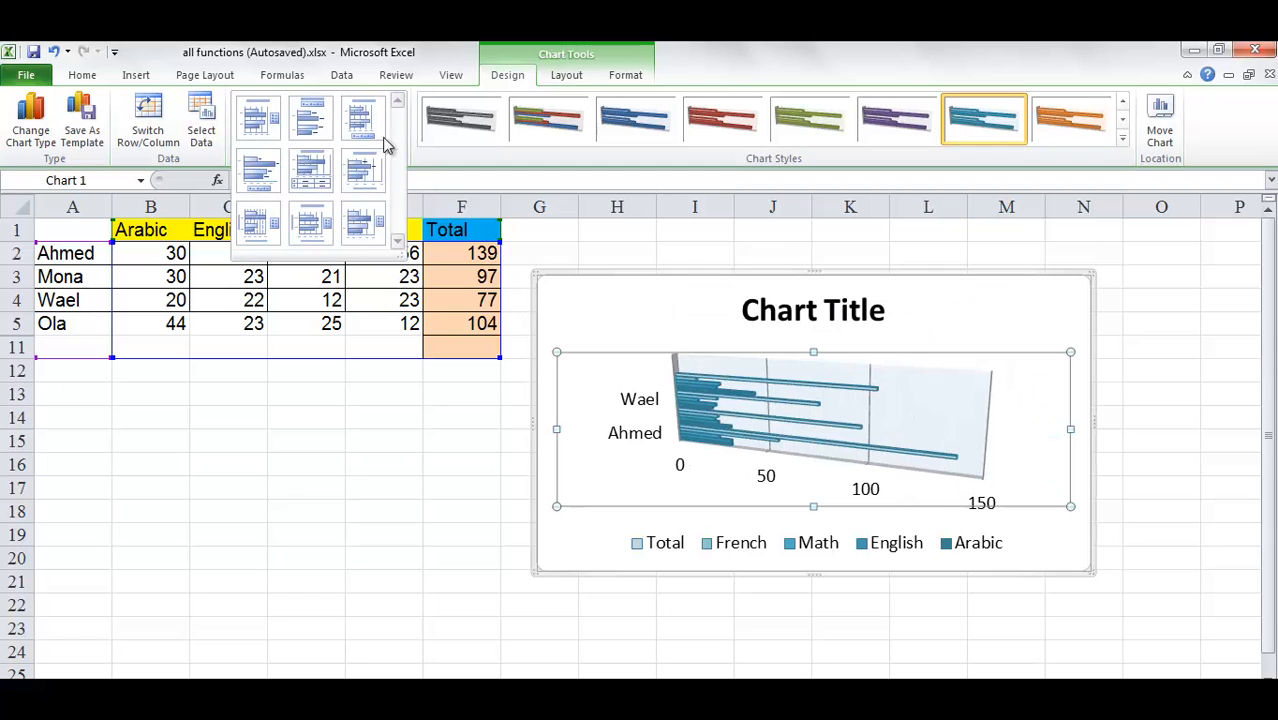